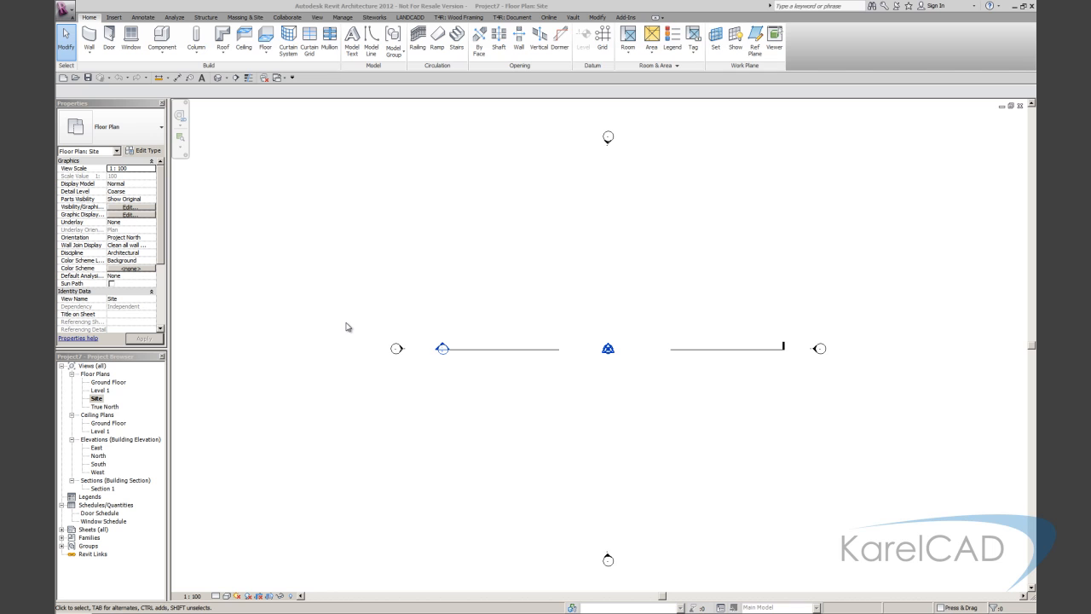
{"action": "mouse_move", "coordinate": [392, 293]}
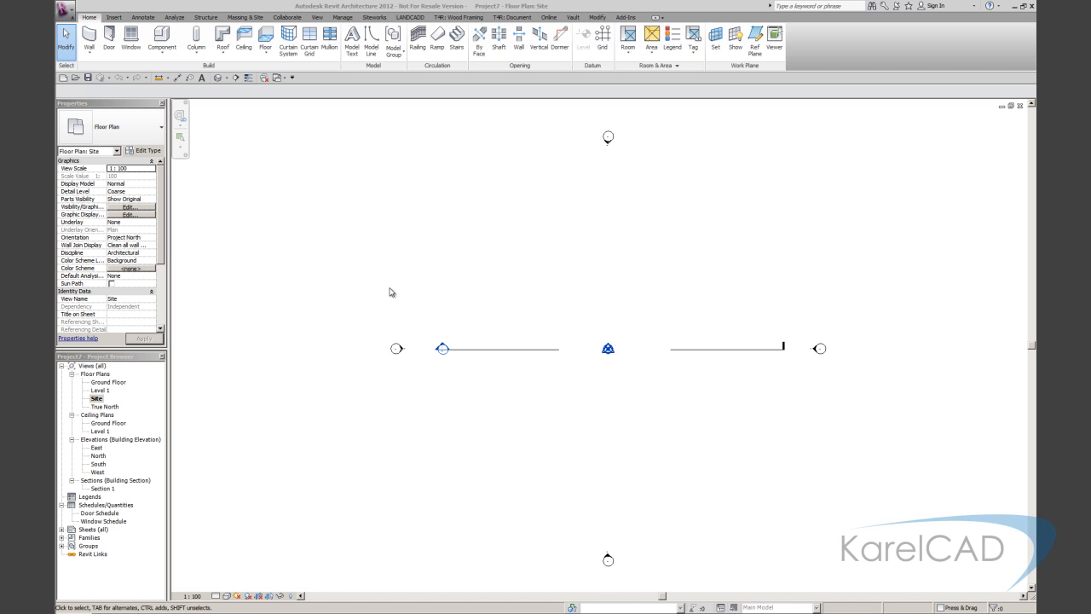
{"action": "mouse_move", "coordinate": [215, 333]}
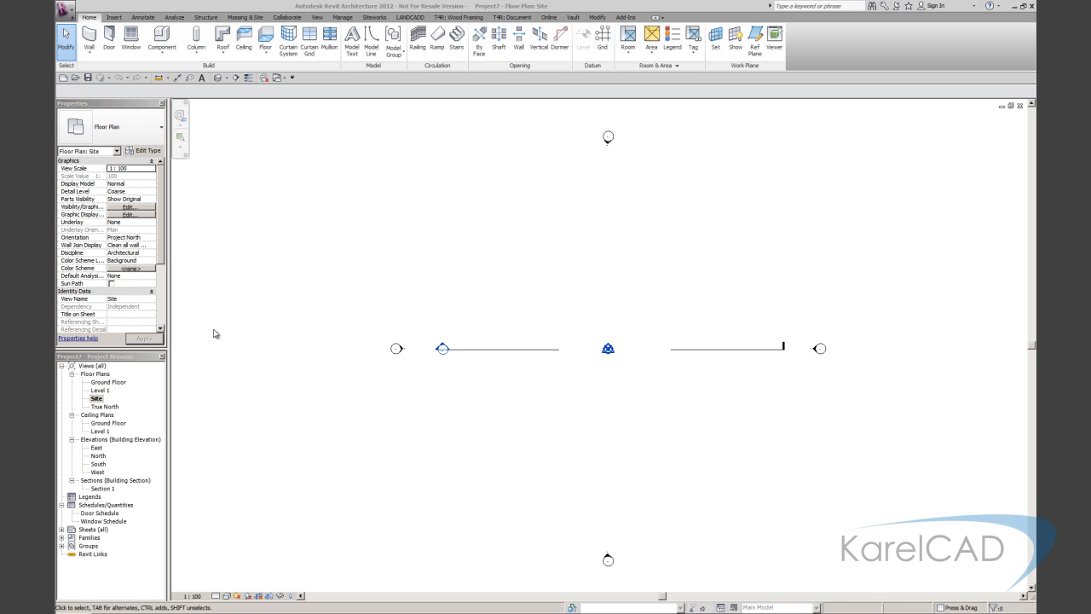
{"action": "mouse_move", "coordinate": [477, 295]}
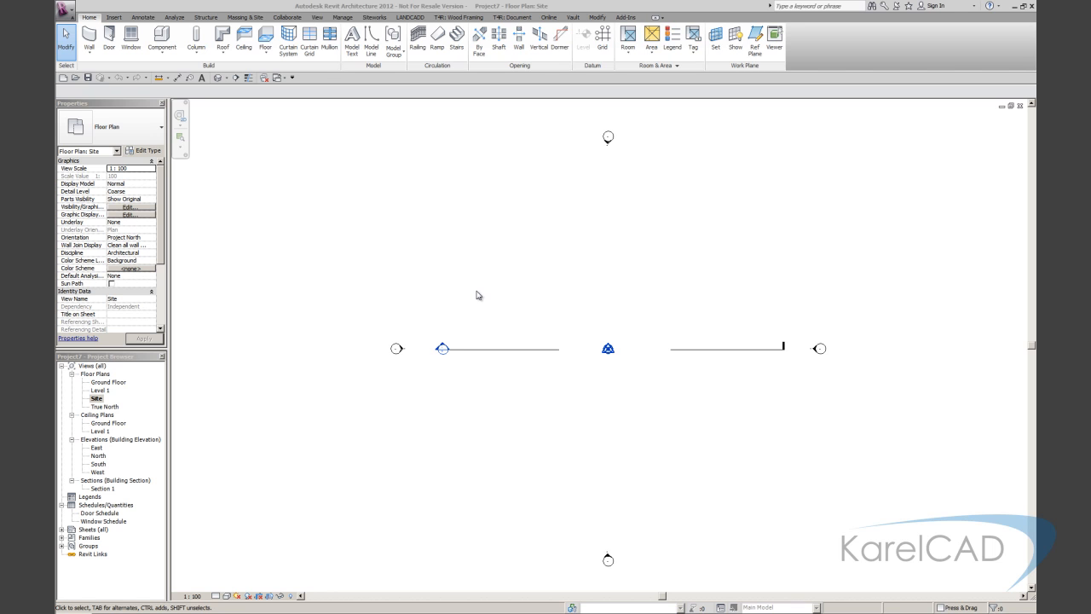
{"action": "mouse_move", "coordinate": [402, 204]}
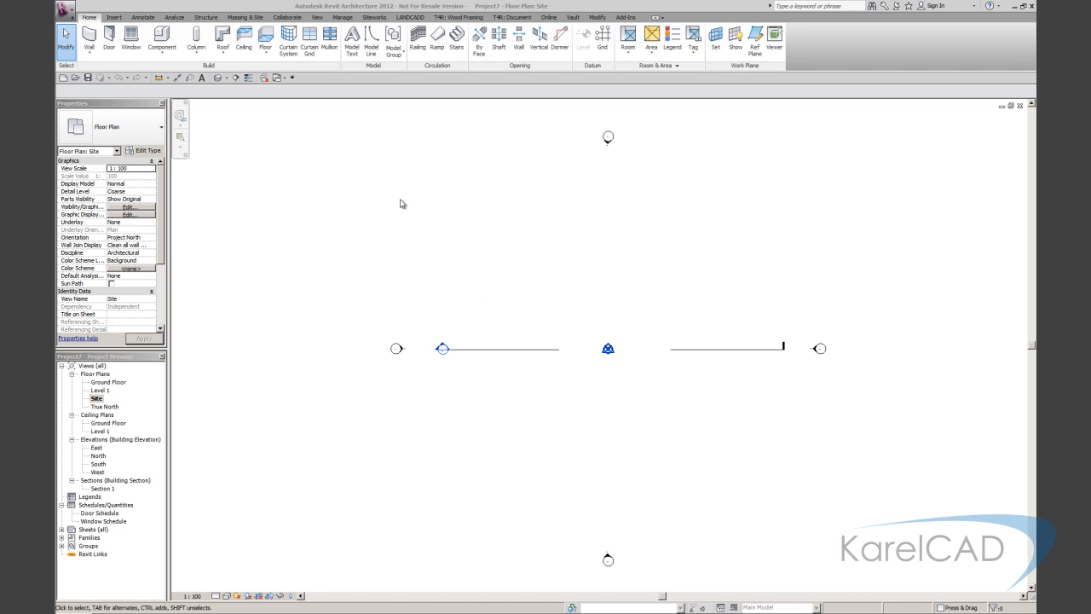
{"action": "mouse_move", "coordinate": [246, 140]}
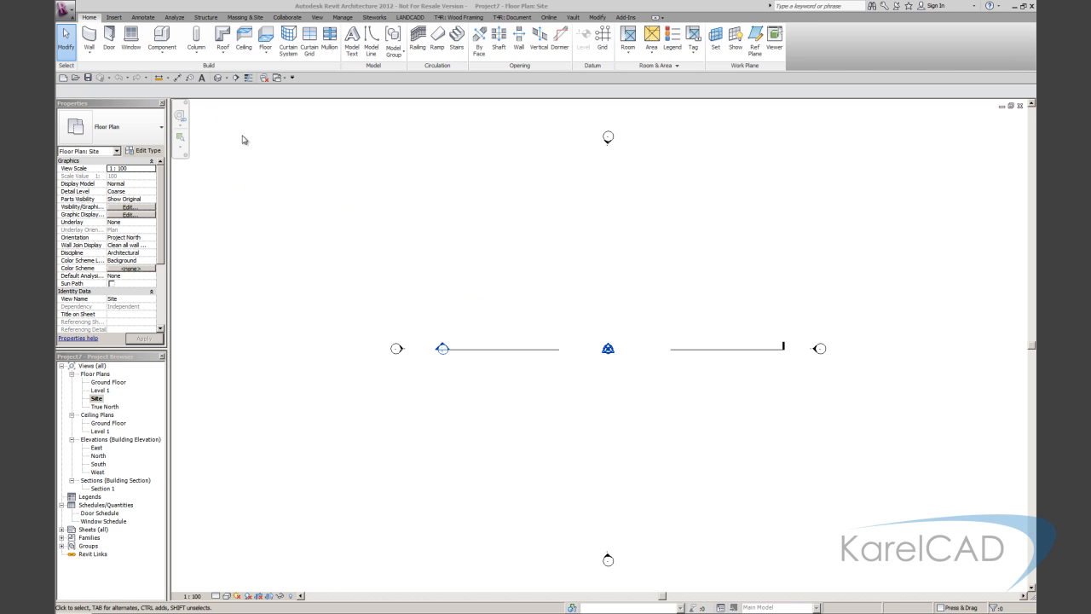
{"action": "mouse_move", "coordinate": [242, 144]}
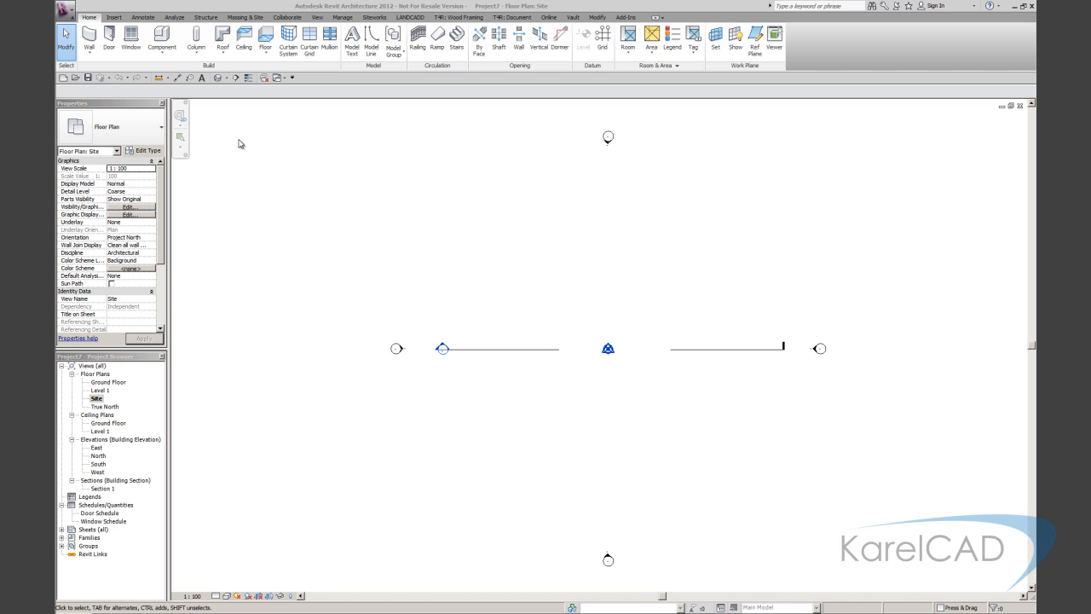
{"action": "mouse_move", "coordinate": [58, 167]}
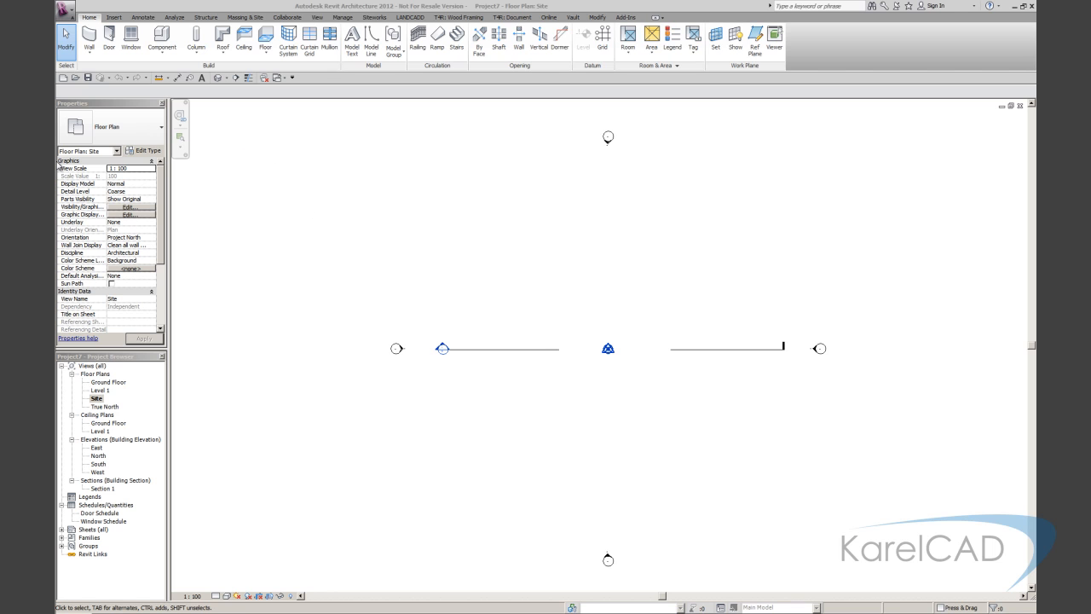
Recover the site plan DWG from the application menu's Recover command.
{"action": "left_click", "coordinate": [70, 6]}
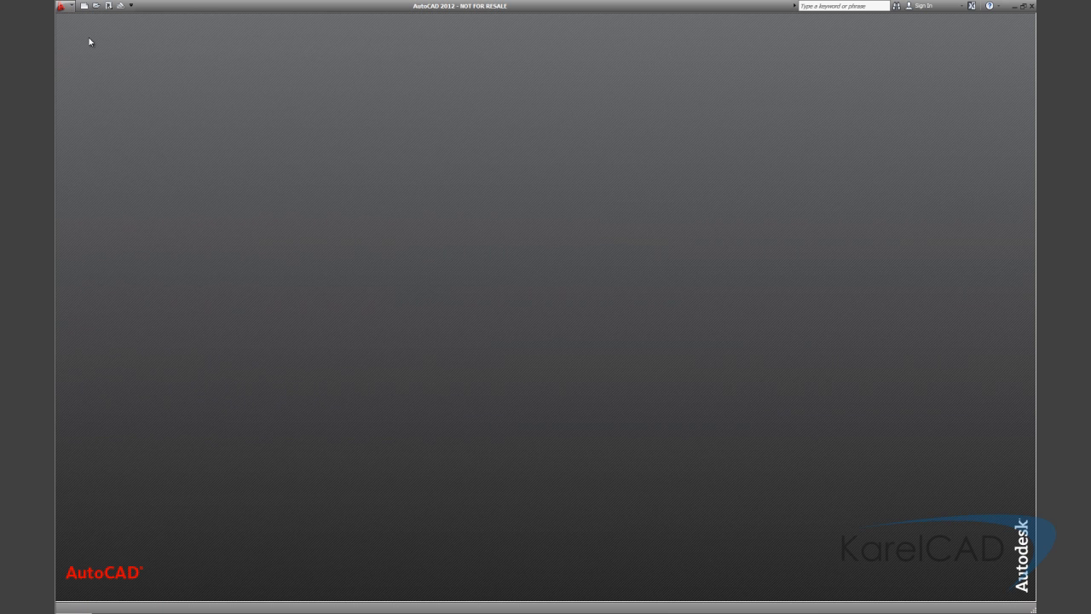
{"action": "left_click", "coordinate": [62, 7]}
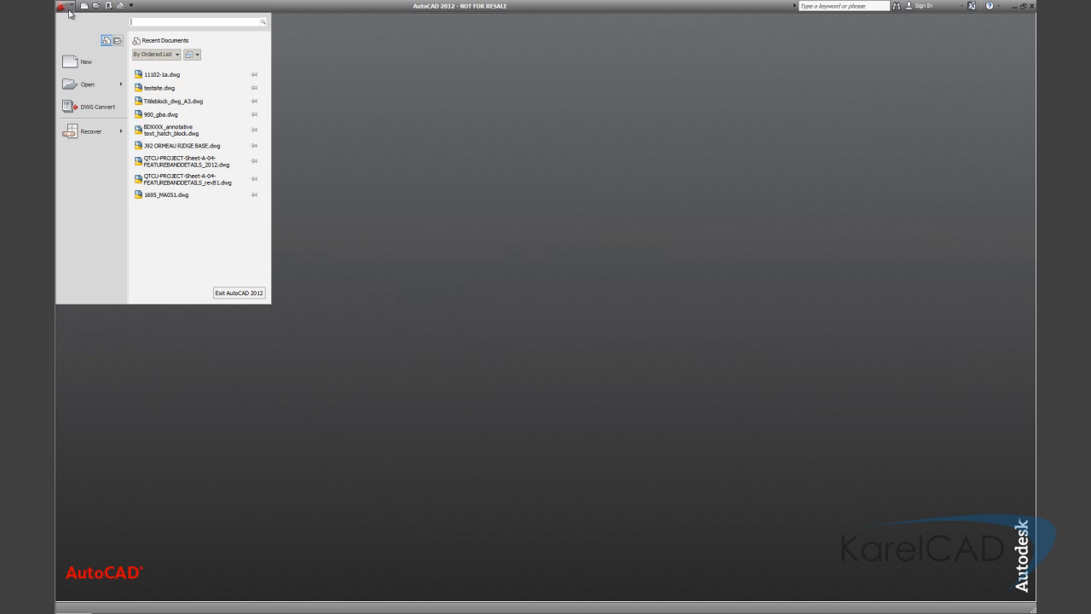
{"action": "left_click", "coordinate": [90, 130]}
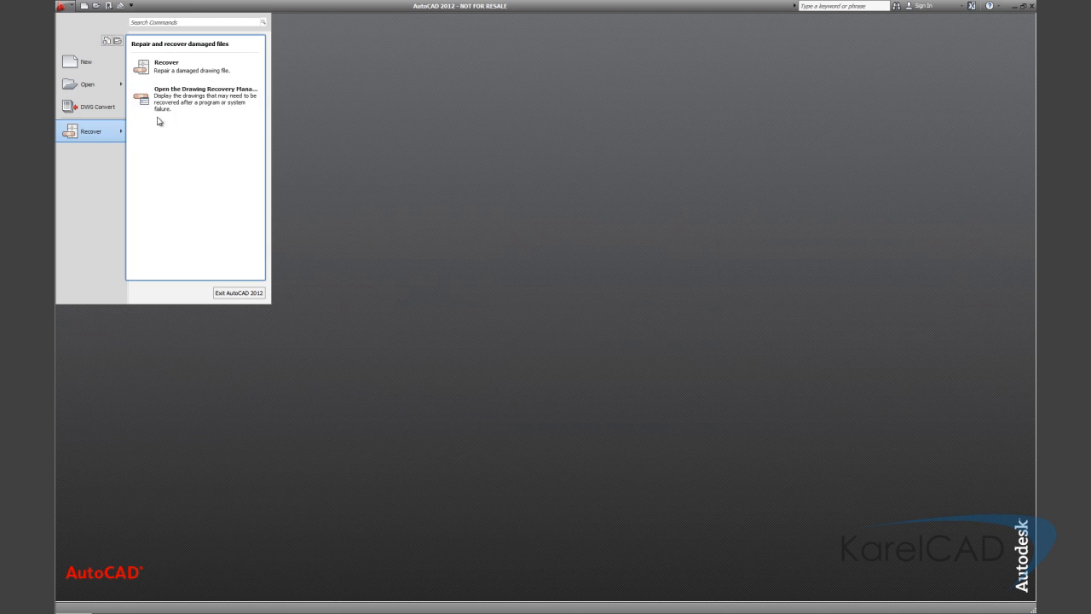
{"action": "mouse_move", "coordinate": [168, 65]}
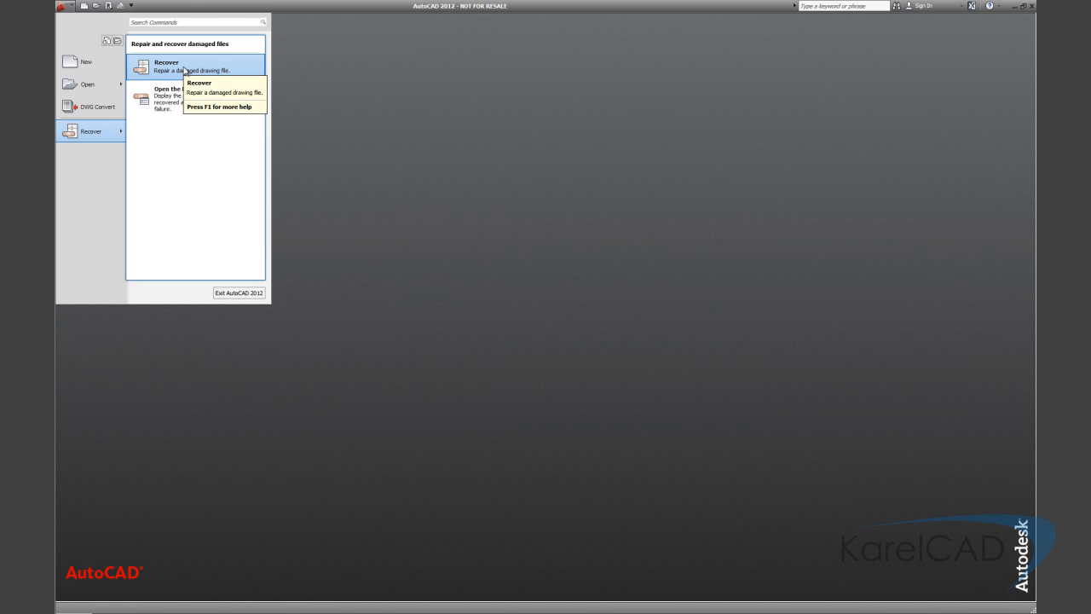
{"action": "left_click", "coordinate": [167, 65]}
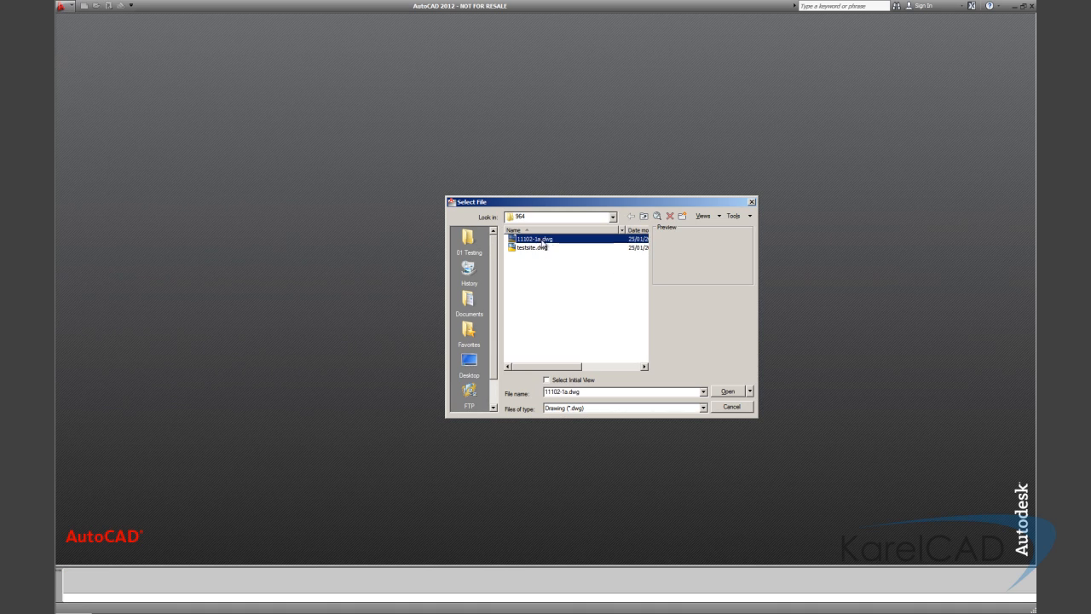
{"action": "left_click", "coordinate": [726, 390]}
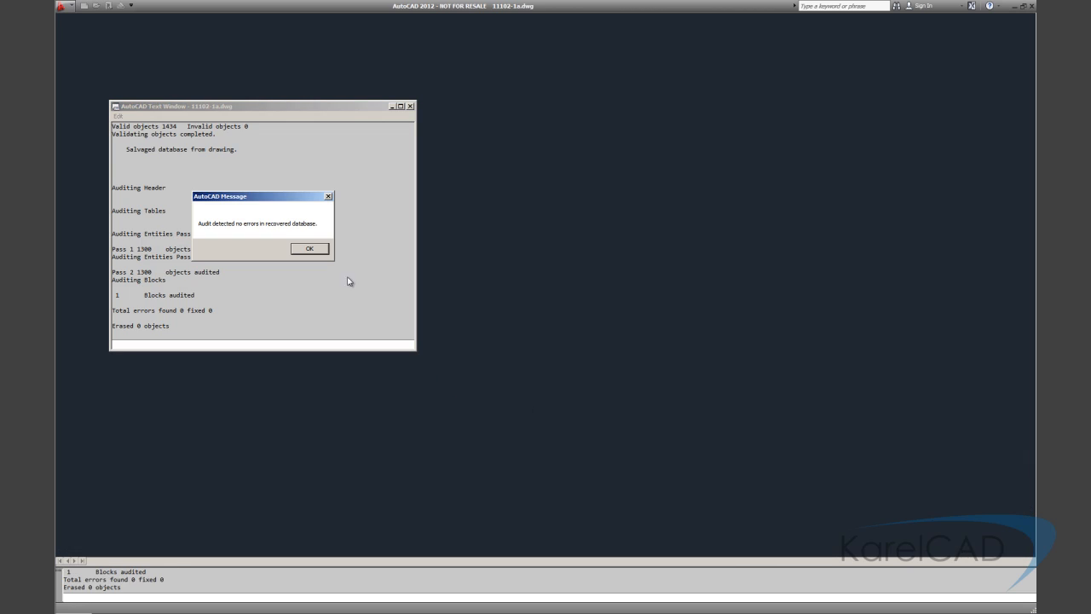
Accept the audit results, the default replacement font, and ignore the missing SHX files.
{"action": "left_click", "coordinate": [308, 249]}
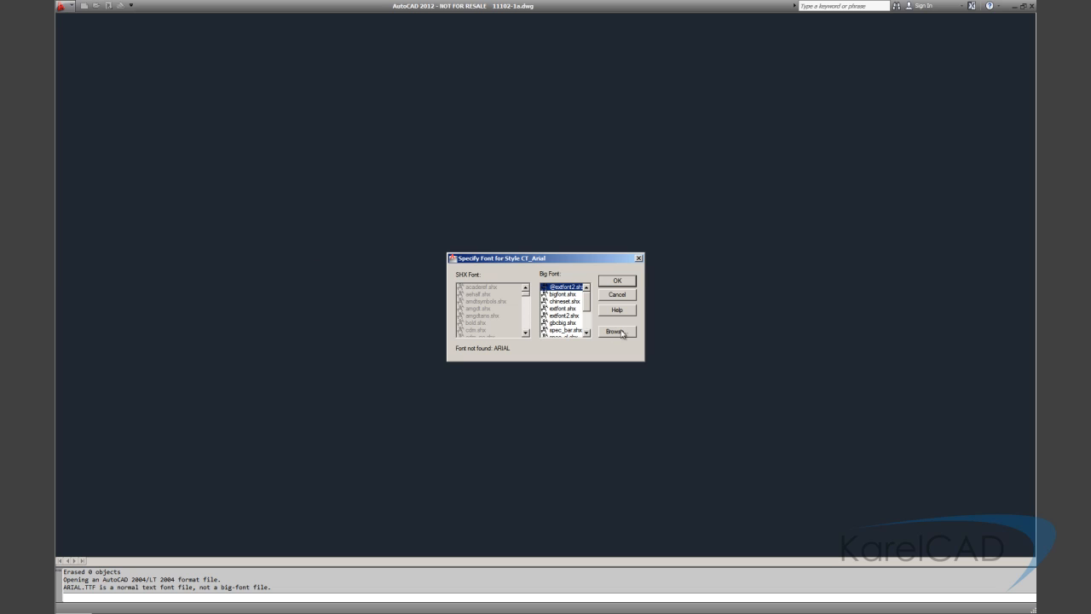
{"action": "left_click", "coordinate": [617, 293]}
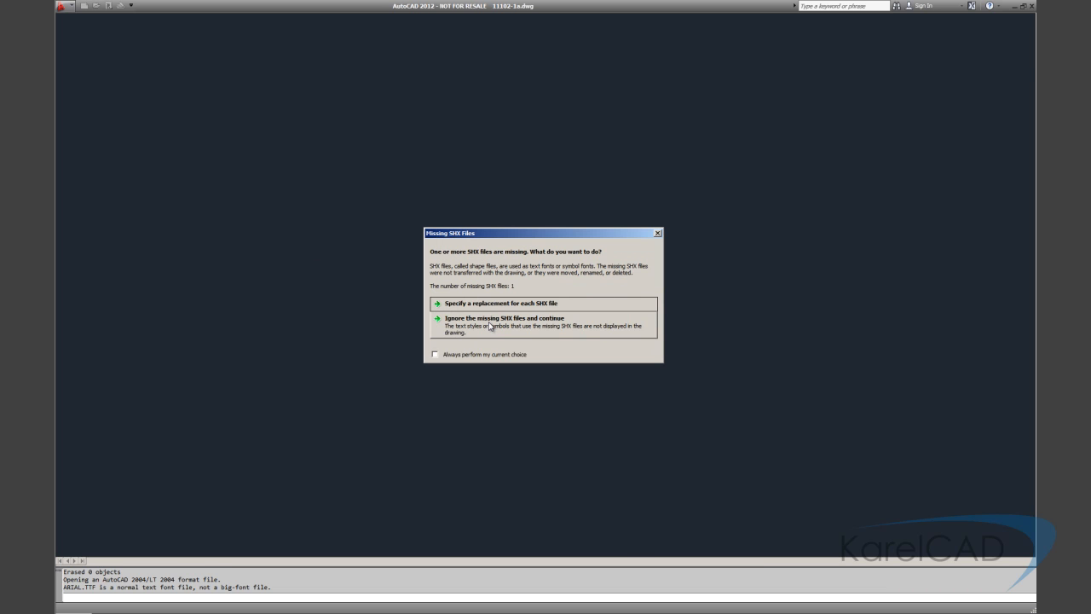
{"action": "left_click", "coordinate": [504, 317]}
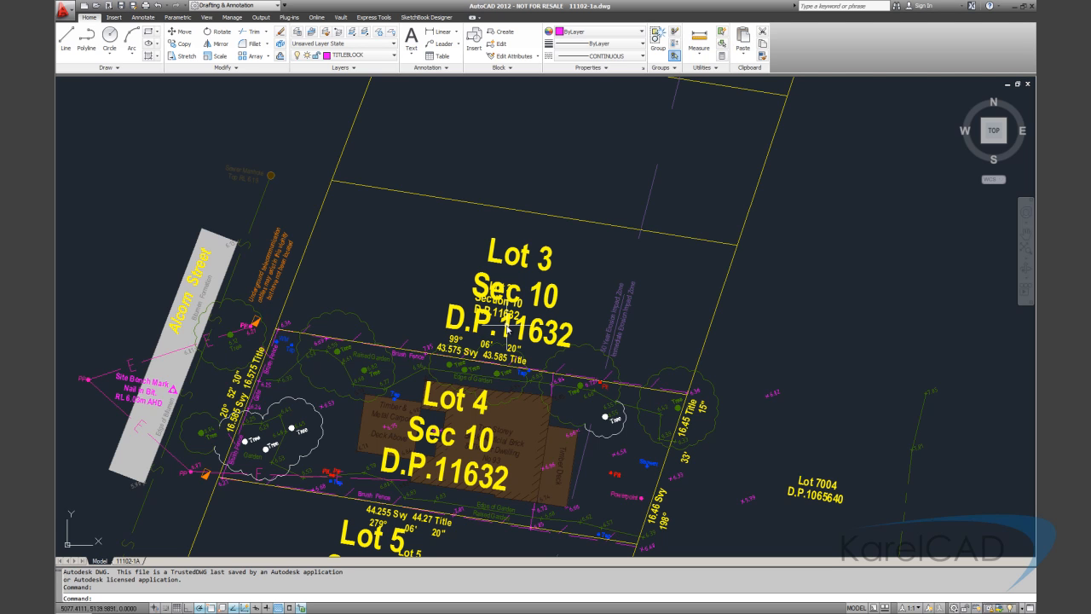
{"action": "mouse_move", "coordinate": [505, 327]}
{"action": "type", "text": "e"}
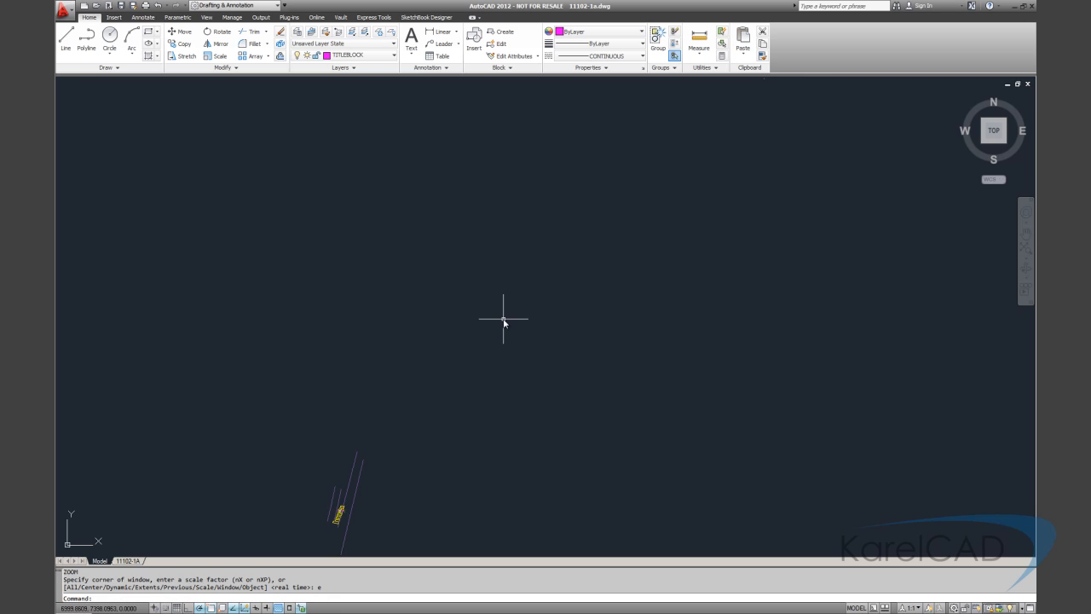
{"action": "mouse_move", "coordinate": [753, 85]}
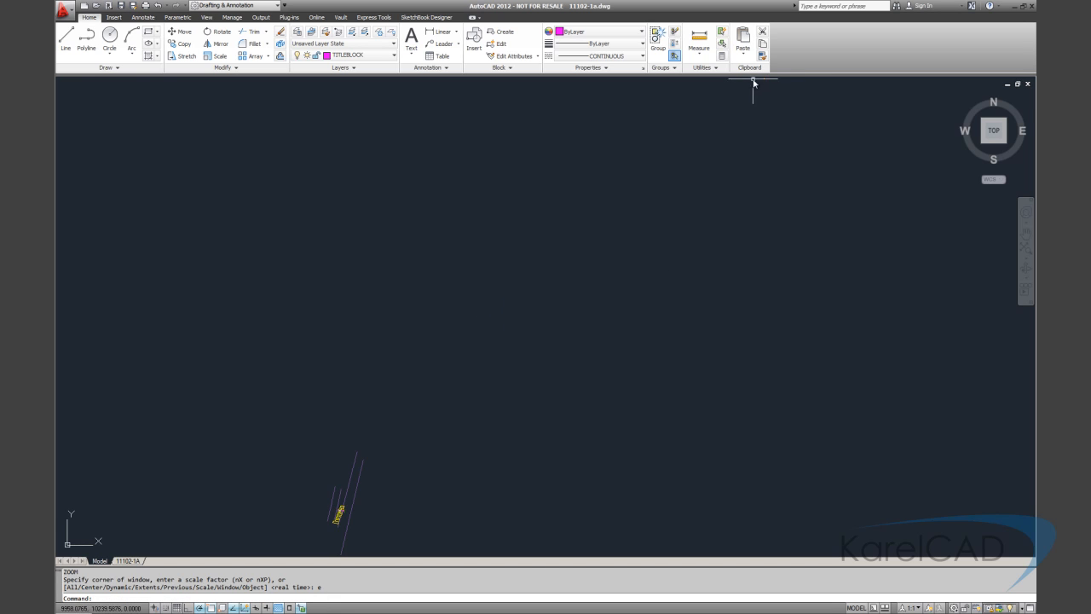
{"action": "mouse_move", "coordinate": [322, 549]}
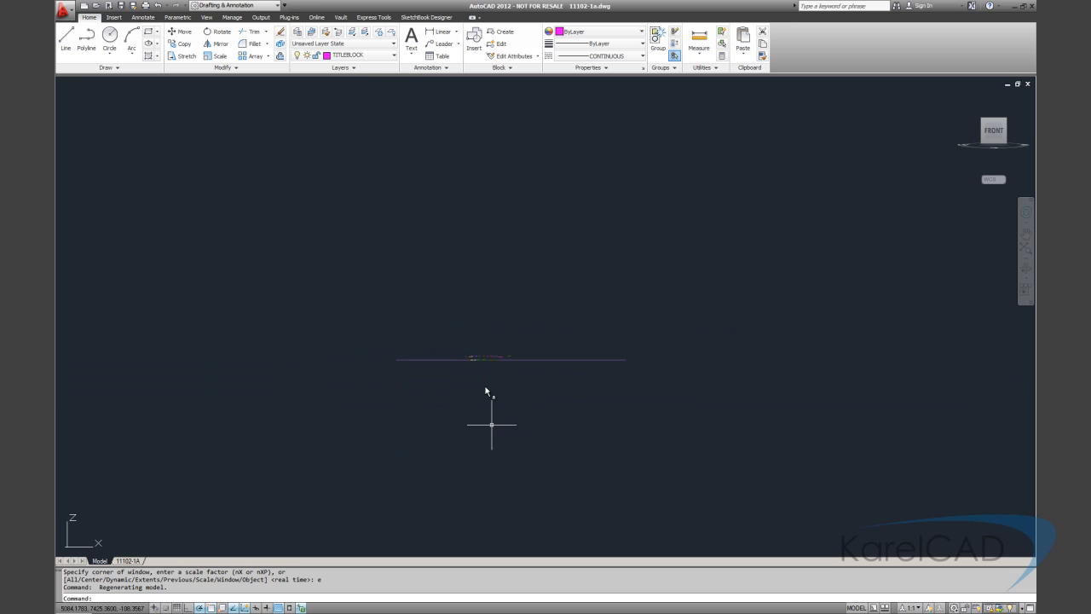
{"action": "mouse_move", "coordinate": [506, 129]}
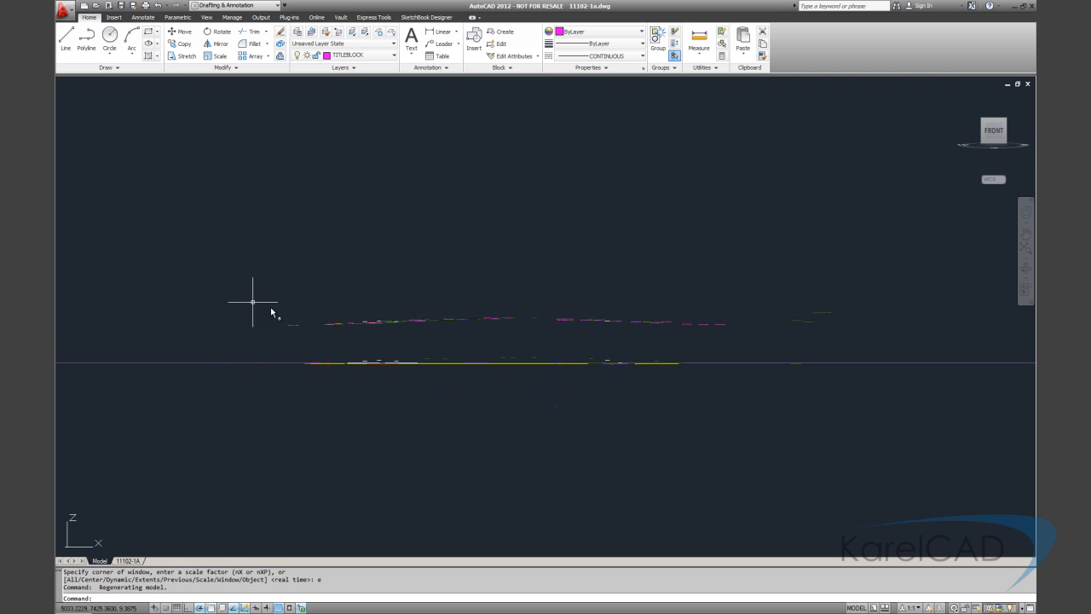
{"action": "mouse_move", "coordinate": [649, 293]}
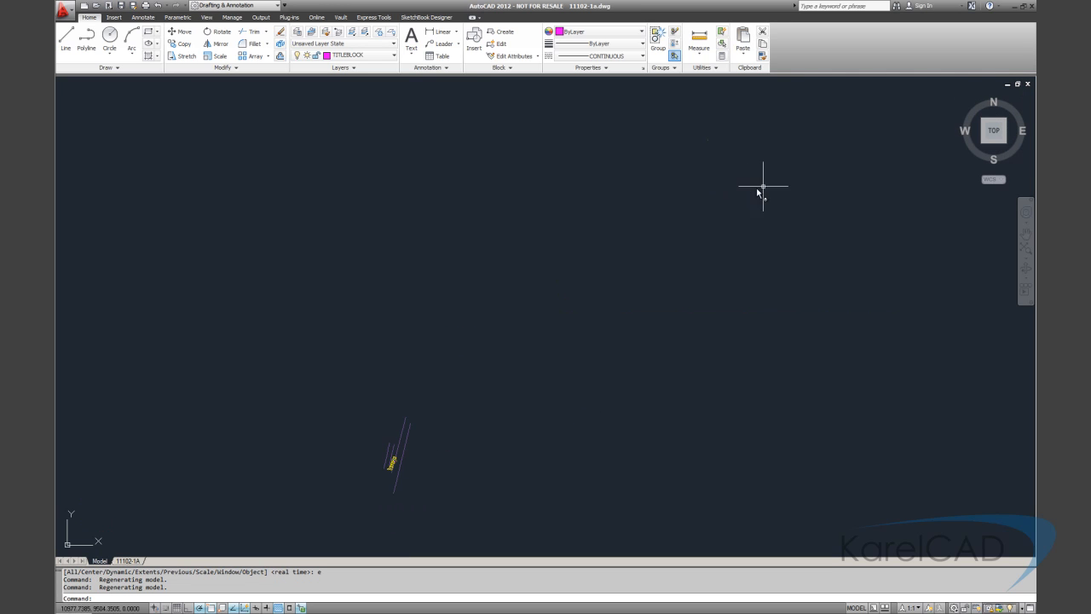
{"action": "mouse_move", "coordinate": [426, 368]}
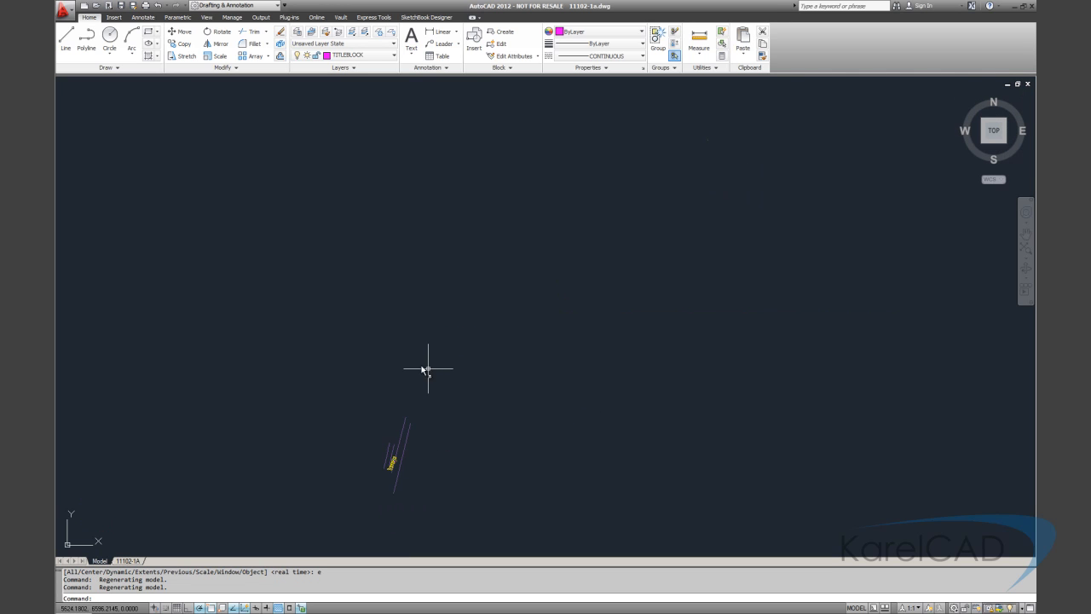
{"action": "mouse_move", "coordinate": [373, 349]}
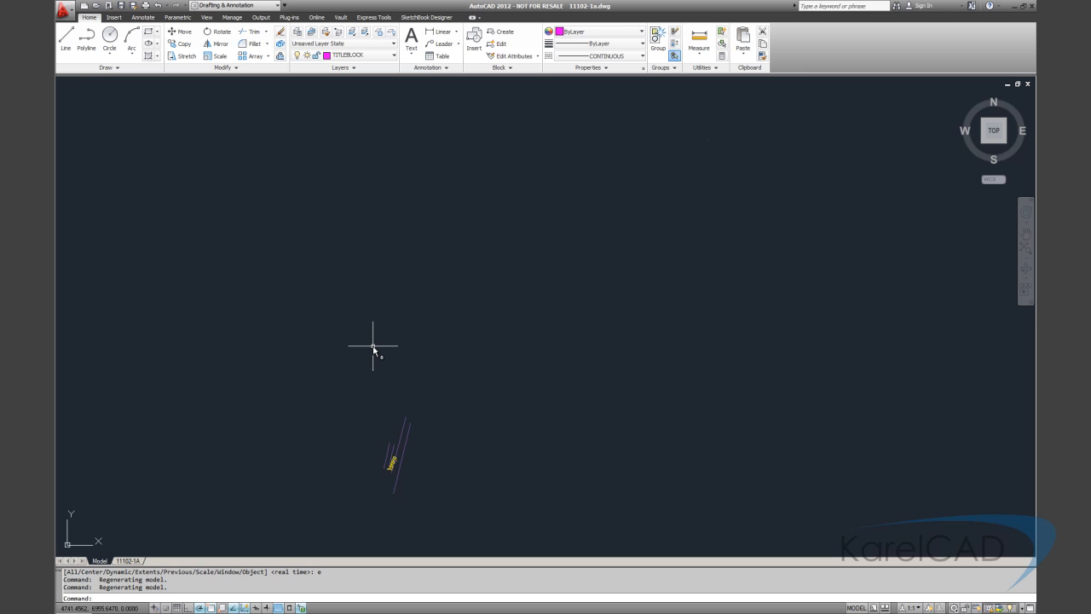
Run FLATTEN, then start ERASE with the 'all' selection on the site plan.
{"action": "type", "text": "FLATTEN*Cancel*"}
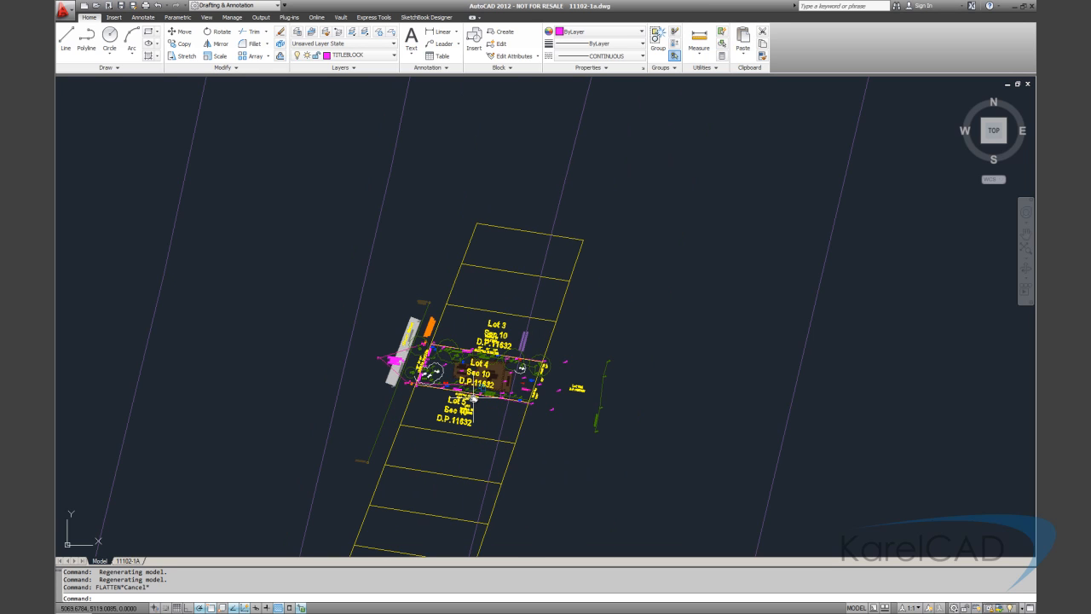
{"action": "type", "text": "E"}
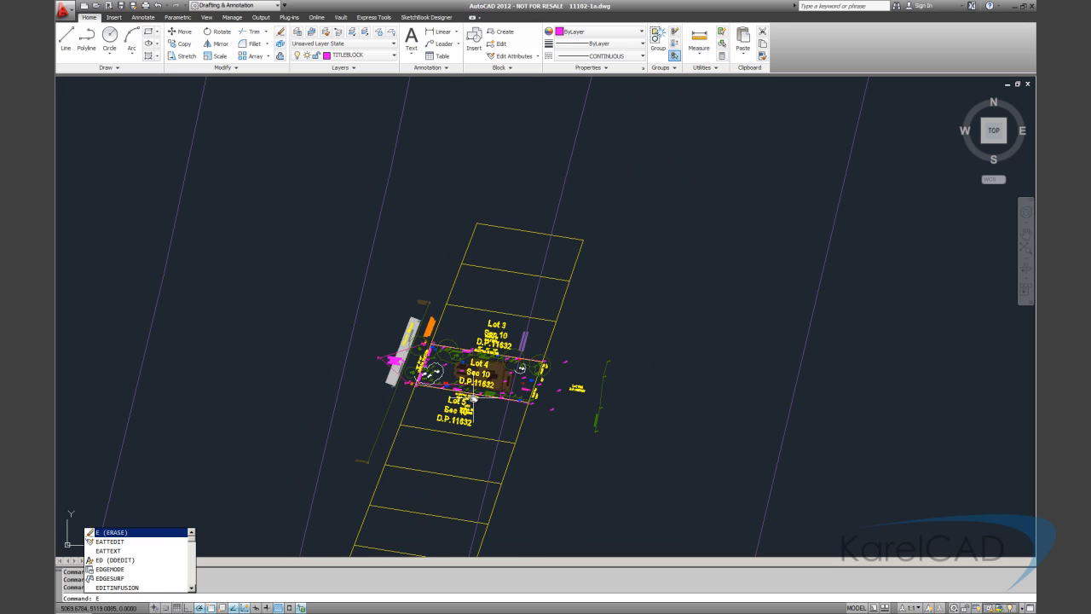
{"action": "left_click", "coordinate": [111, 531]}
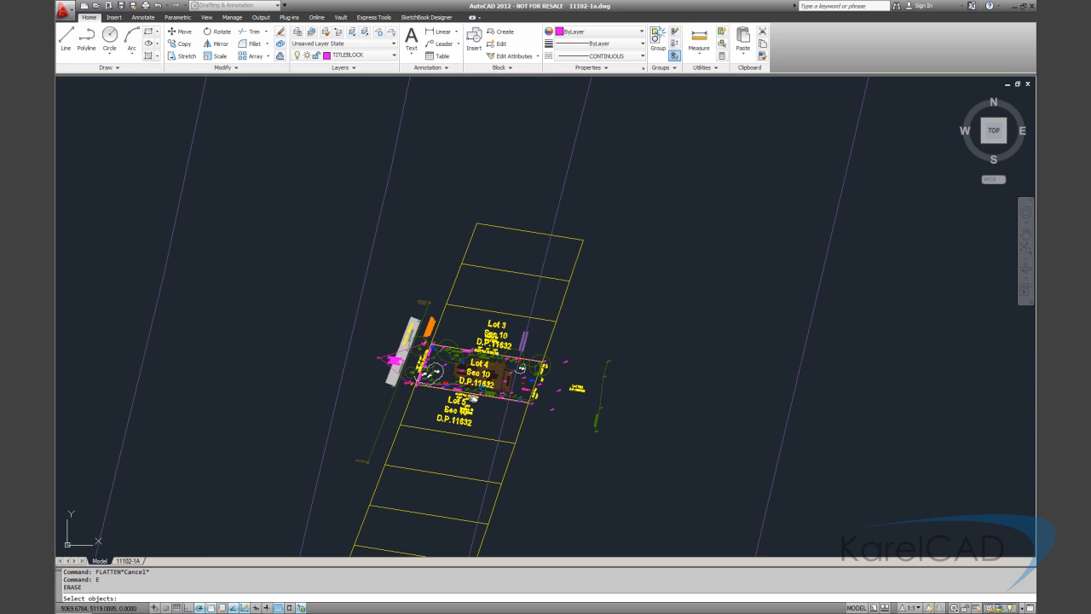
{"action": "type", "text": "all"}
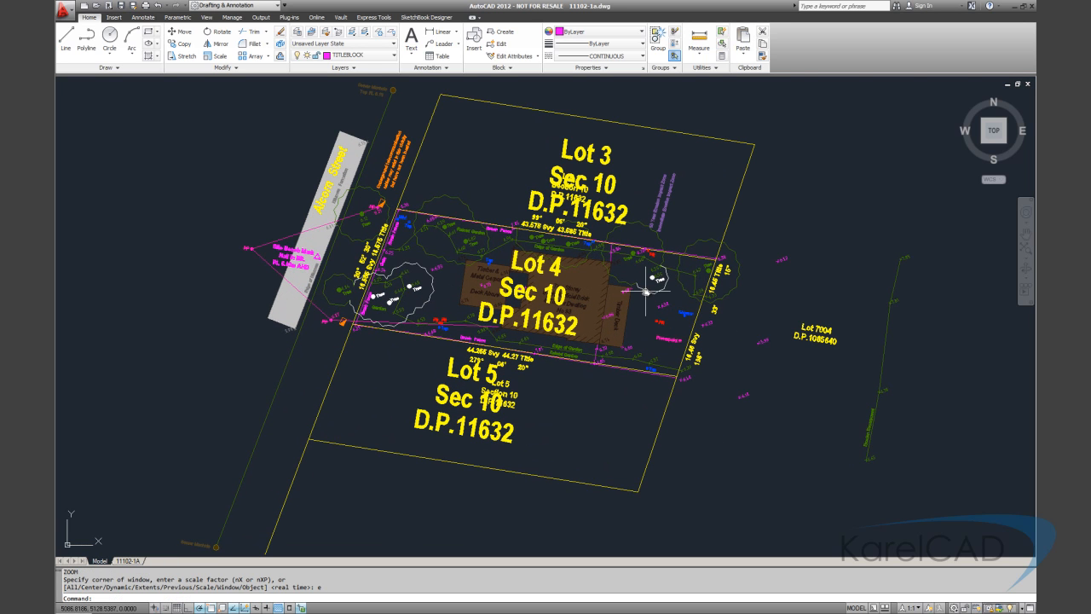
{"action": "mouse_move", "coordinate": [661, 213]}
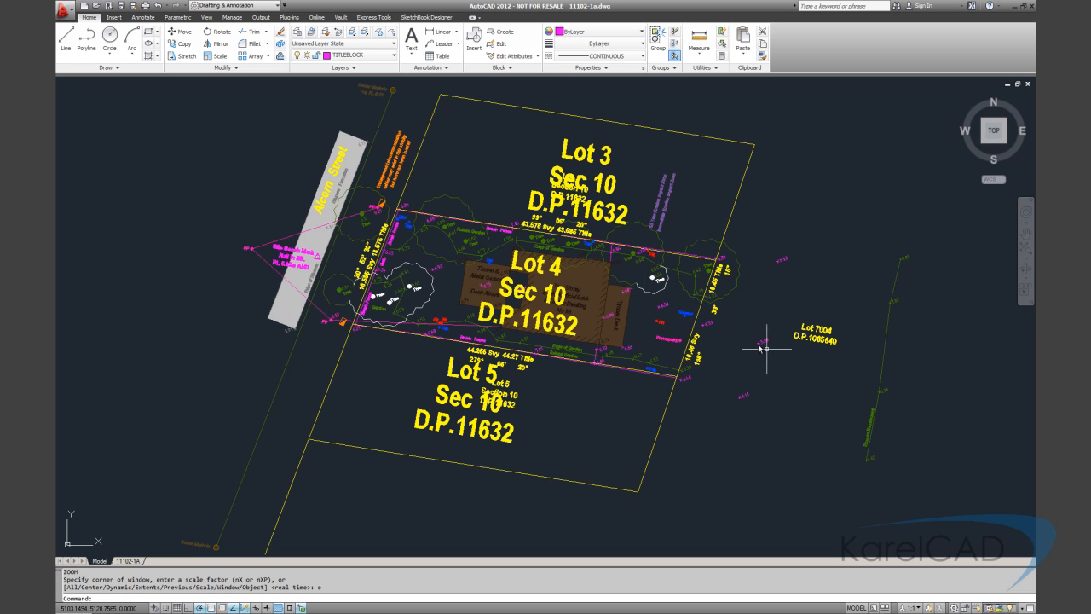
{"action": "mouse_move", "coordinate": [247, 281]}
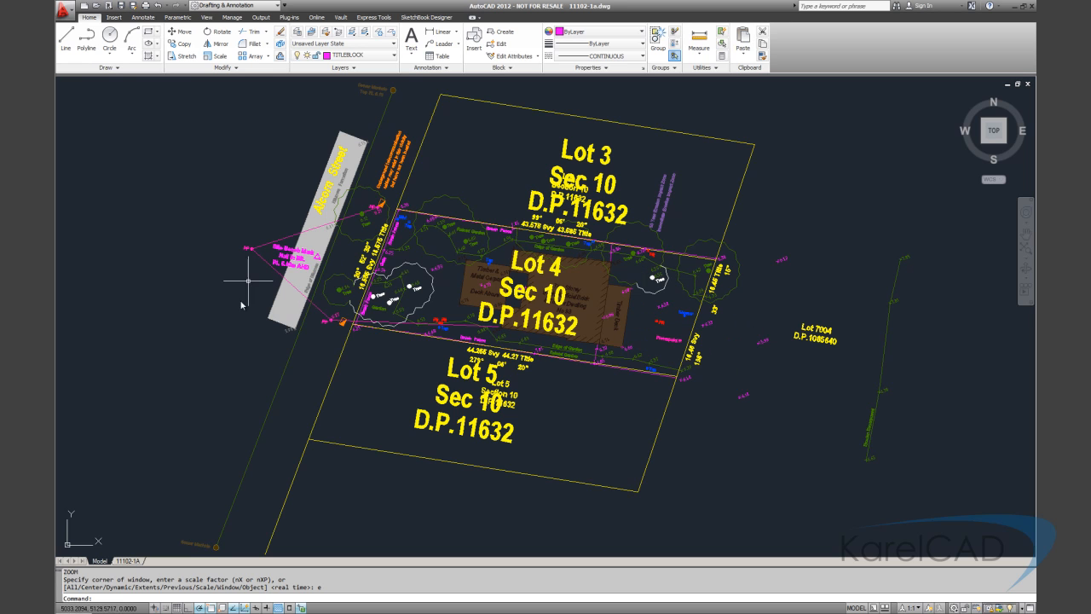
{"action": "mouse_move", "coordinate": [184, 388]}
{"action": "type", "text": "purge"}
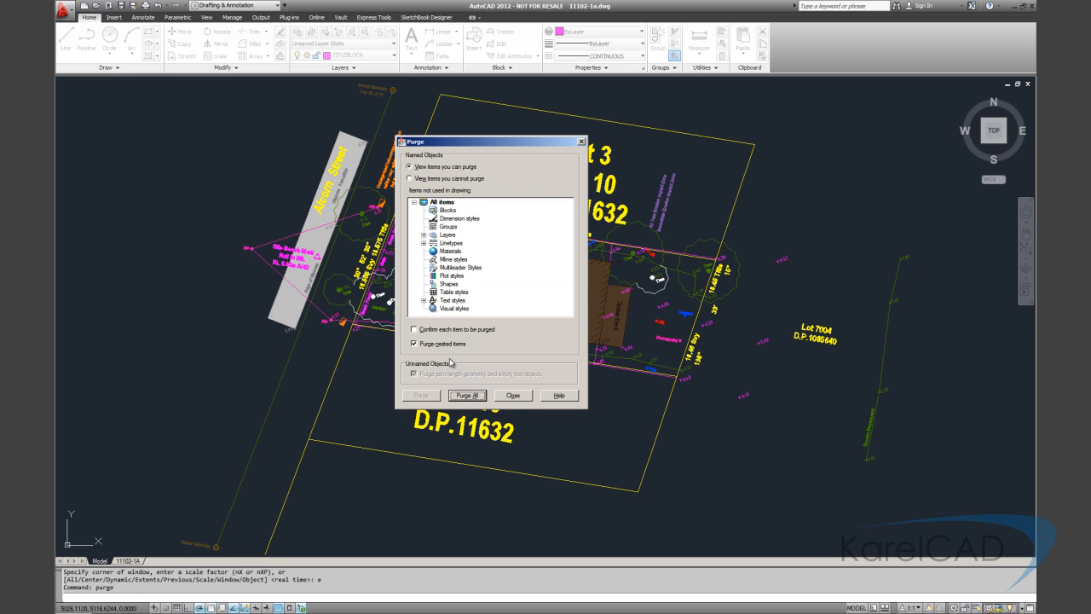
{"action": "mouse_move", "coordinate": [467, 395]}
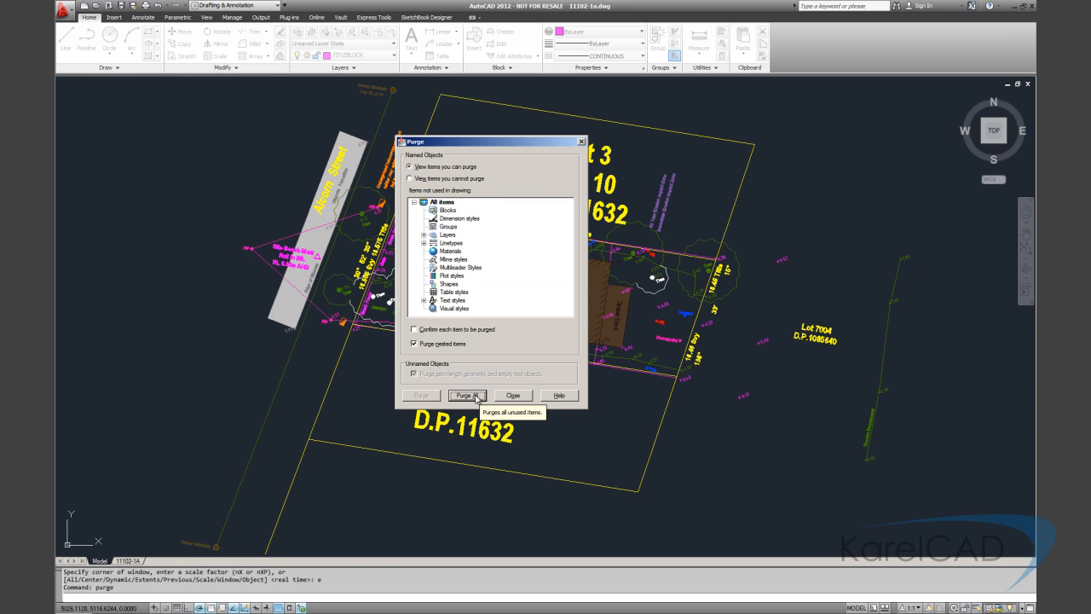
Purge all unused named items in the Purge dialog and close it.
{"action": "left_click", "coordinate": [467, 396]}
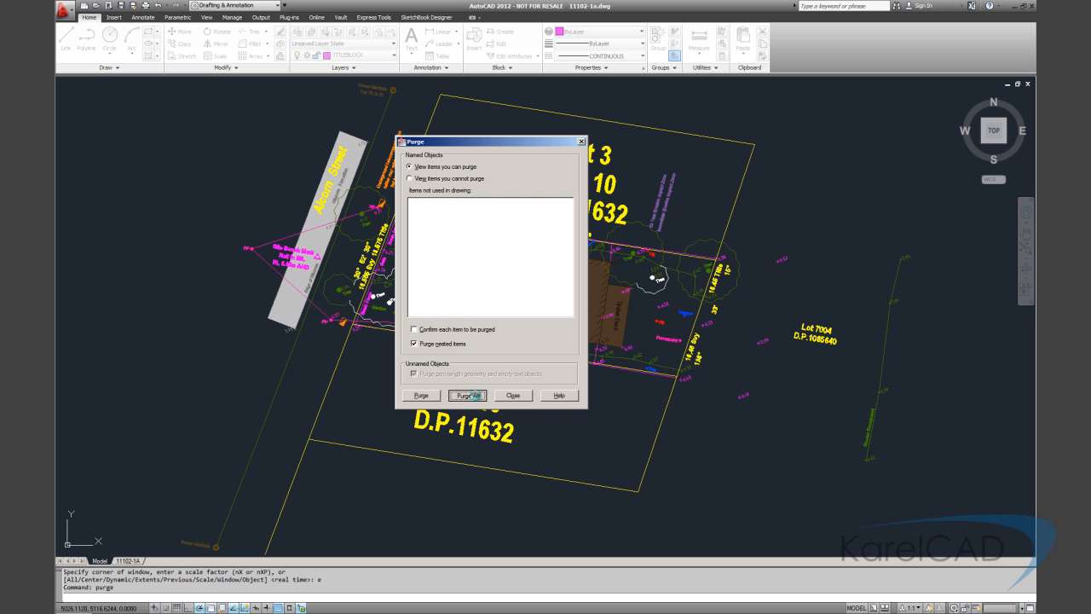
{"action": "left_click", "coordinate": [512, 395]}
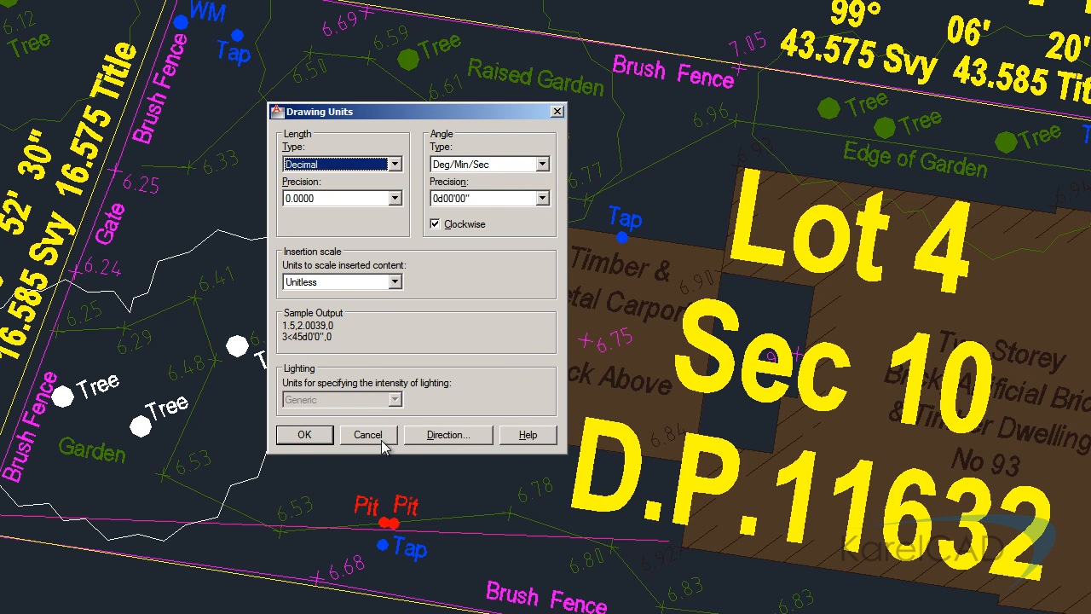
Leave the Units dialog unchanged and measure the 16.585 western boundary with DIST.
{"action": "left_click", "coordinate": [368, 434]}
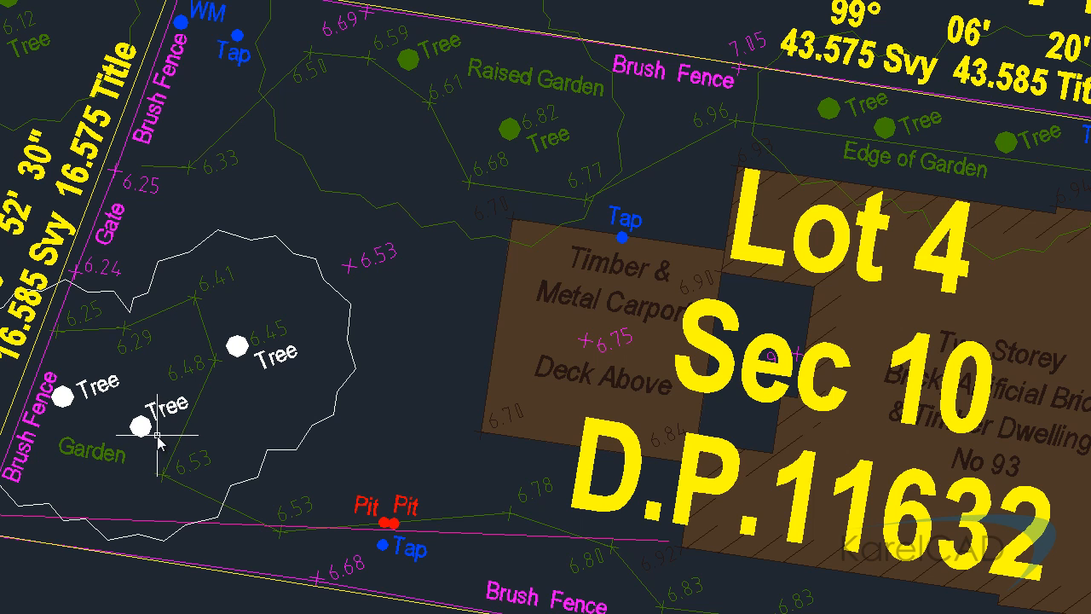
{"action": "mouse_move", "coordinate": [327, 188]}
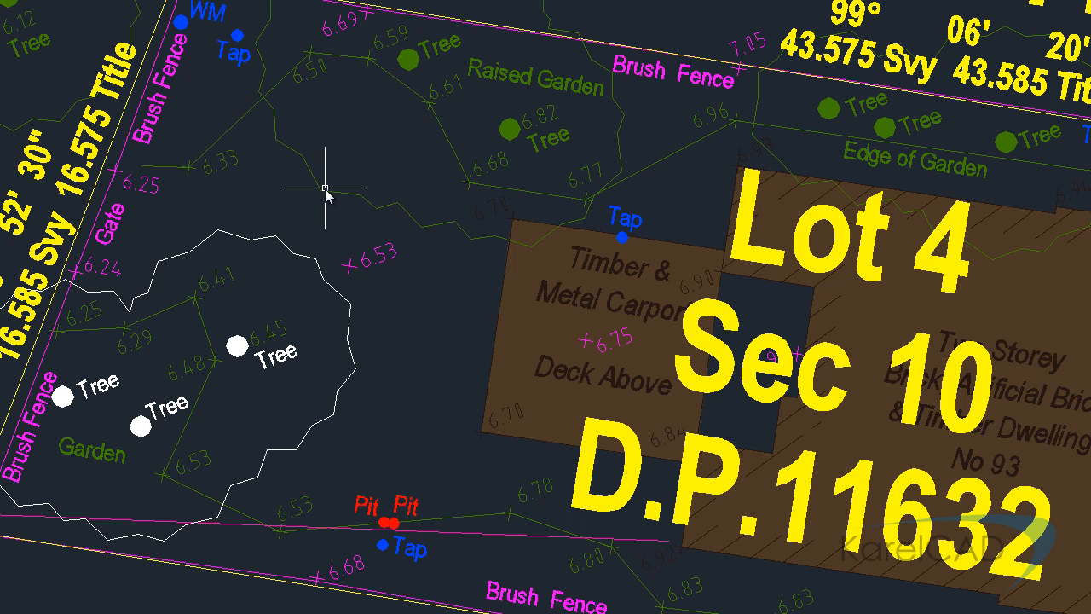
{"action": "mouse_move", "coordinate": [116, 348]}
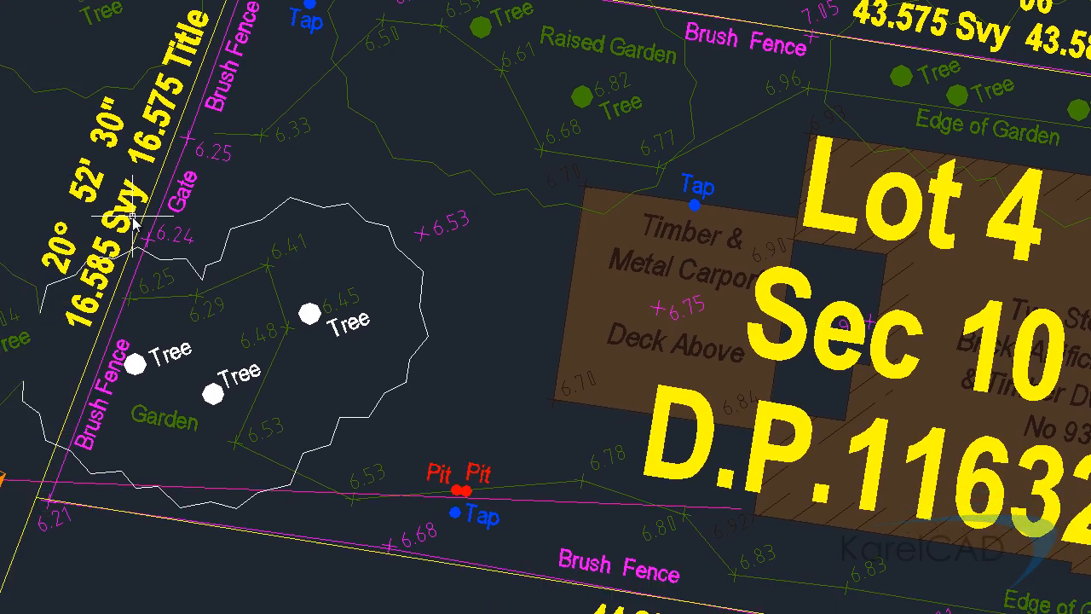
{"action": "type", "text": "D"}
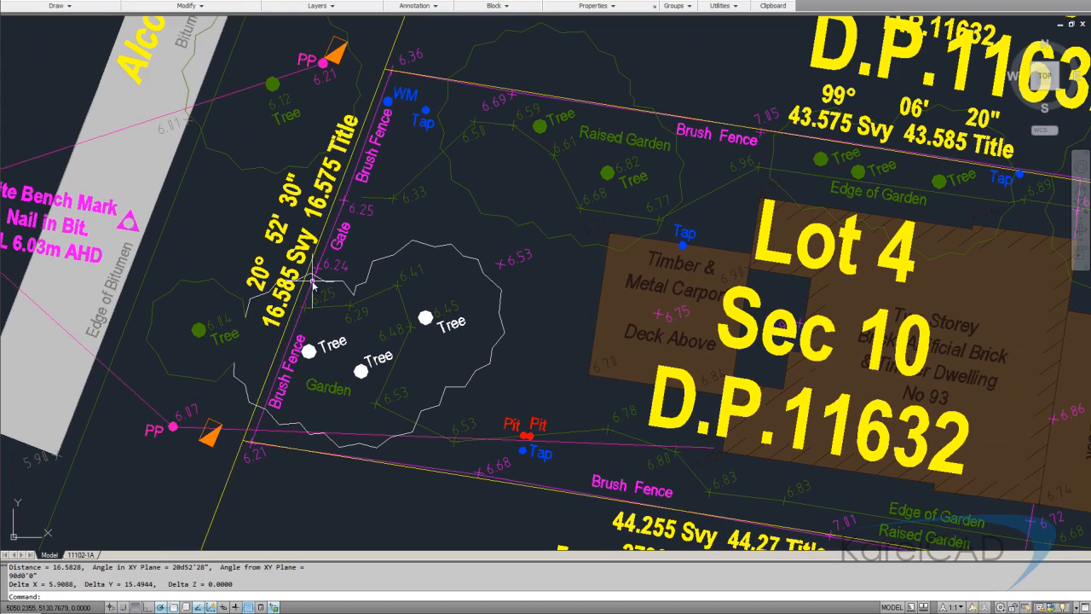
{"action": "mouse_move", "coordinate": [150, 494]}
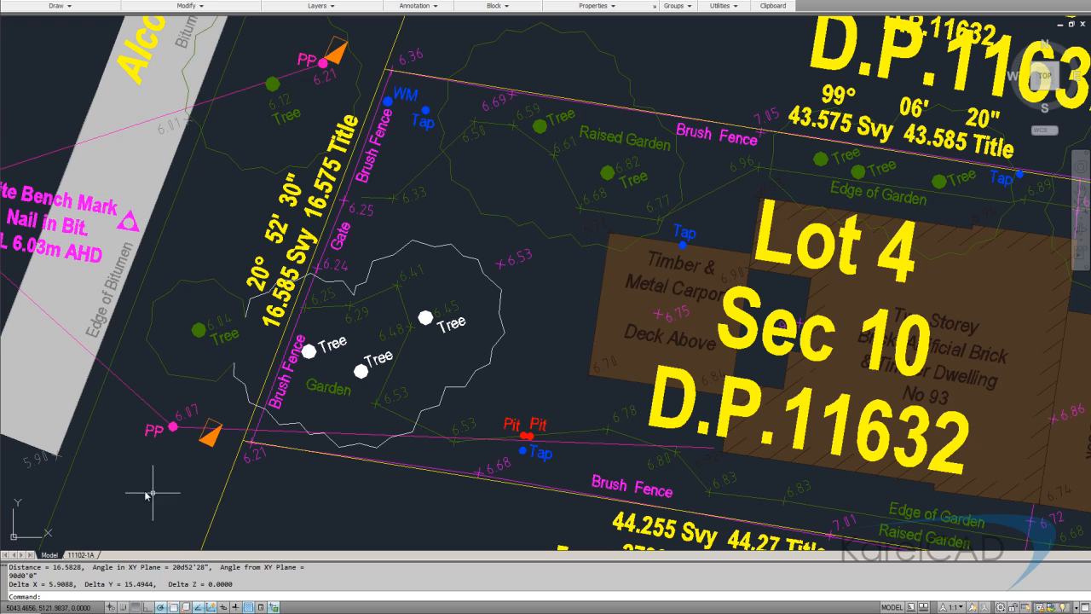
{"action": "mouse_move", "coordinate": [106, 545]}
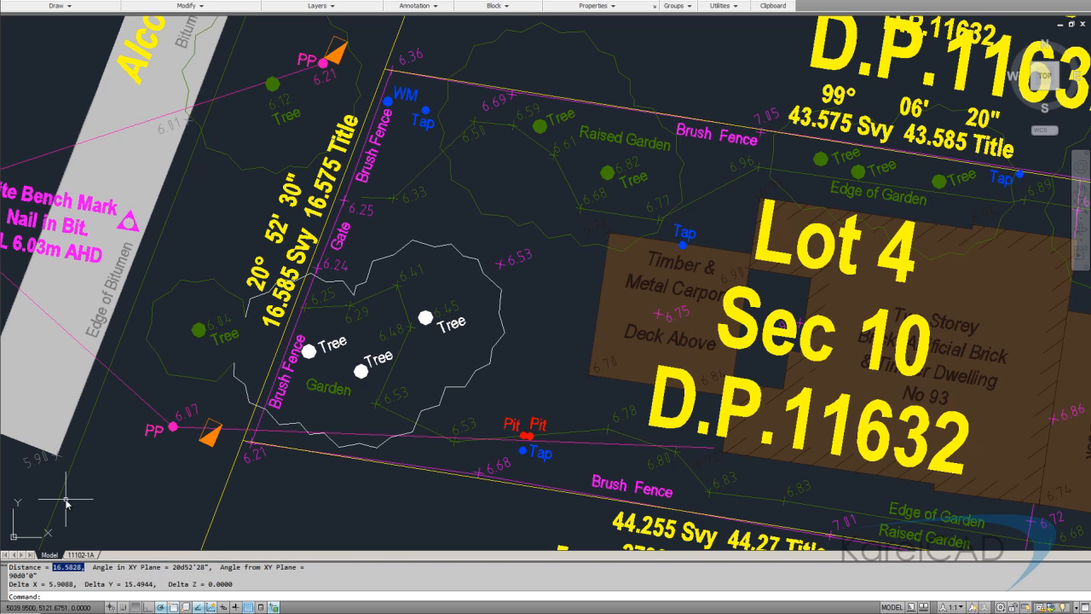
{"action": "mouse_move", "coordinate": [41, 544]}
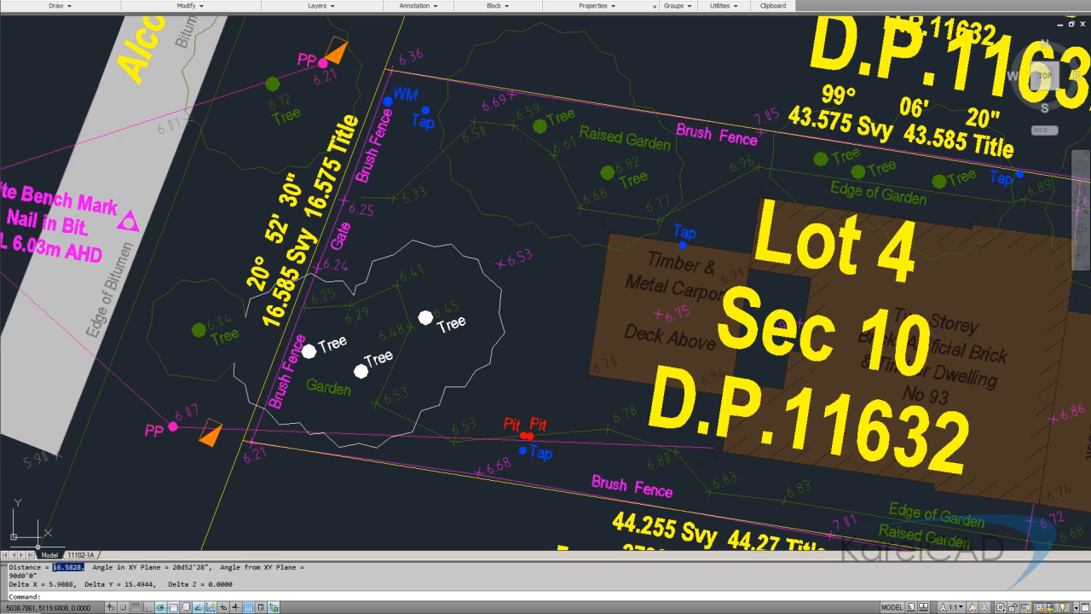
{"action": "mouse_move", "coordinate": [317, 467]}
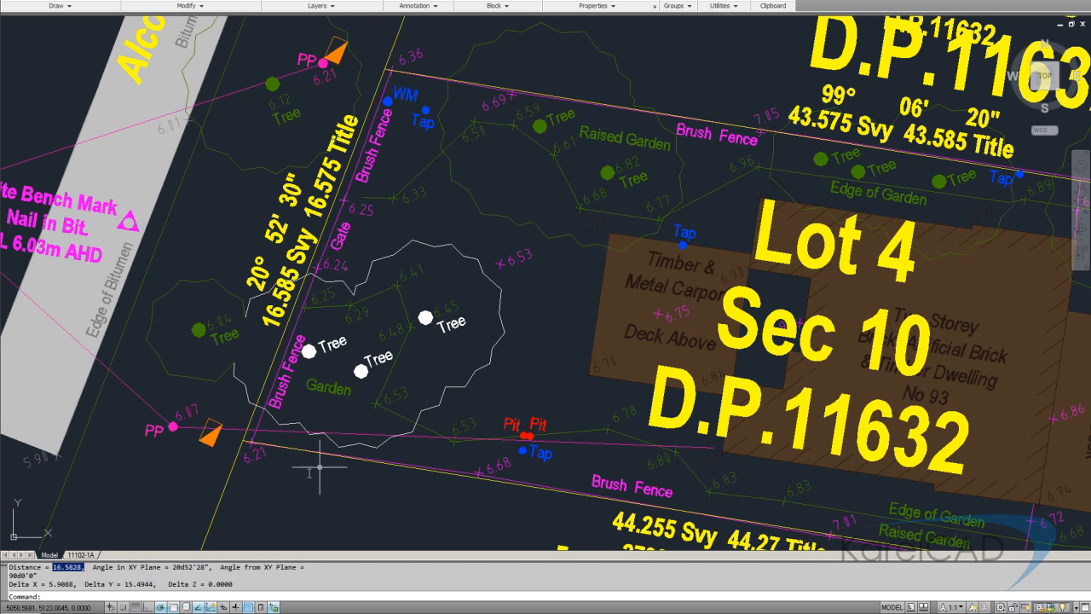
{"action": "mouse_move", "coordinate": [464, 327]}
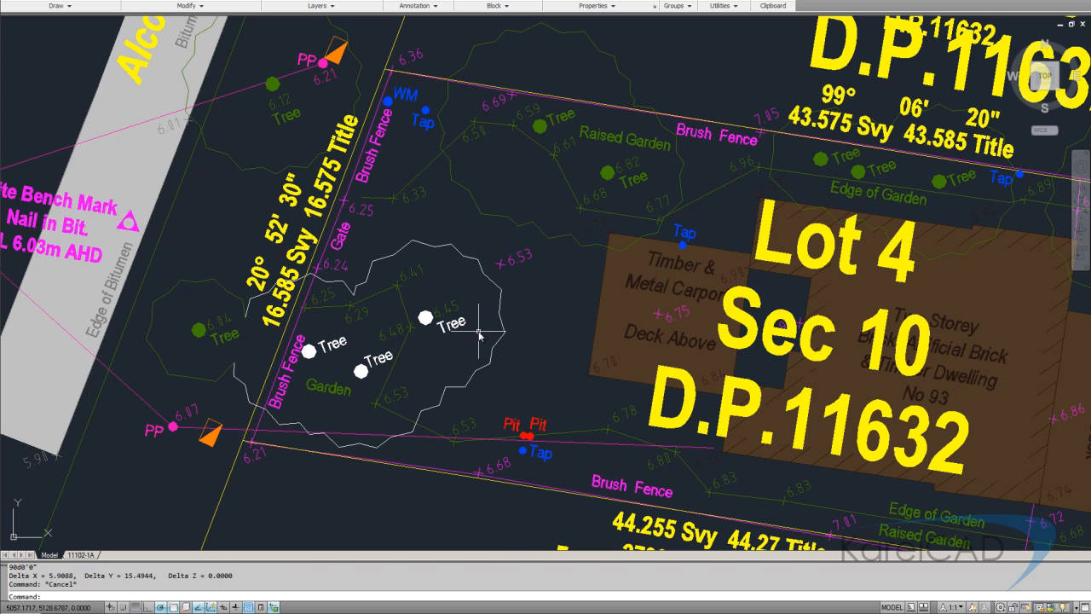
{"action": "scroll", "scroll_direction": "down", "scroll_amount": 3}
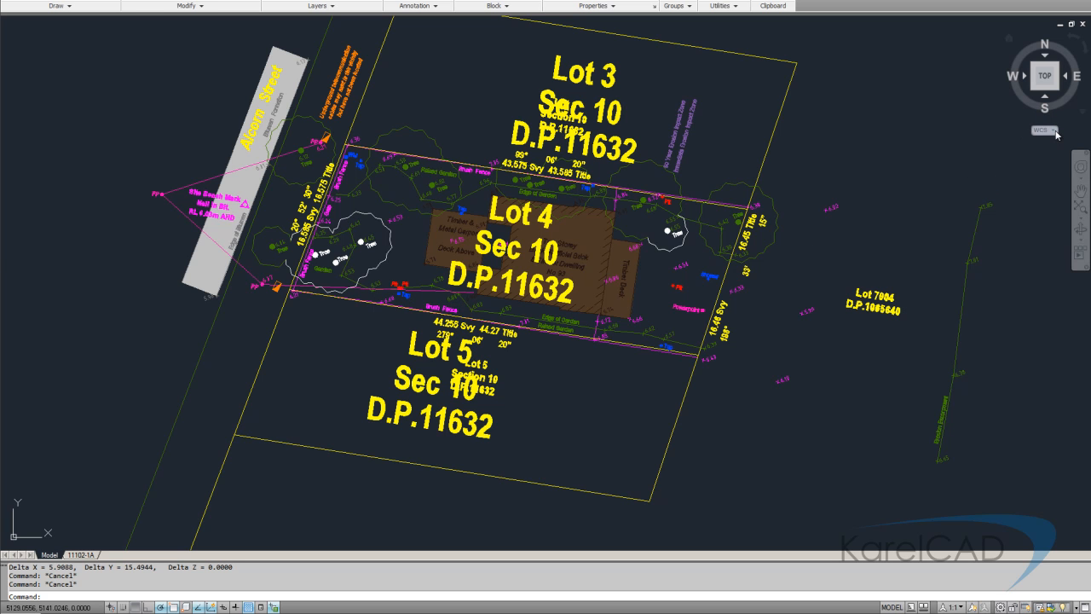
{"action": "left_click", "coordinate": [1043, 129]}
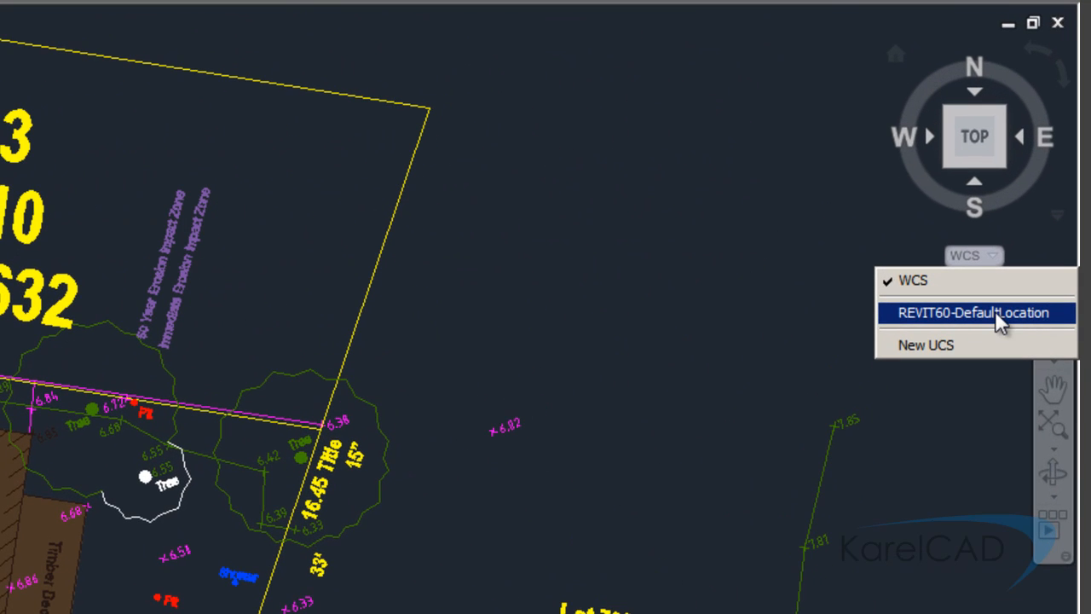
{"action": "mouse_move", "coordinate": [914, 281]}
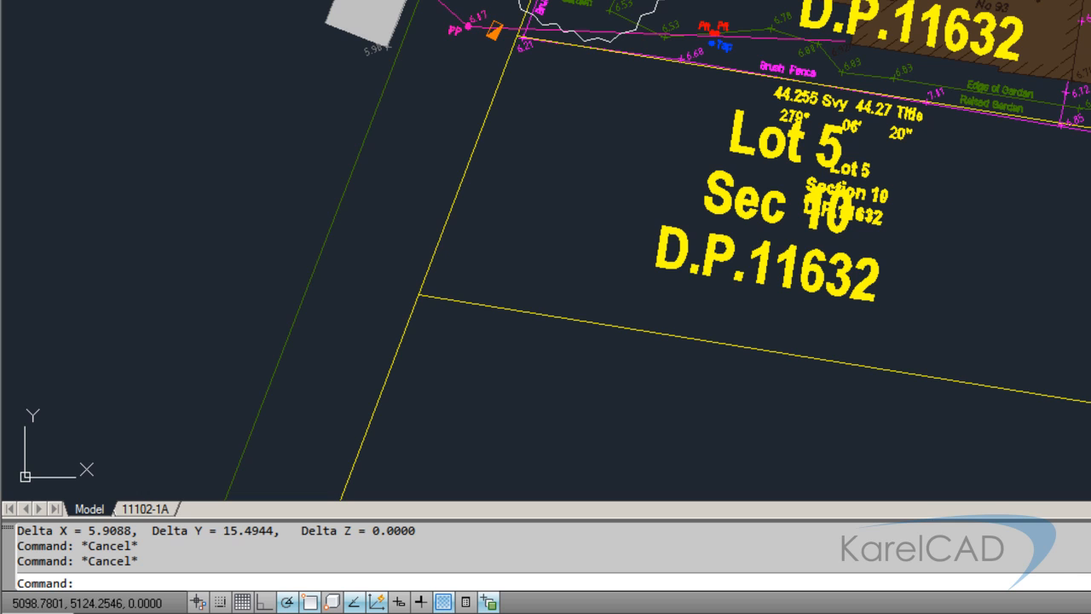
Delete the named UCS 'revit60-defaultlocation', leaving only the world coordinate system.
{"action": "type", "text": "ucs"}
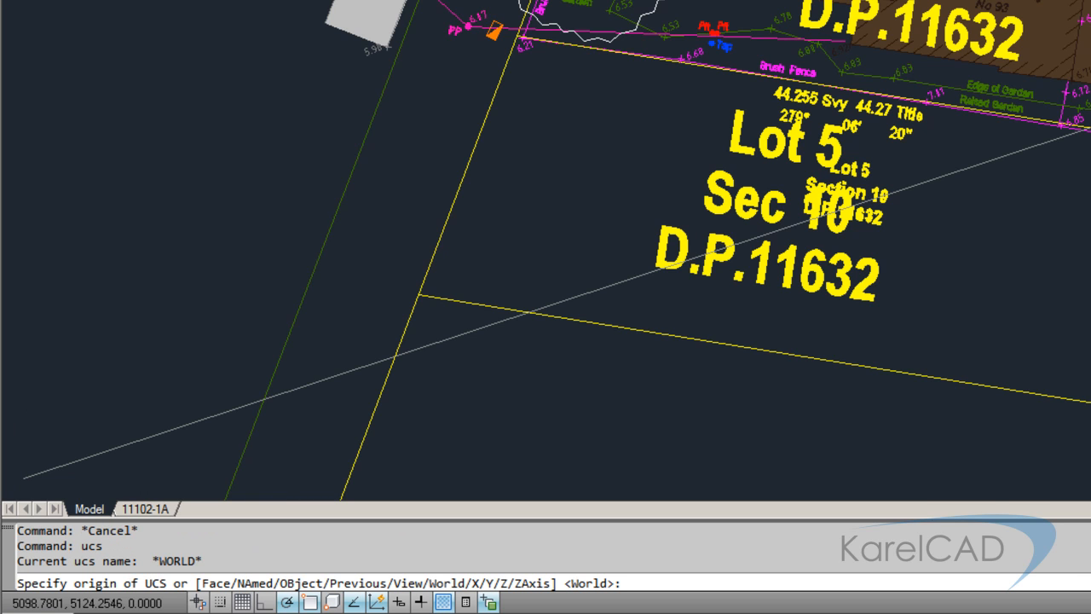
{"action": "type", "text": "na"}
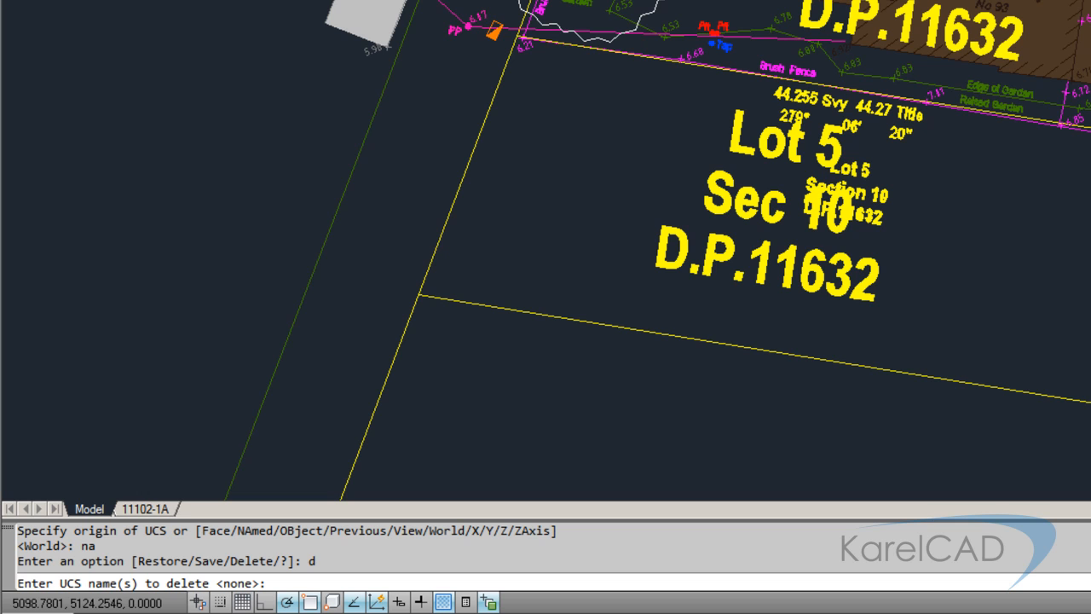
{"action": "mouse_move", "coordinate": [890, 350]}
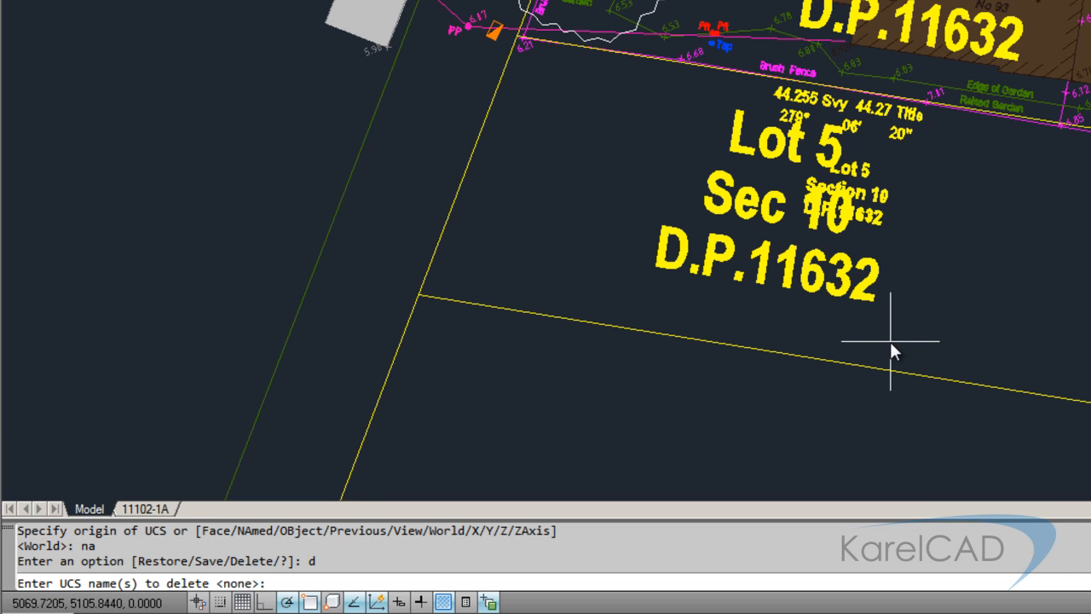
{"action": "mouse_move", "coordinate": [340, 494]}
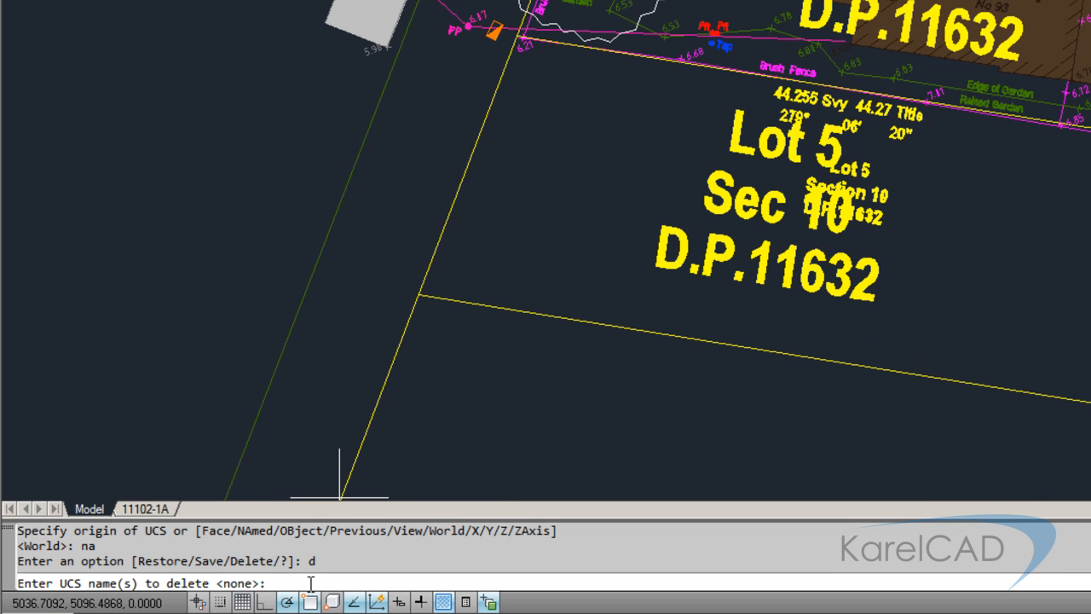
{"action": "type", "text": "revit60-"}
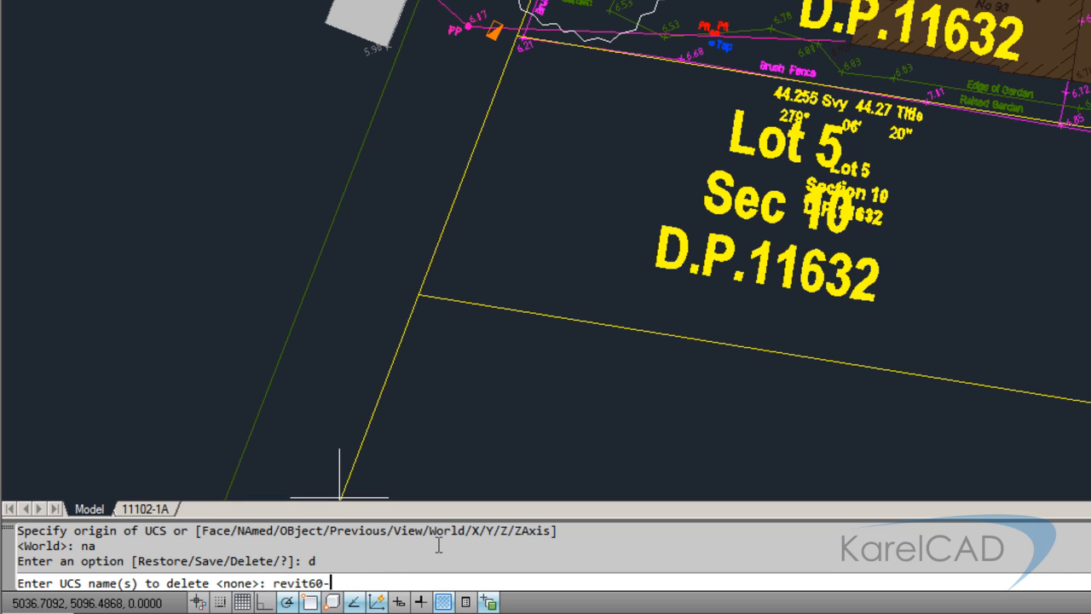
{"action": "type", "text": "defaultloca"}
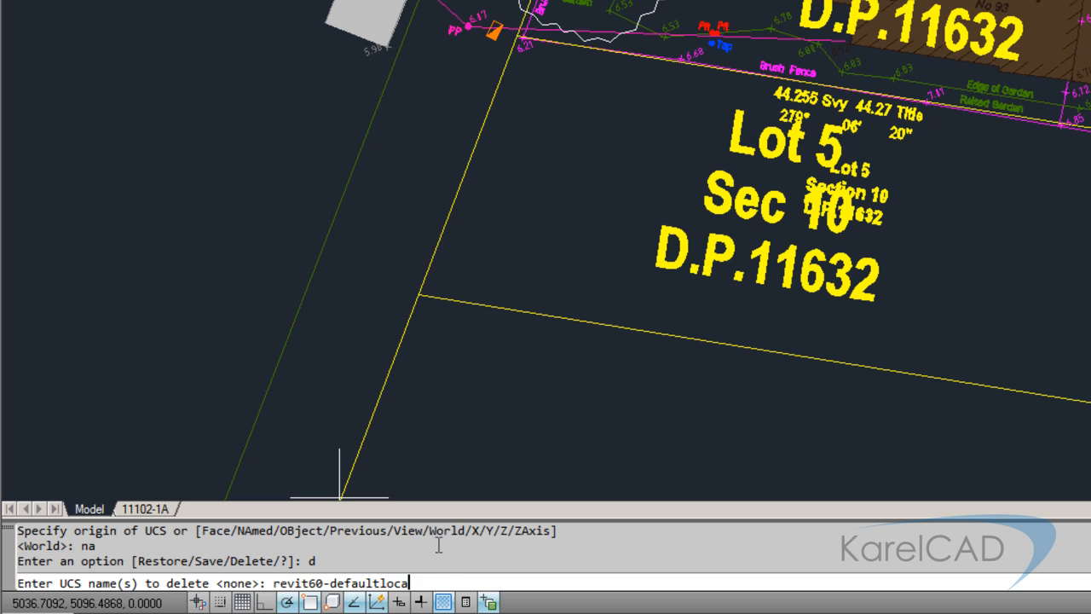
{"action": "type", "text": "tion"}
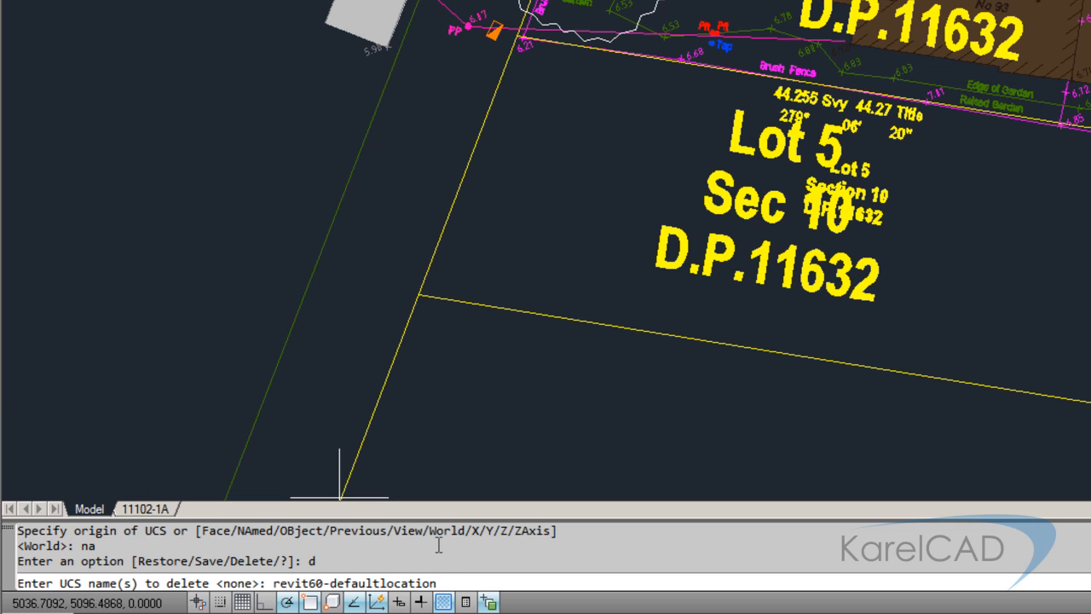
{"action": "key", "text": "enter"}
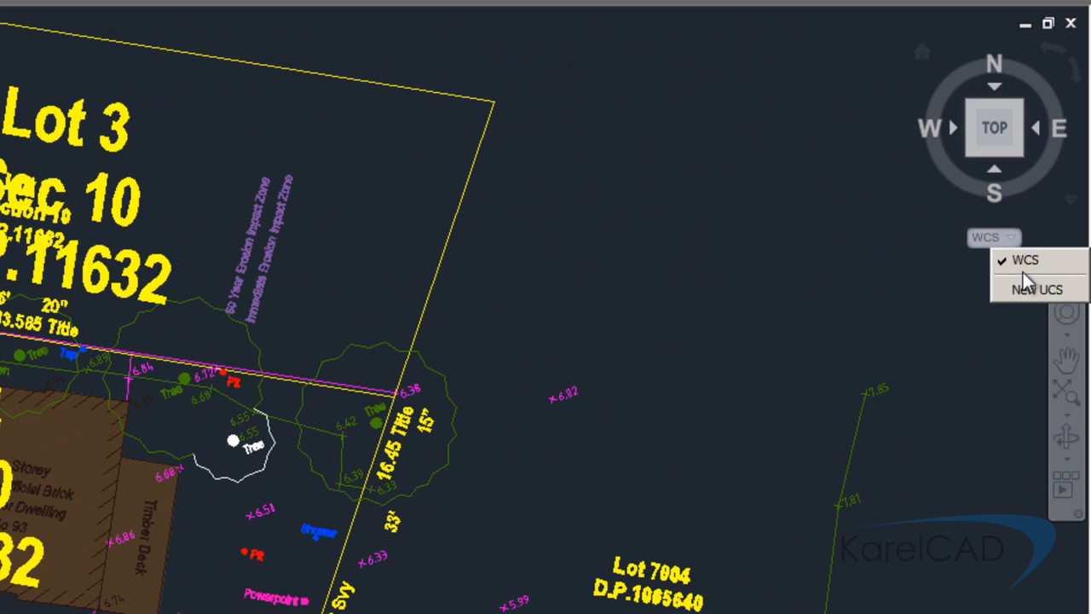
{"action": "mouse_move", "coordinate": [815, 294]}
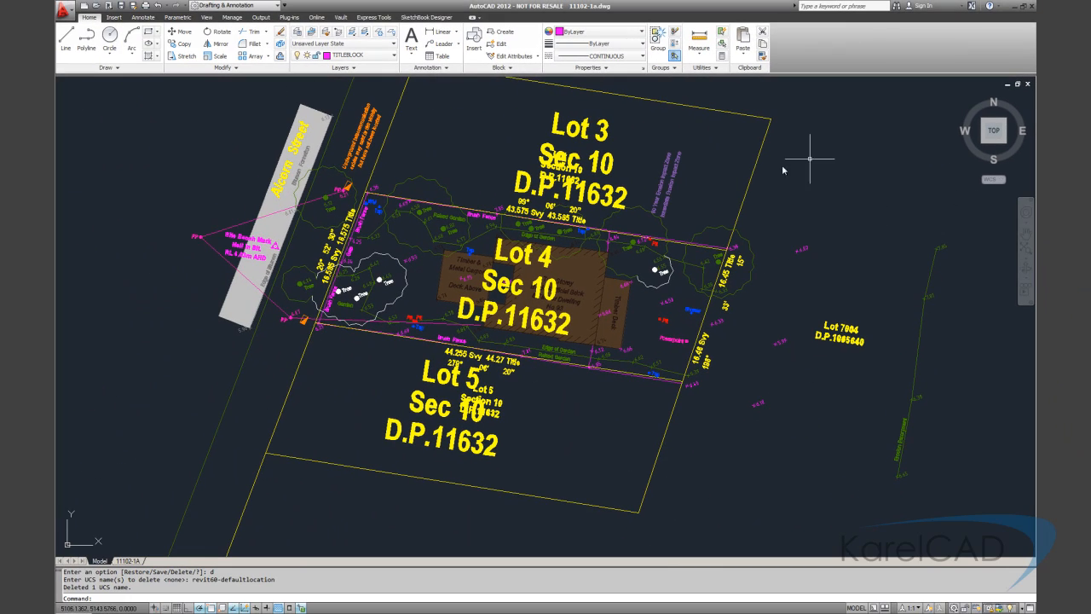
{"action": "mouse_move", "coordinate": [310, 357]}
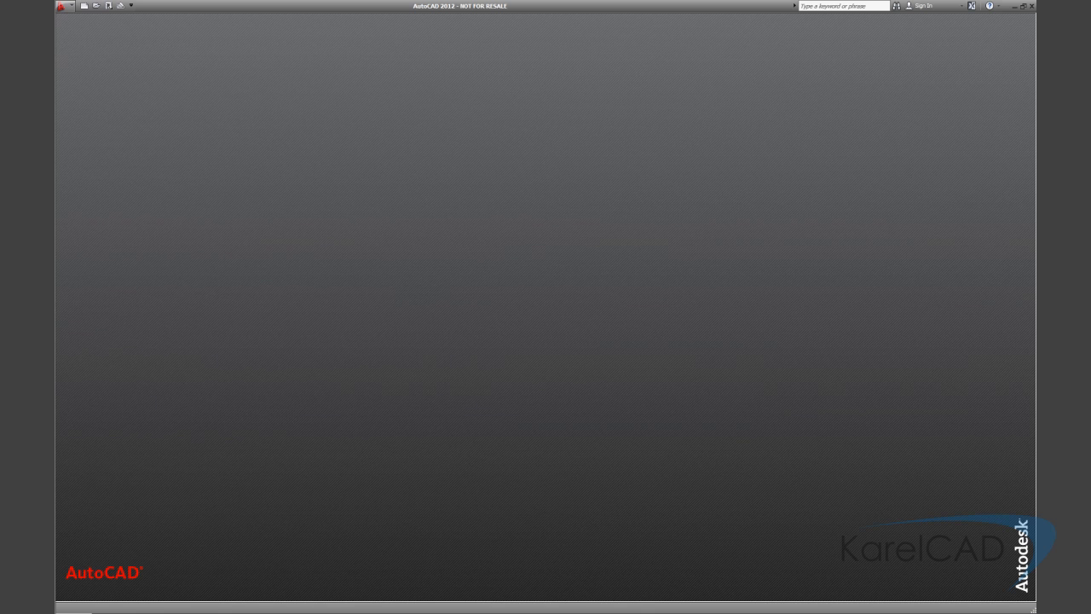
{"action": "mouse_move", "coordinate": [86, 7]}
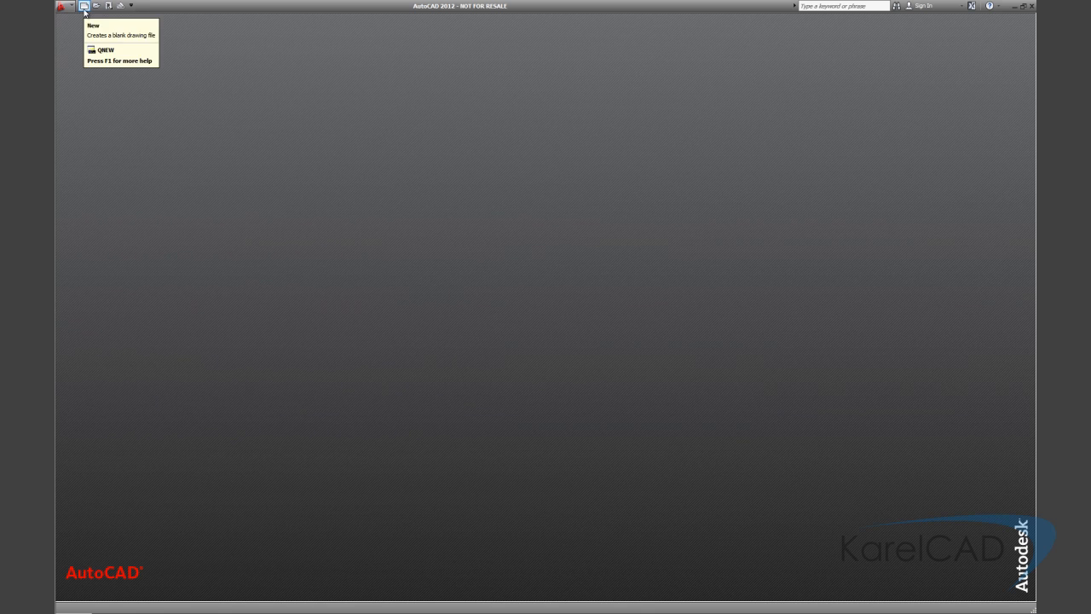
{"action": "mouse_move", "coordinate": [150, 181]}
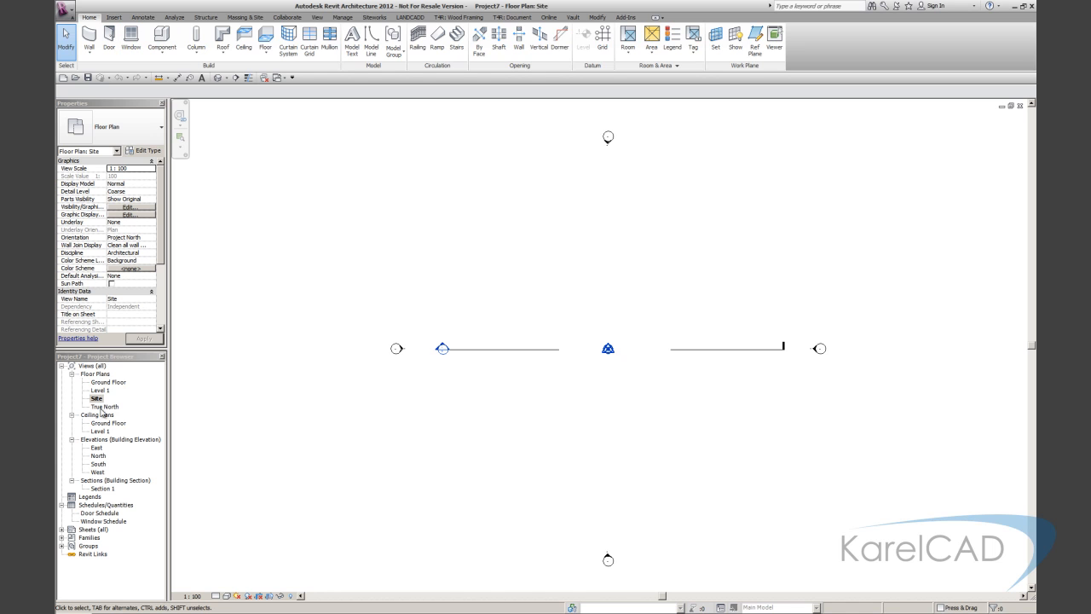
{"action": "left_click", "coordinate": [606, 349]}
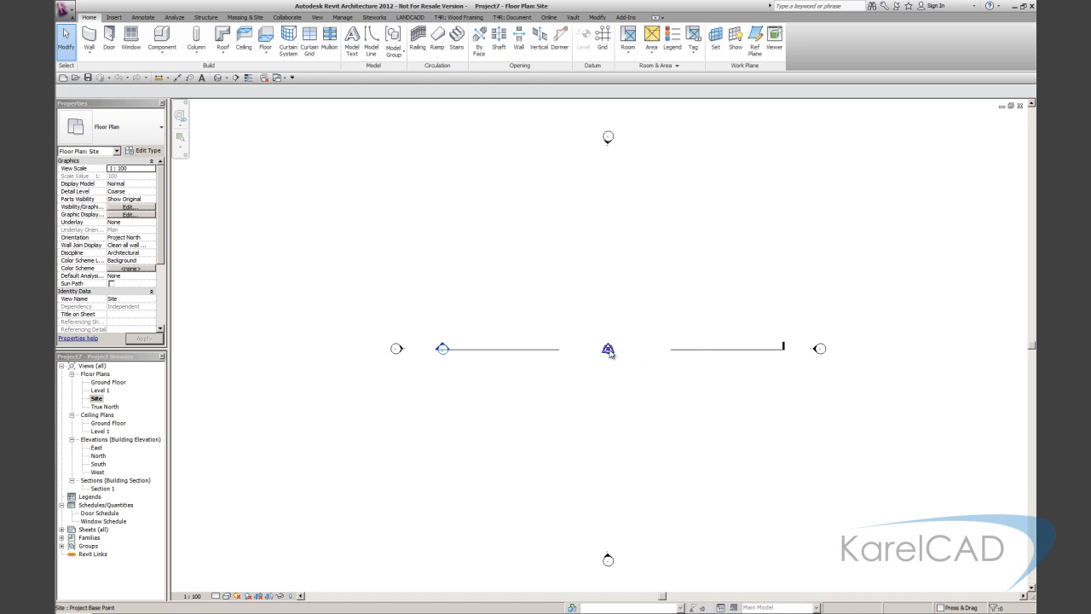
{"action": "left_click", "coordinate": [607, 349]}
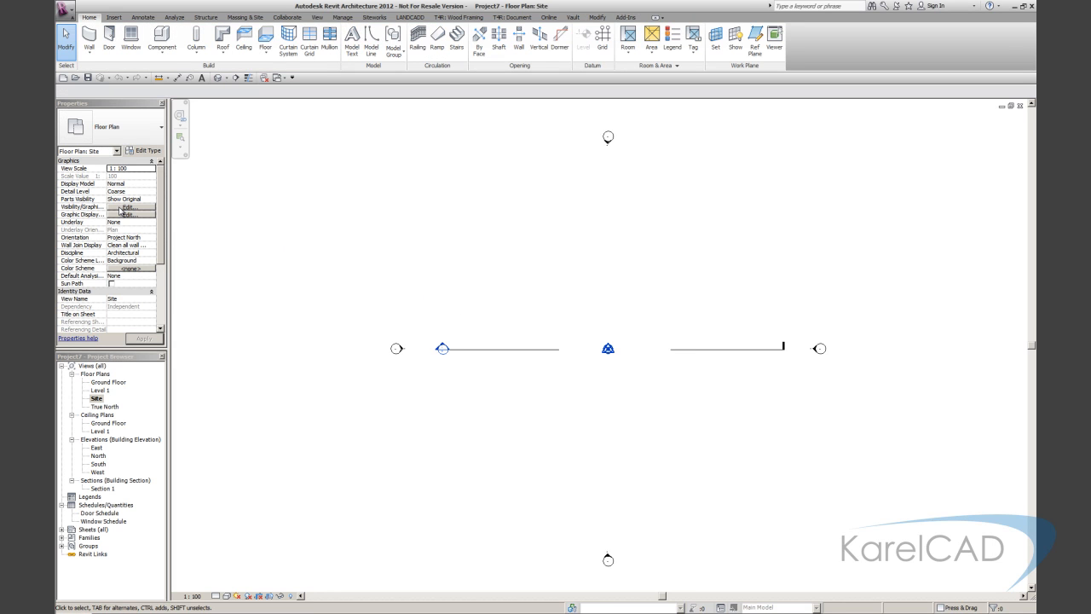
Turn on the Project Base Point under the Site category in Visibility/Graphics Overrides.
{"action": "left_click", "coordinate": [127, 208]}
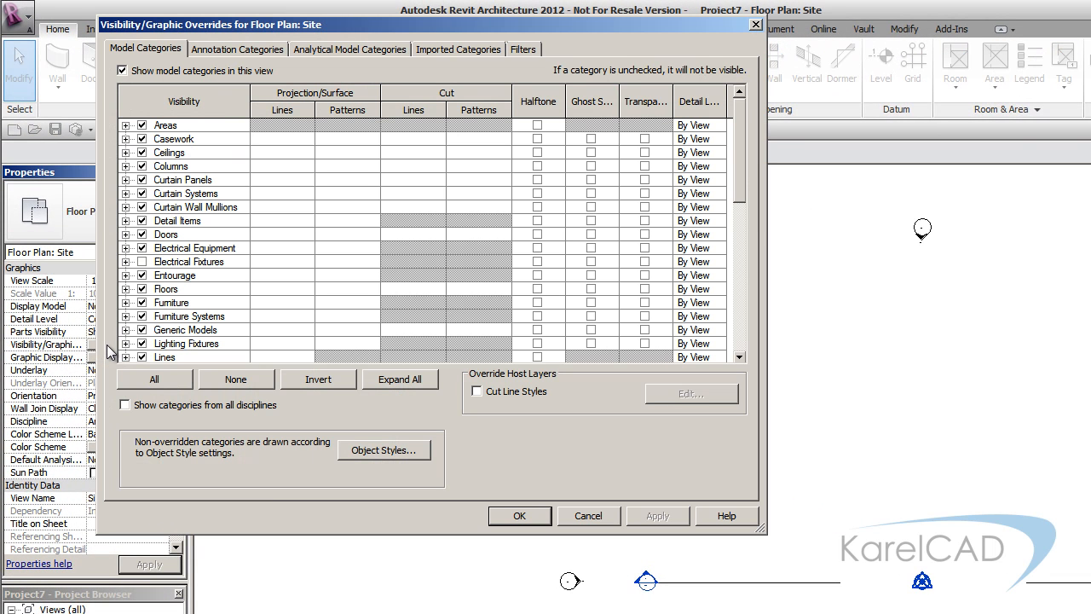
{"action": "scroll", "scroll_direction": "down", "scroll_amount": 3}
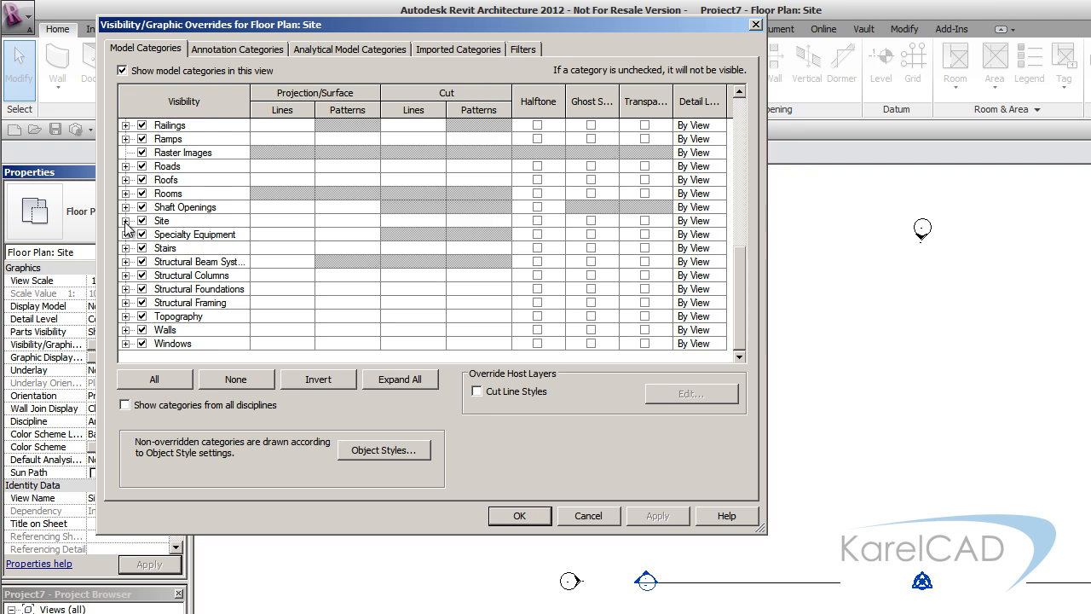
{"action": "left_click", "coordinate": [126, 220]}
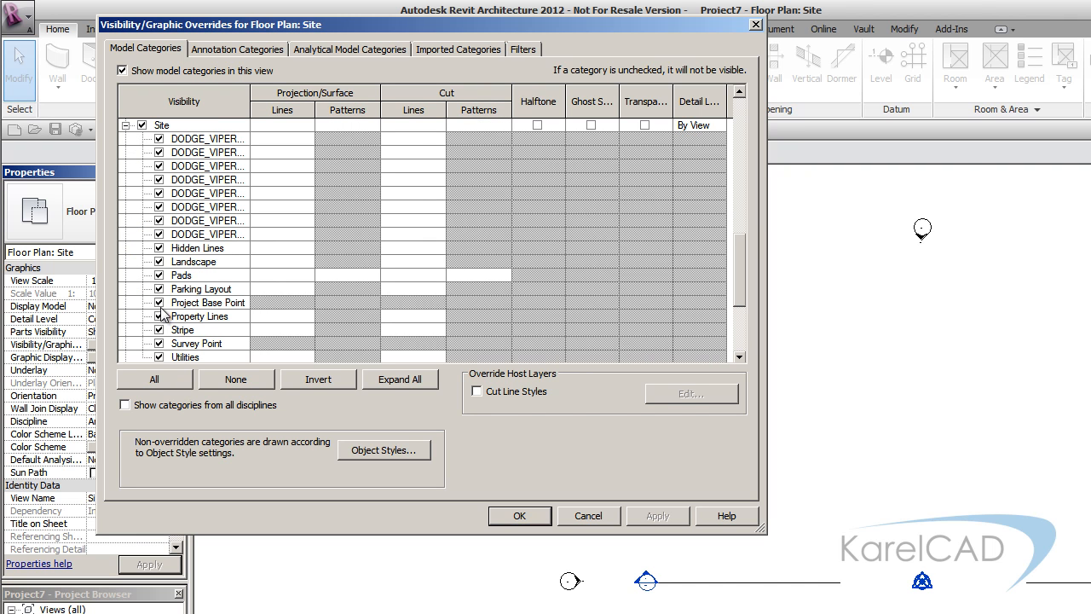
{"action": "mouse_move", "coordinate": [215, 321]}
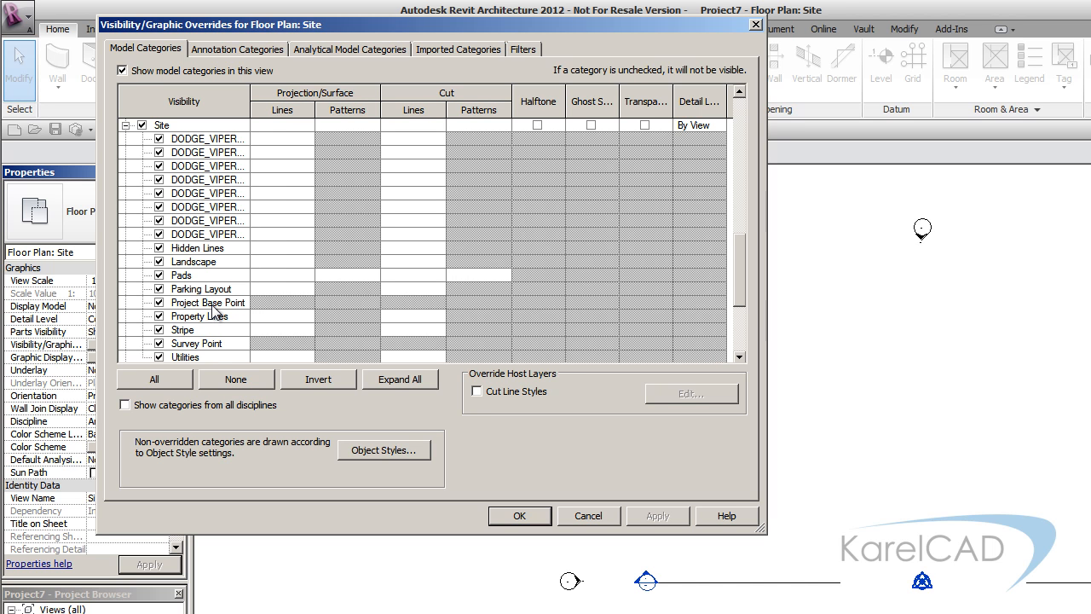
{"action": "mouse_move", "coordinate": [198, 349]}
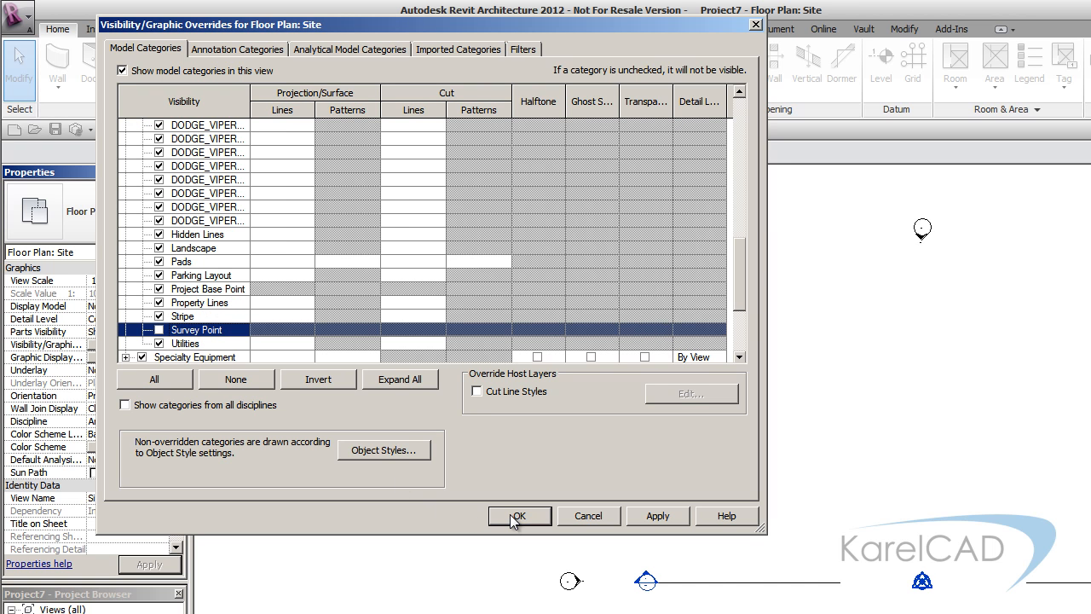
{"action": "left_click", "coordinate": [518, 514]}
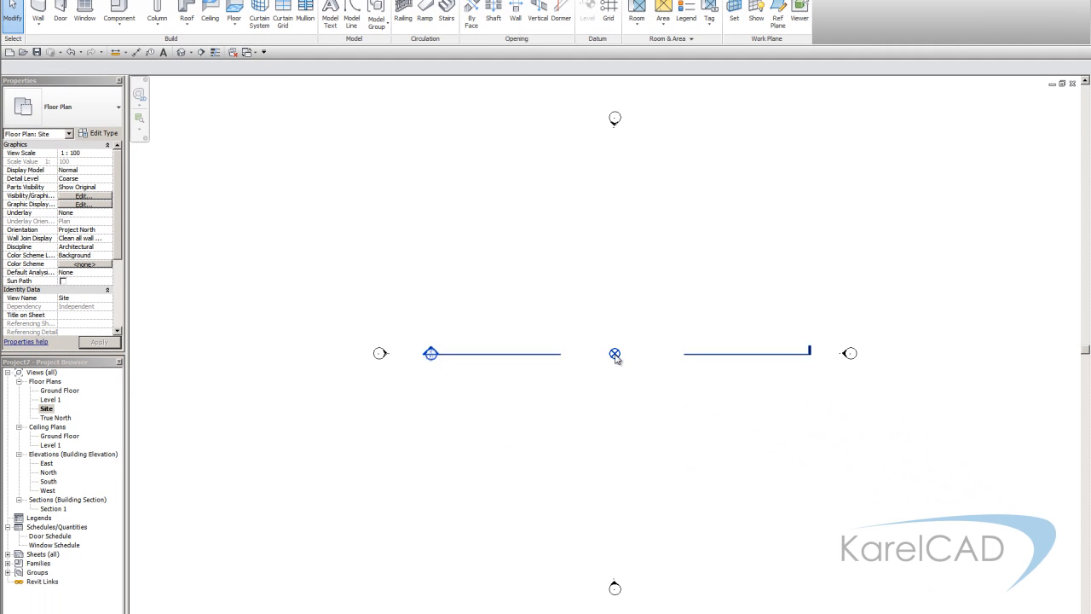
{"action": "mouse_move", "coordinate": [613, 353]}
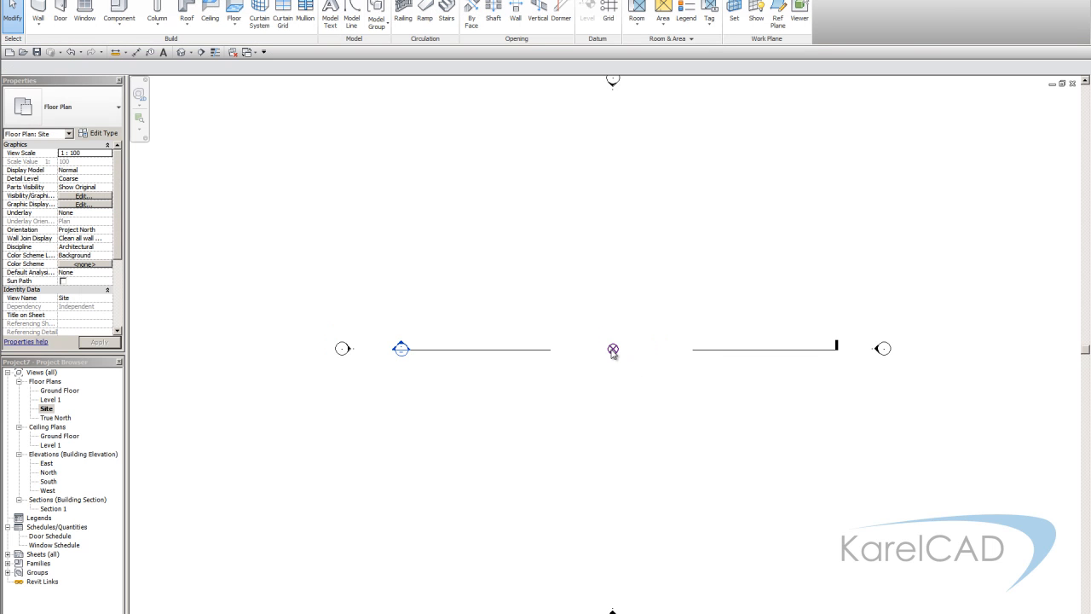
Select the project base point to show its 0.0 N/S, E/W, elevation coordinates.
{"action": "left_click", "coordinate": [613, 352]}
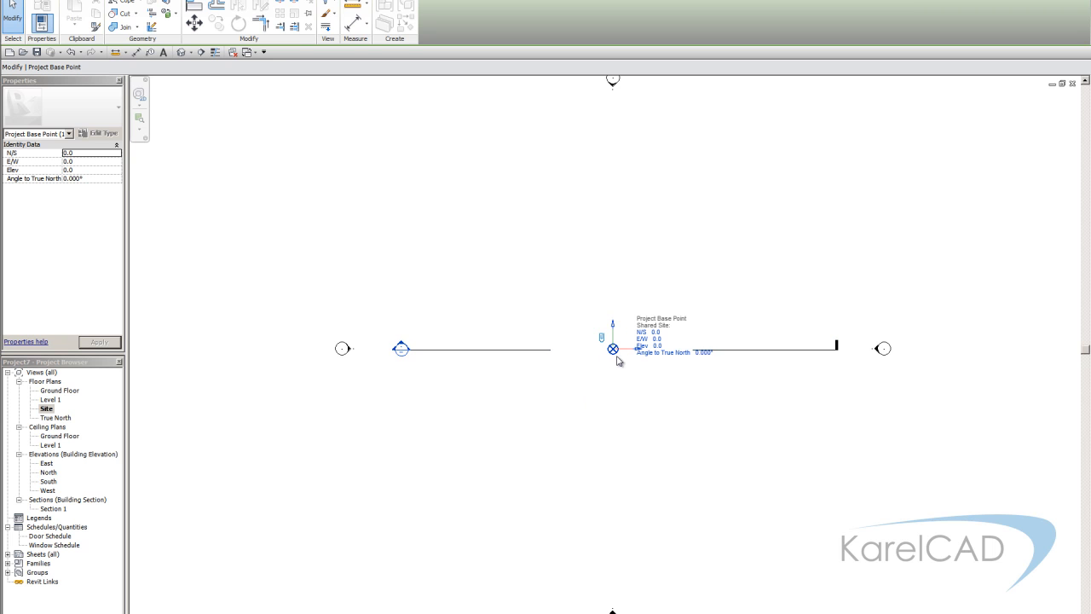
{"action": "mouse_move", "coordinate": [610, 371]}
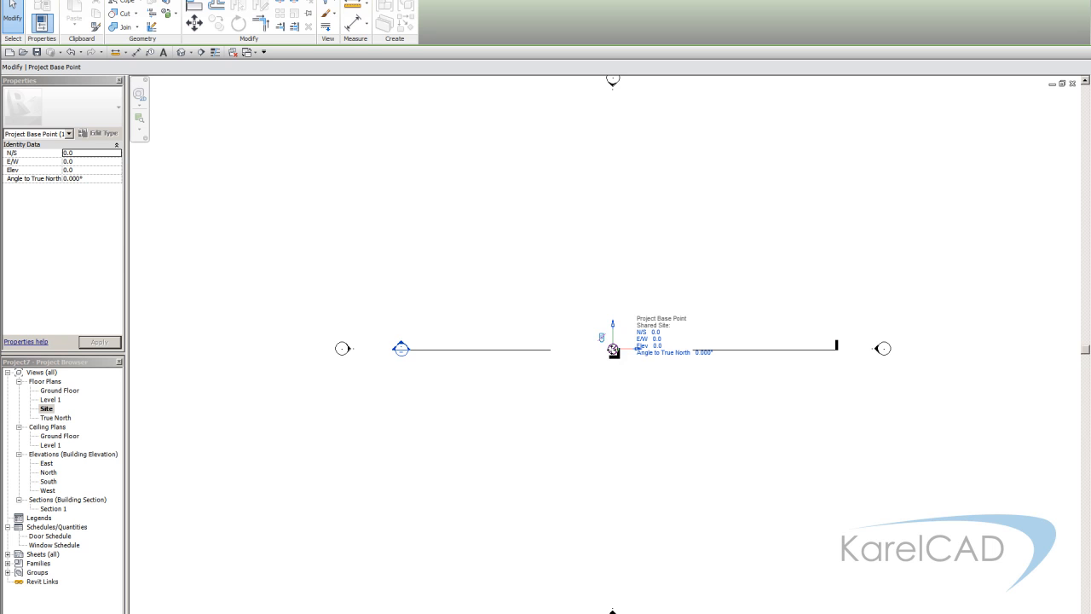
Drag the project base point off origin, then send it back with Move to Startup Location.
{"action": "left_click_drag", "start_coordinate": [614, 350], "coordinate": [532, 256]}
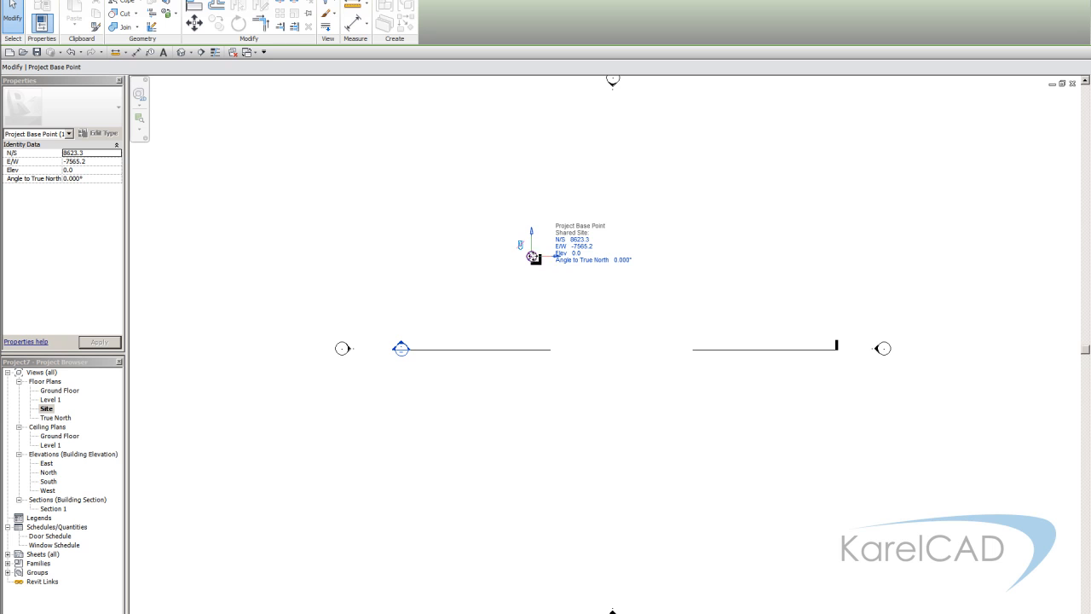
{"action": "right_click", "coordinate": [525, 247]}
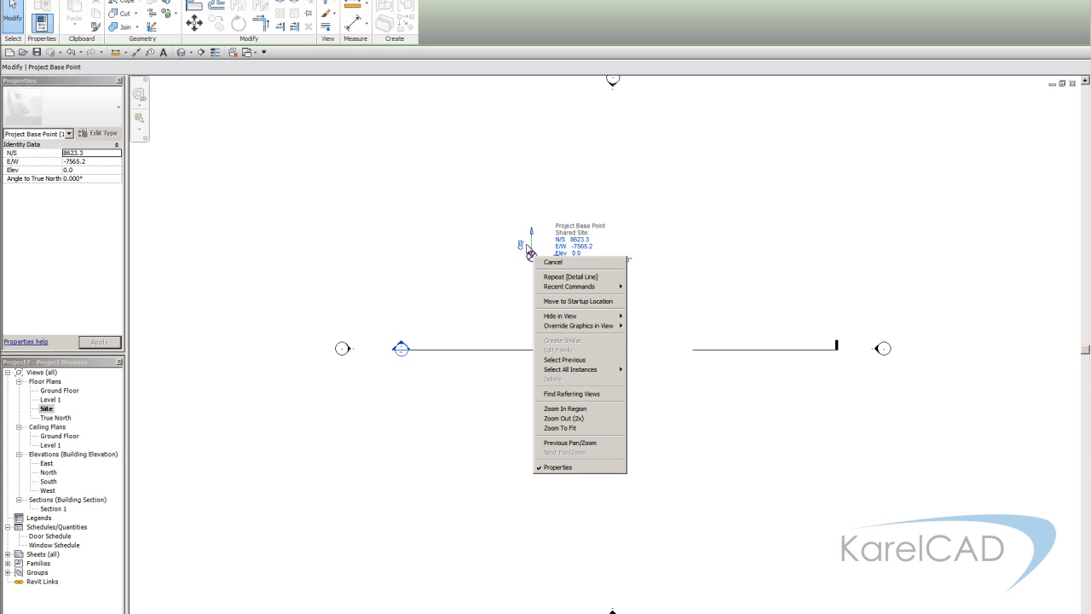
{"action": "mouse_move", "coordinate": [559, 301]}
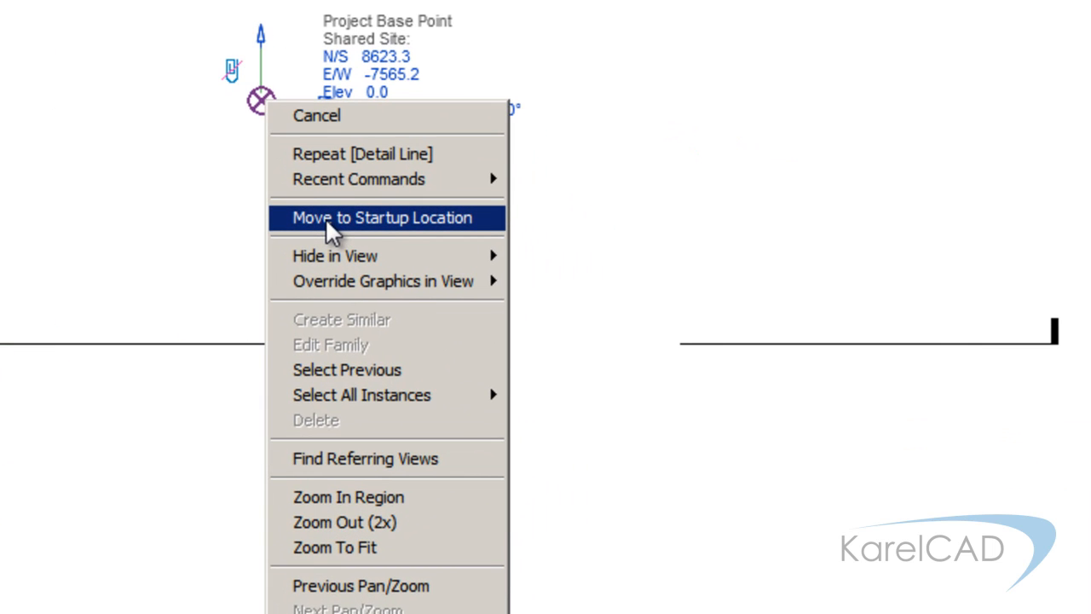
{"action": "left_click", "coordinate": [382, 218]}
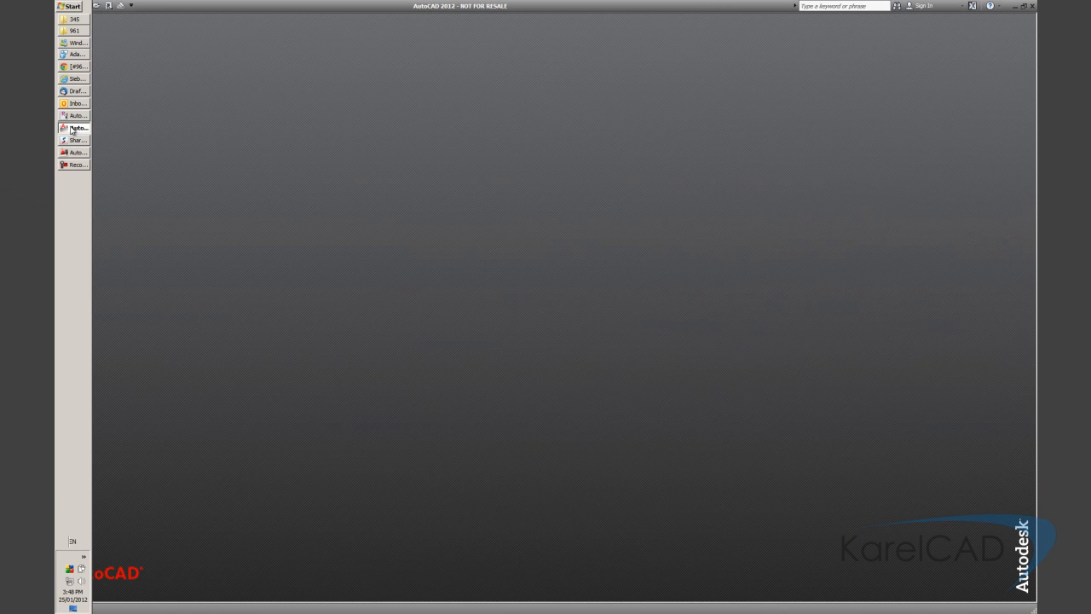
Reopen the site DWG and ID a point inside the outline reading X 118294.4758, Y 86617.3993.
{"action": "left_click", "coordinate": [68, 7]}
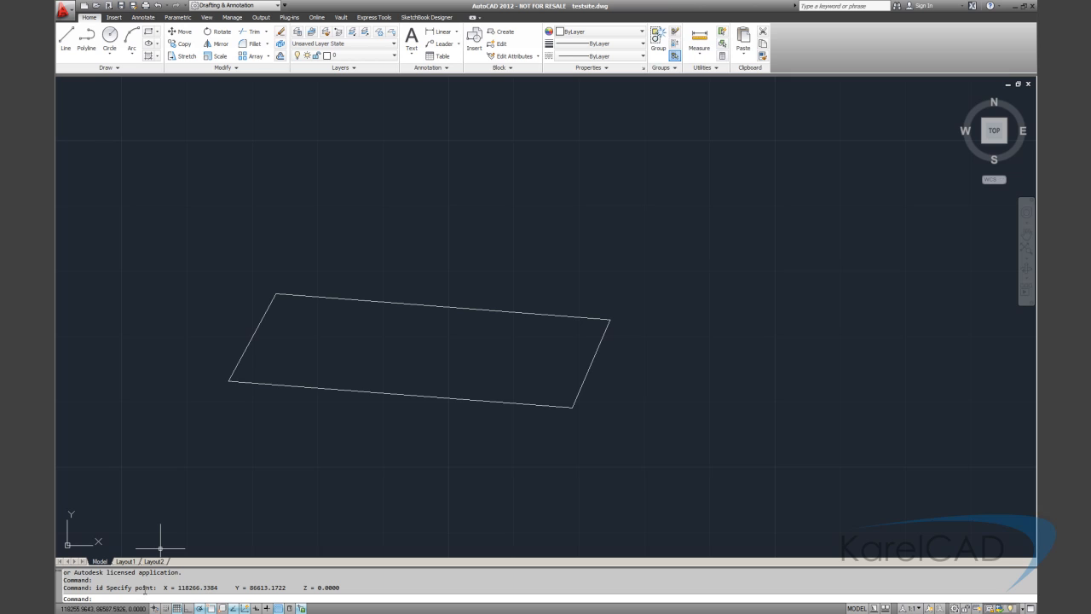
{"action": "mouse_move", "coordinate": [225, 392]}
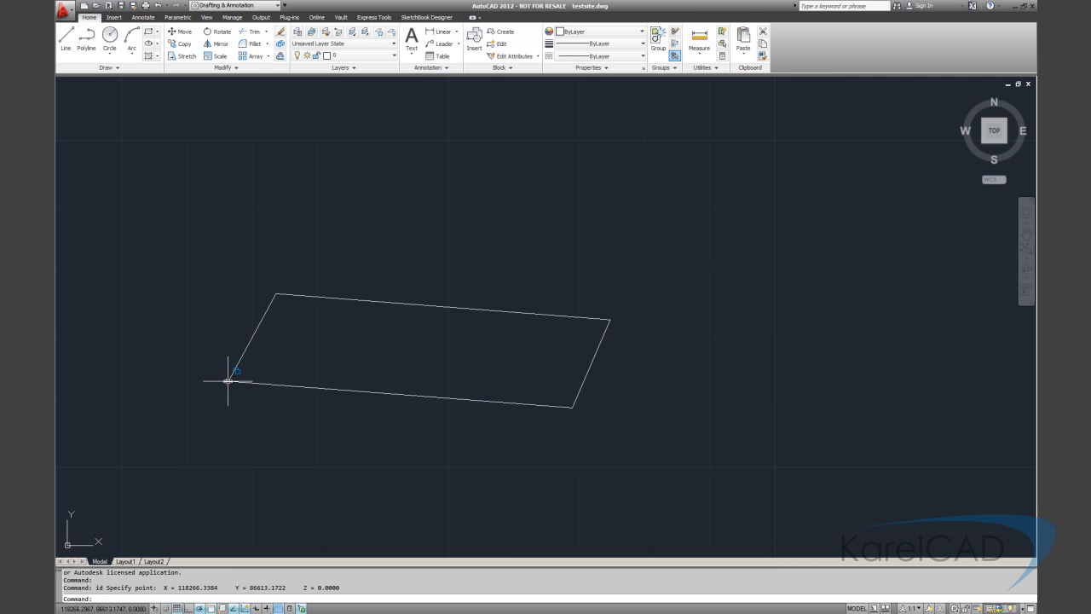
{"action": "mouse_move", "coordinate": [228, 382]}
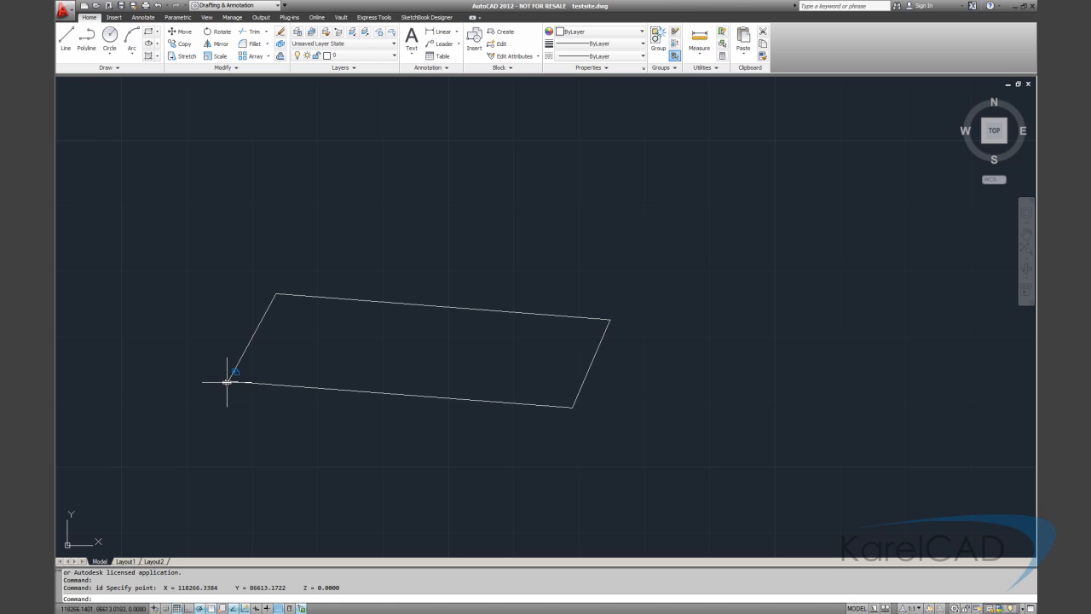
{"action": "mouse_move", "coordinate": [282, 353]}
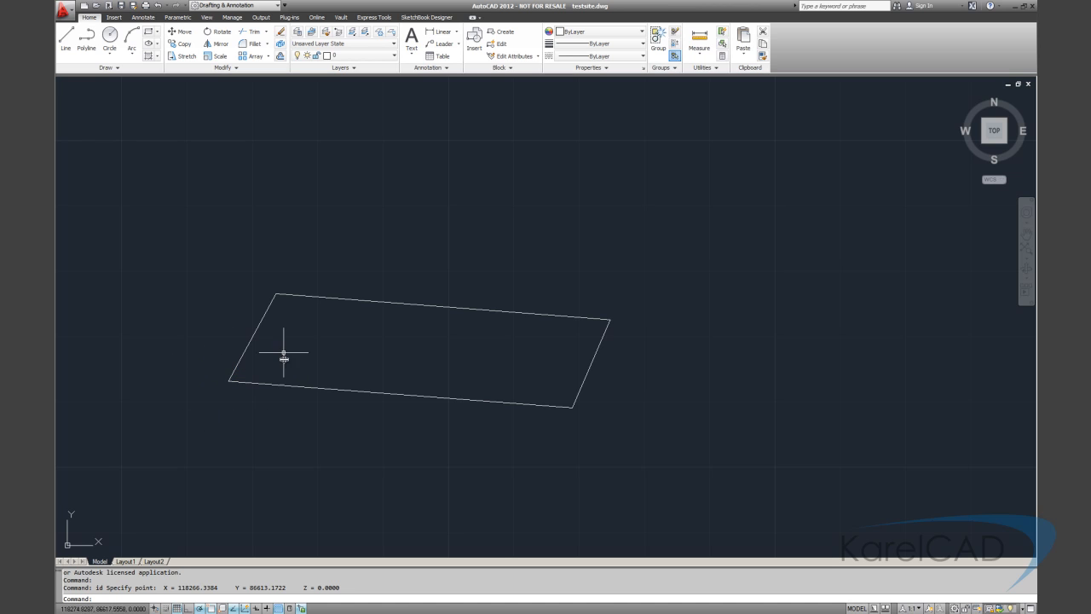
{"action": "mouse_move", "coordinate": [338, 399]}
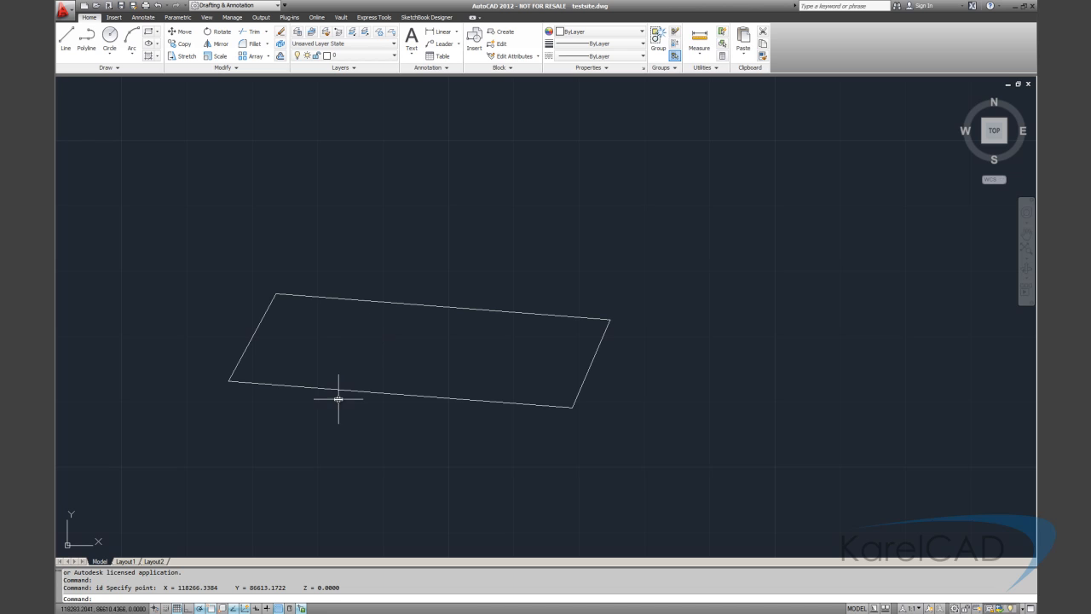
{"action": "mouse_move", "coordinate": [324, 411]}
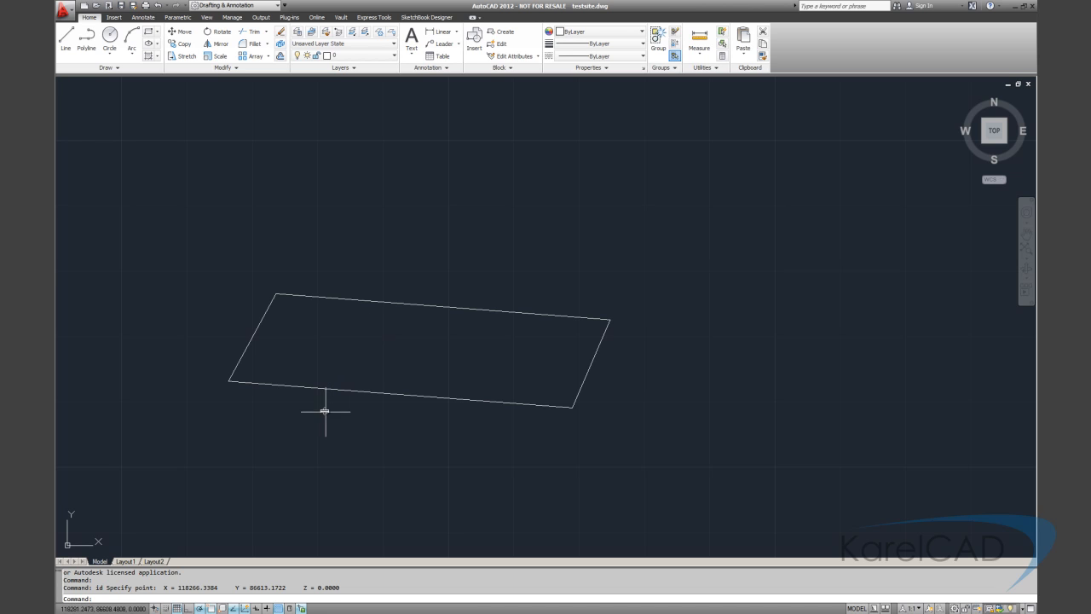
{"action": "mouse_move", "coordinate": [236, 377]}
{"action": "type", "text": "id"}
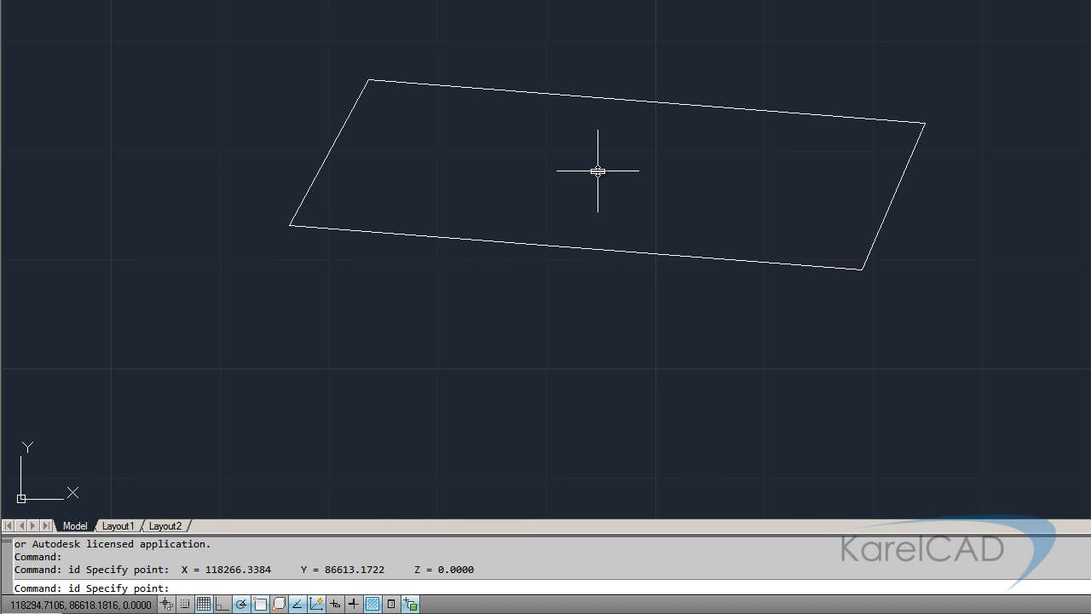
{"action": "left_click", "coordinate": [593, 295]}
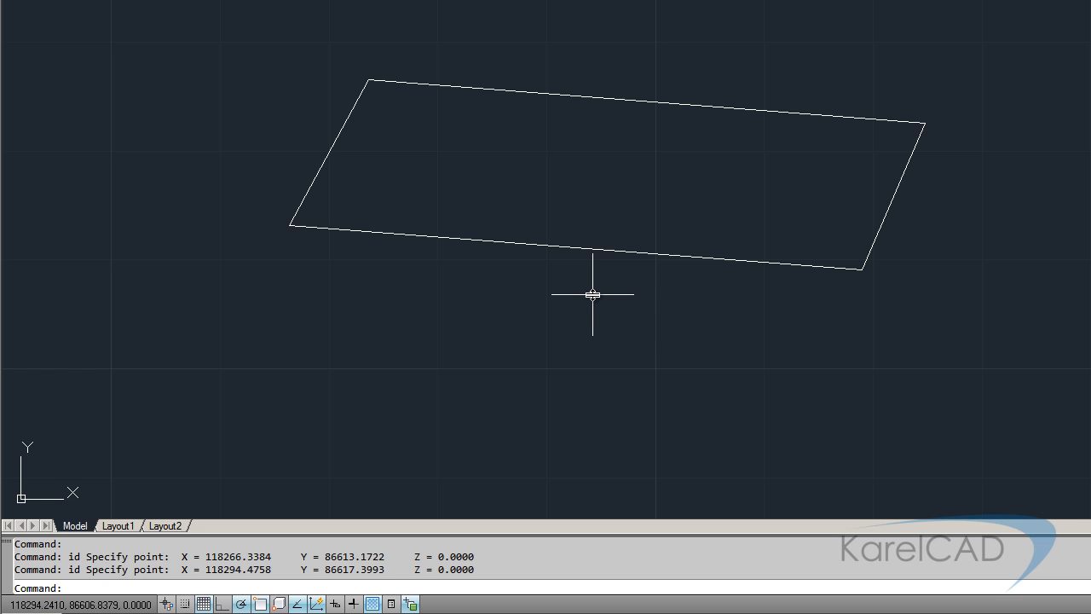
{"action": "mouse_move", "coordinate": [681, 201]}
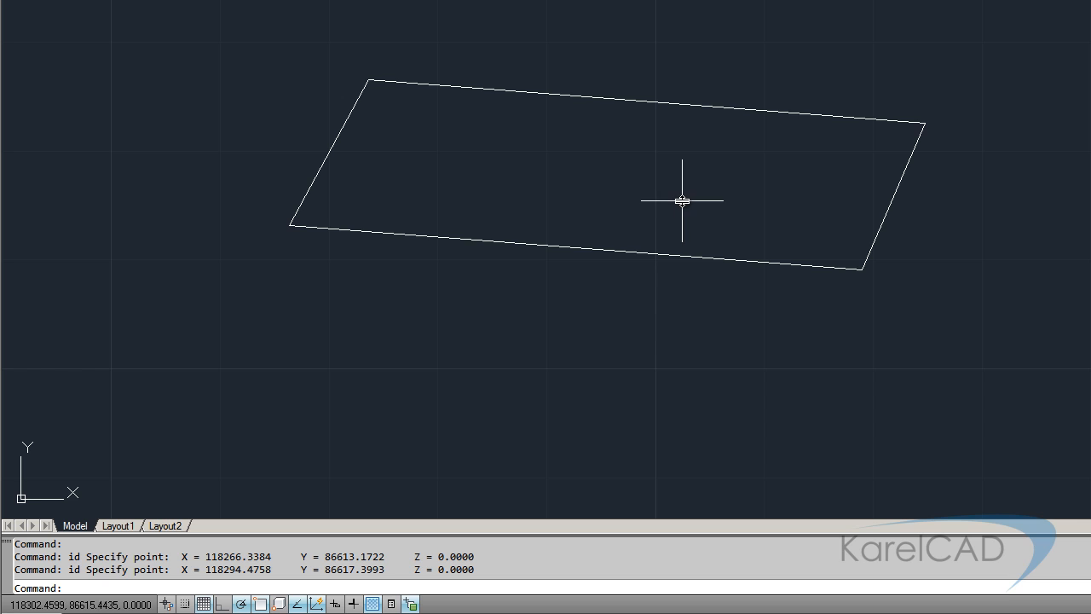
{"action": "mouse_move", "coordinate": [651, 182]}
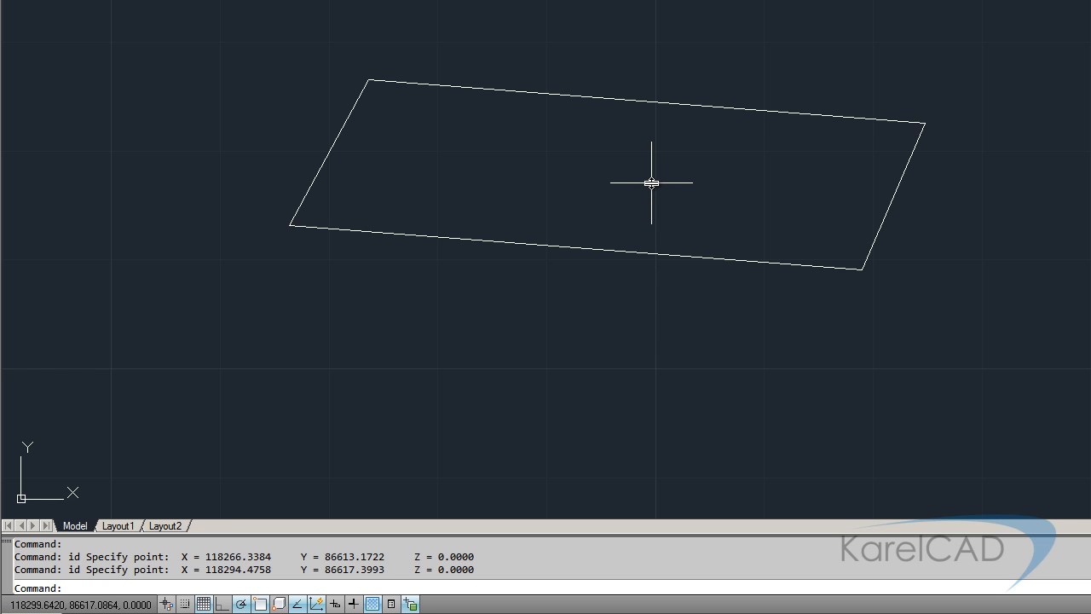
{"action": "mouse_move", "coordinate": [651, 181]}
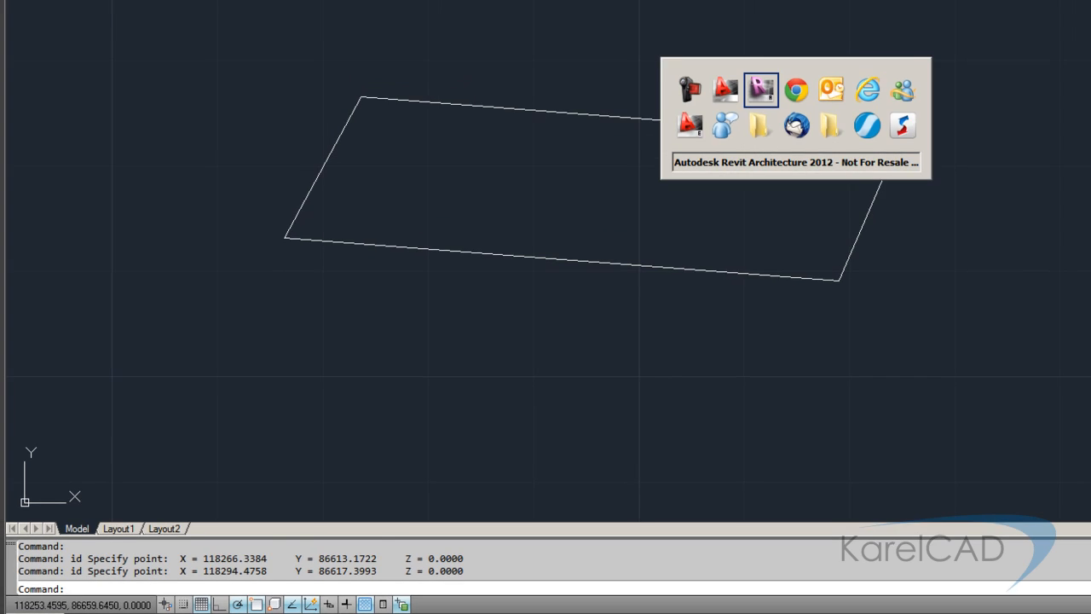
Link 11102-1a.dwg into the Site floor plan via Insert > Link CAD.
{"action": "left_click", "coordinate": [760, 88]}
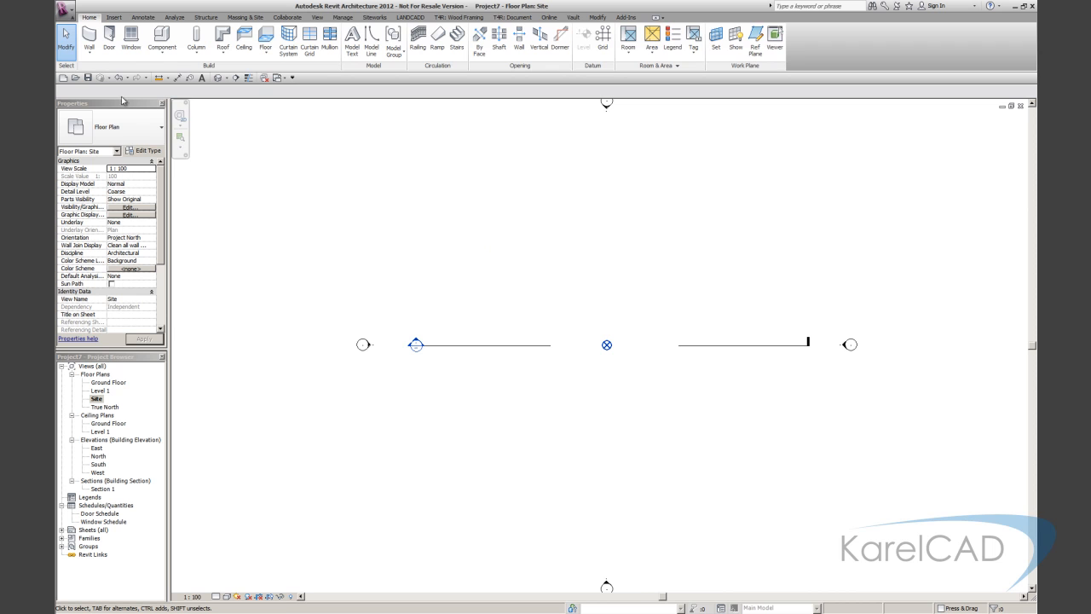
{"action": "mouse_move", "coordinate": [365, 229]}
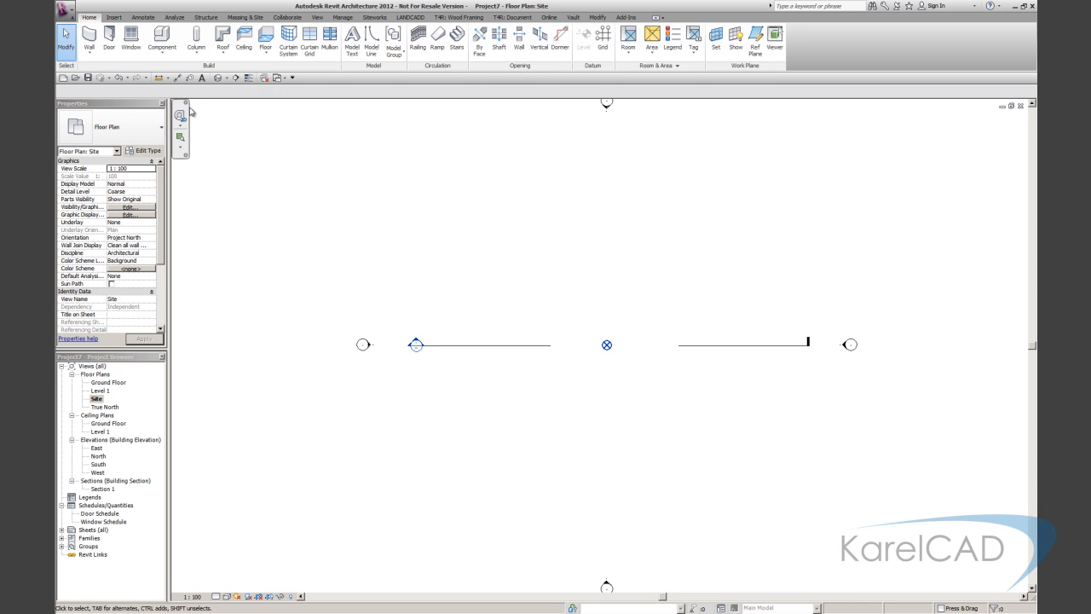
{"action": "left_click", "coordinate": [112, 17]}
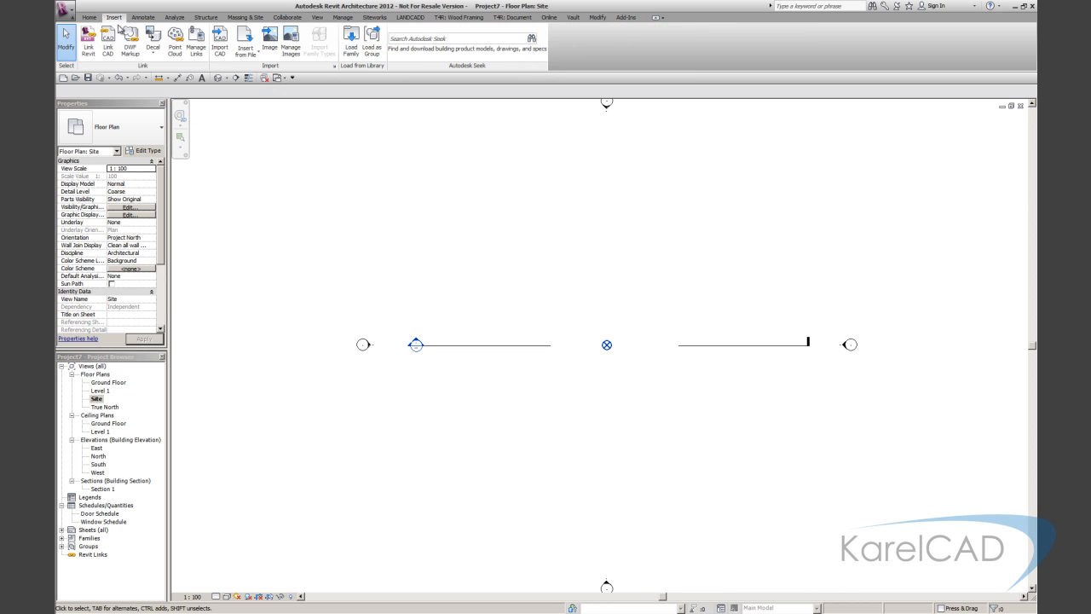
{"action": "left_click", "coordinate": [106, 41]}
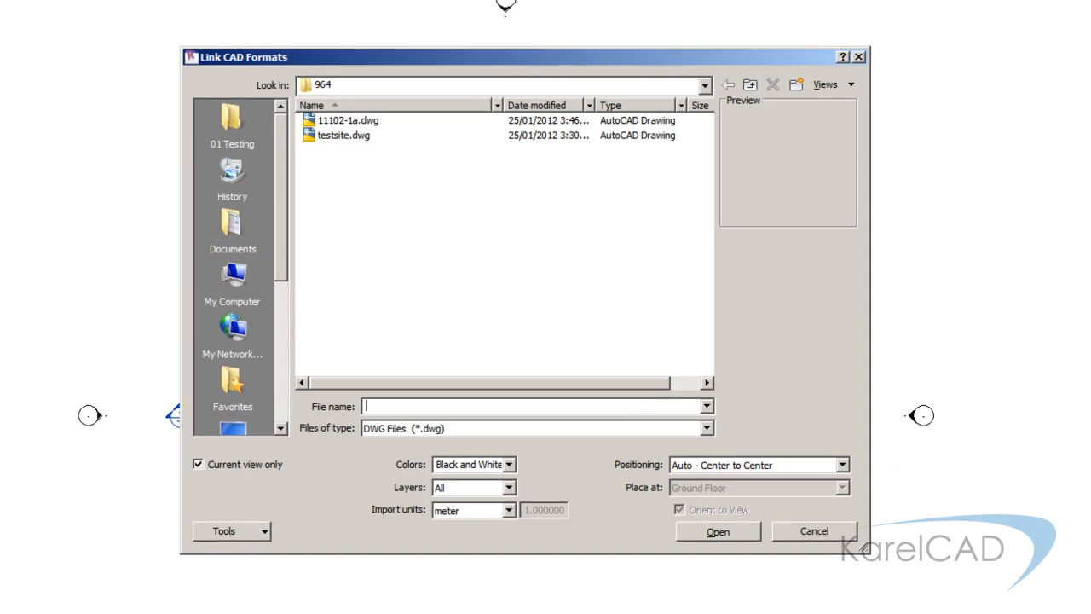
{"action": "left_click", "coordinate": [345, 119]}
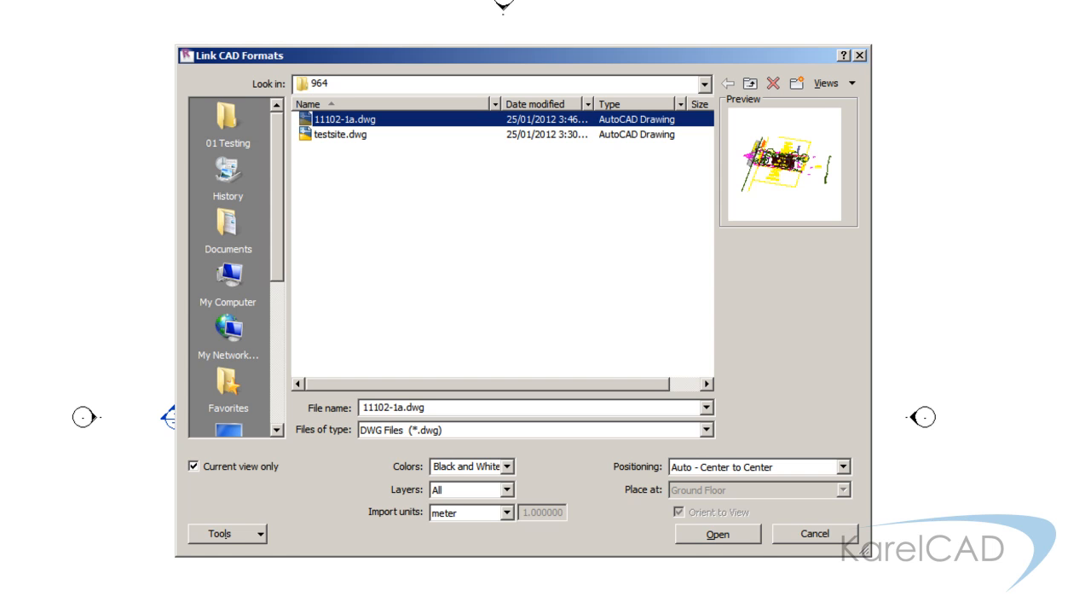
{"action": "left_click", "coordinate": [716, 532]}
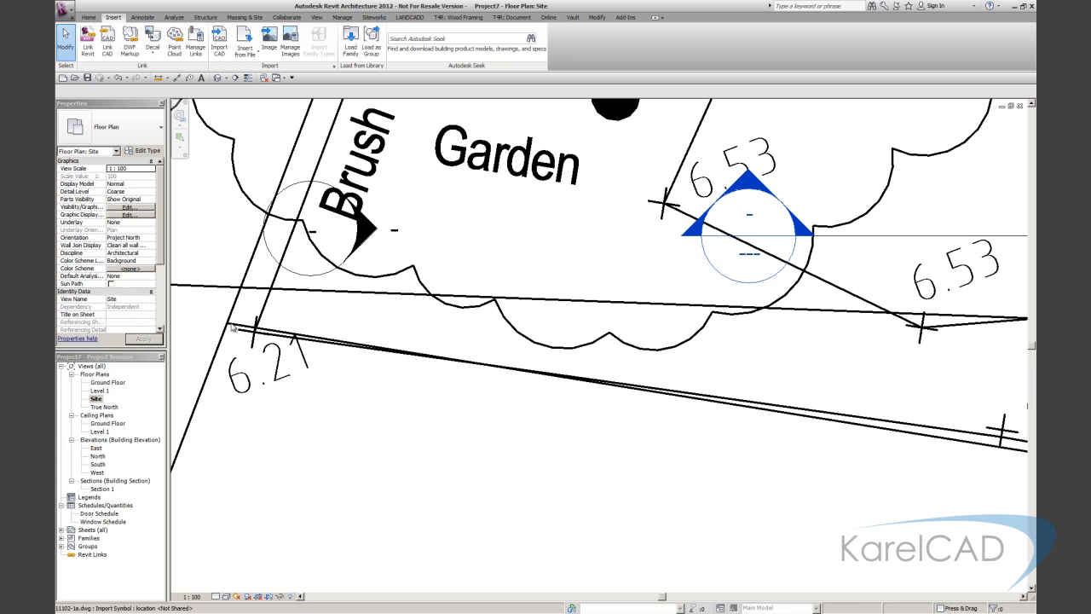
{"action": "left_click", "coordinate": [310, 230]}
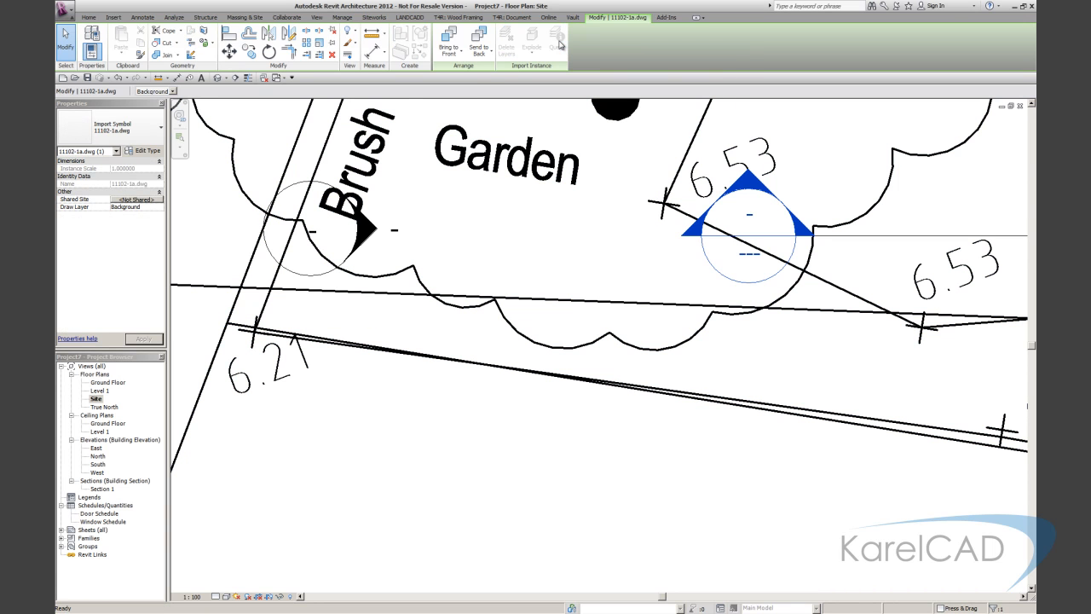
{"action": "left_click", "coordinate": [273, 367]}
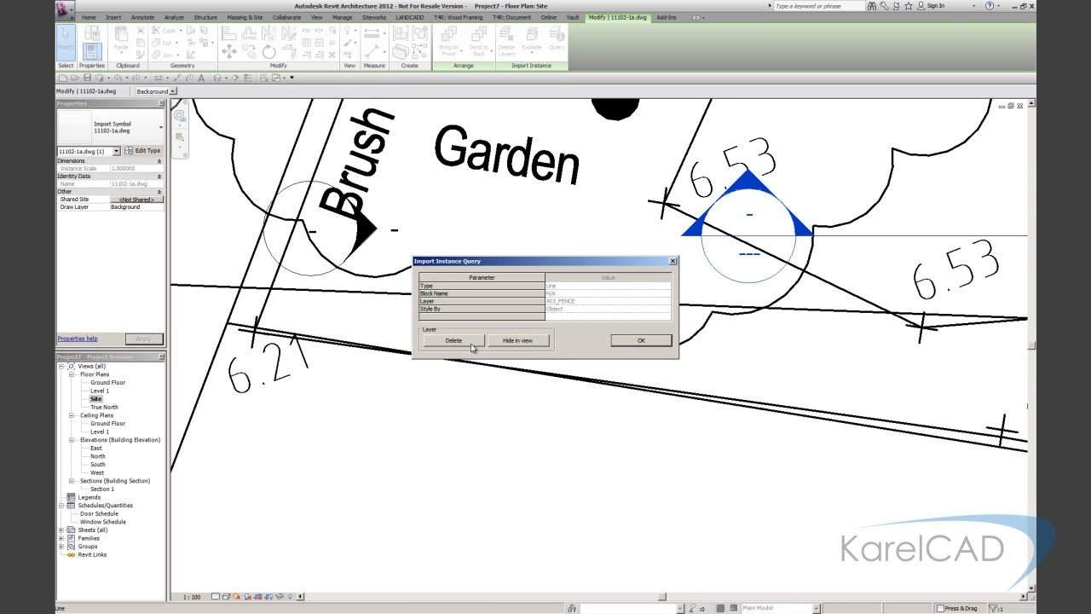
{"action": "left_click", "coordinate": [453, 341]}
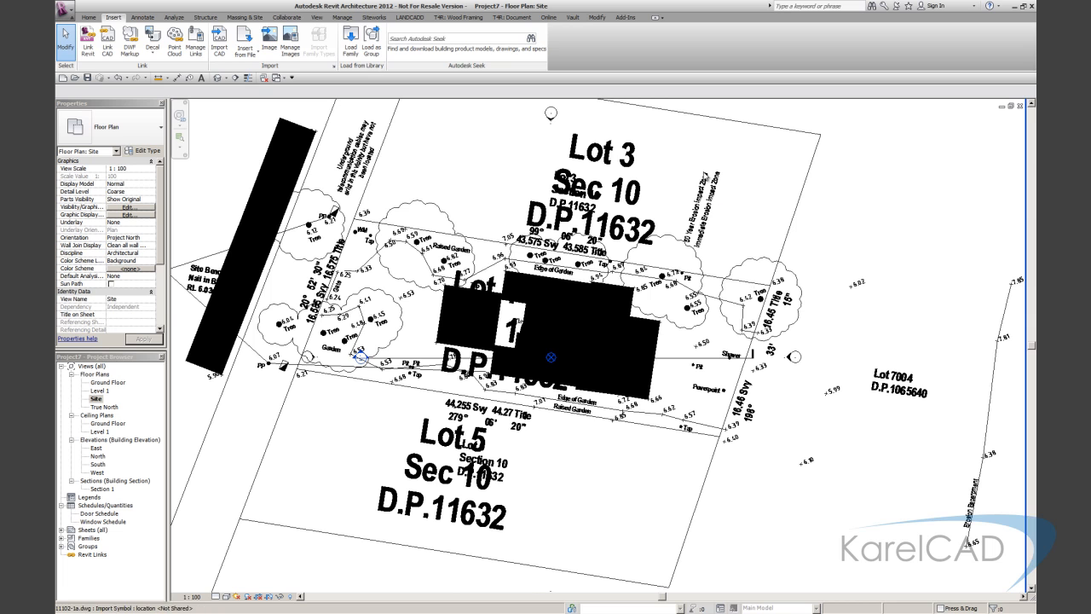
{"action": "mouse_move", "coordinate": [657, 235]}
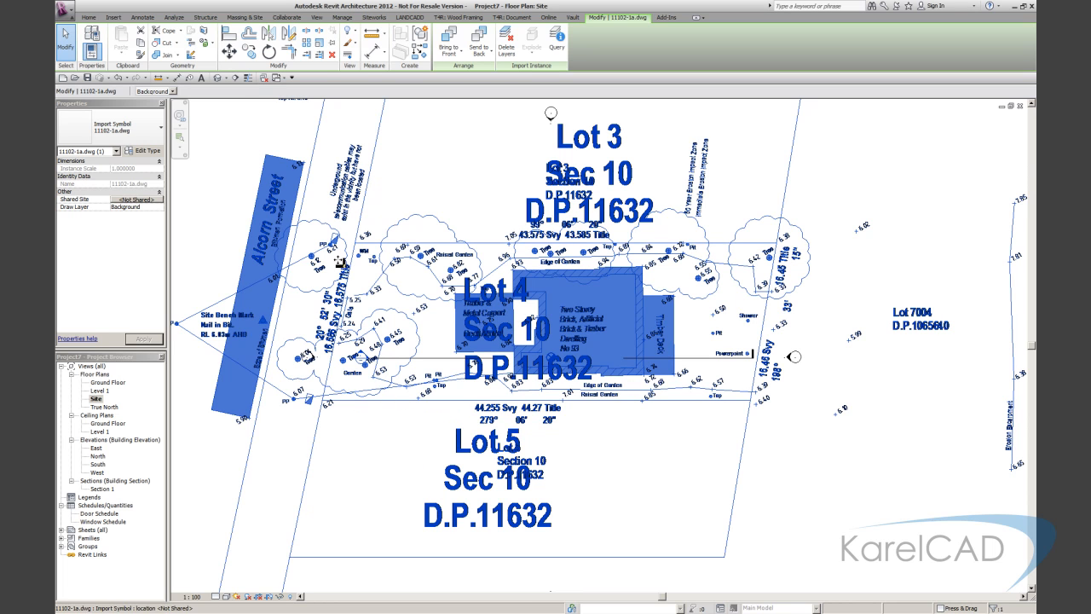
{"action": "left_click", "coordinate": [112, 17]}
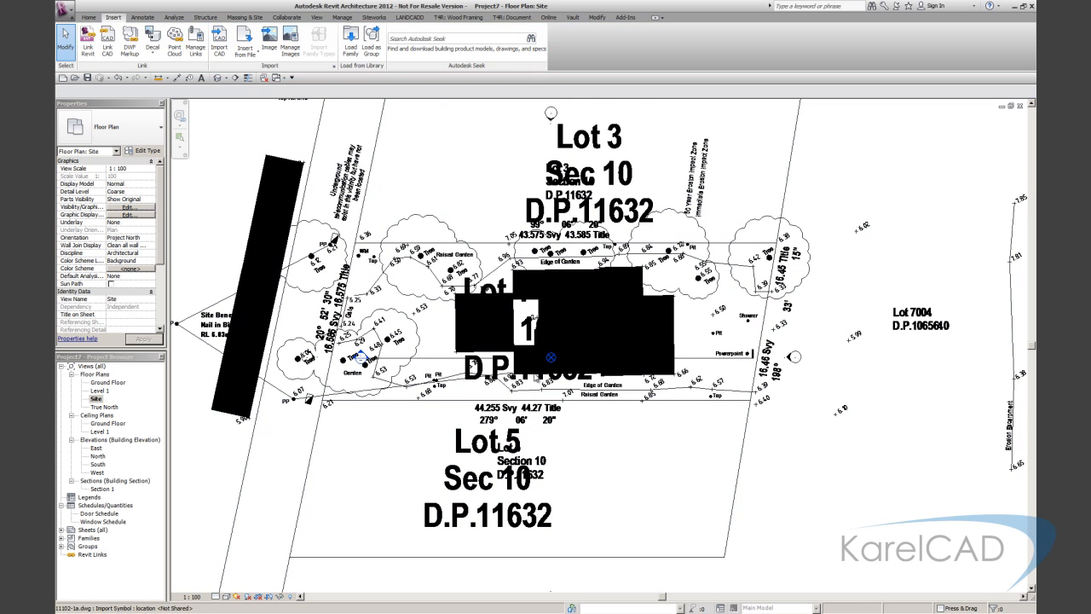
Acquire the project's shared coordinates from the linked site DWG via Manage > Coordinates.
{"action": "left_click", "coordinate": [549, 349]}
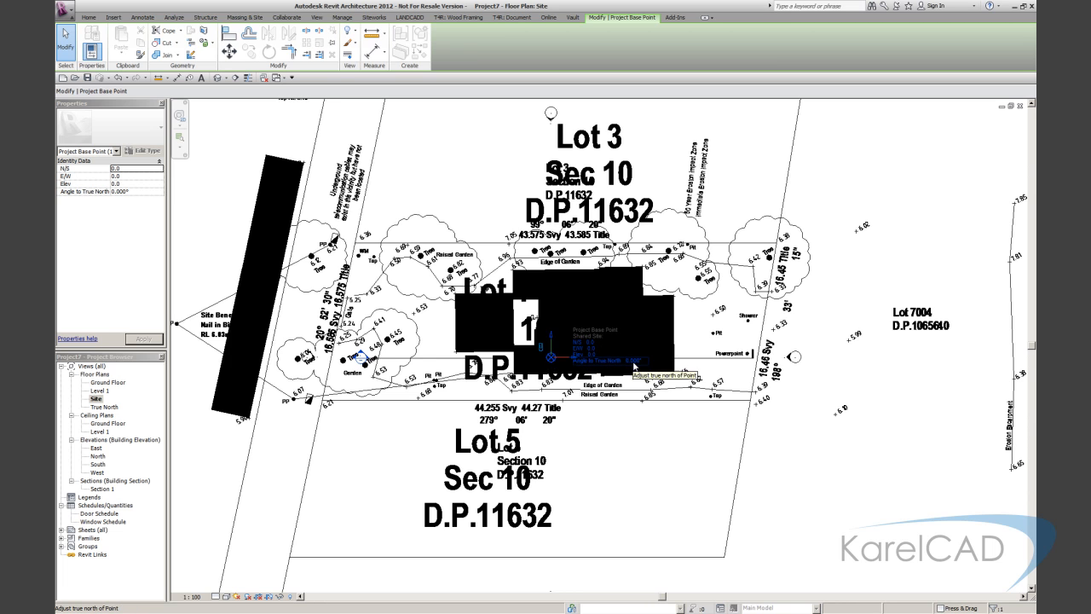
{"action": "left_click", "coordinate": [113, 17]}
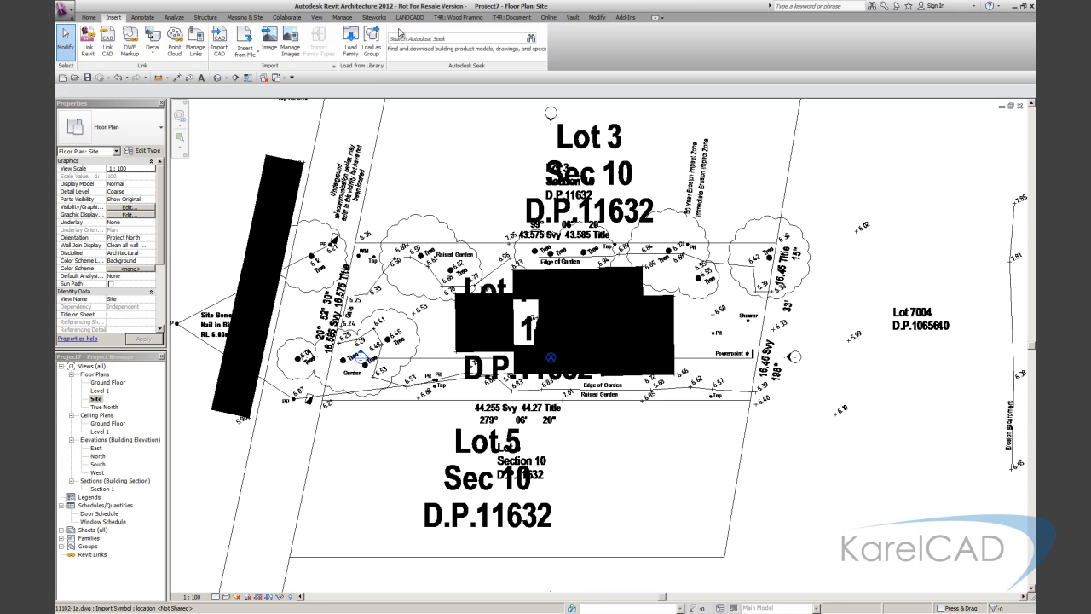
{"action": "left_click", "coordinate": [341, 18]}
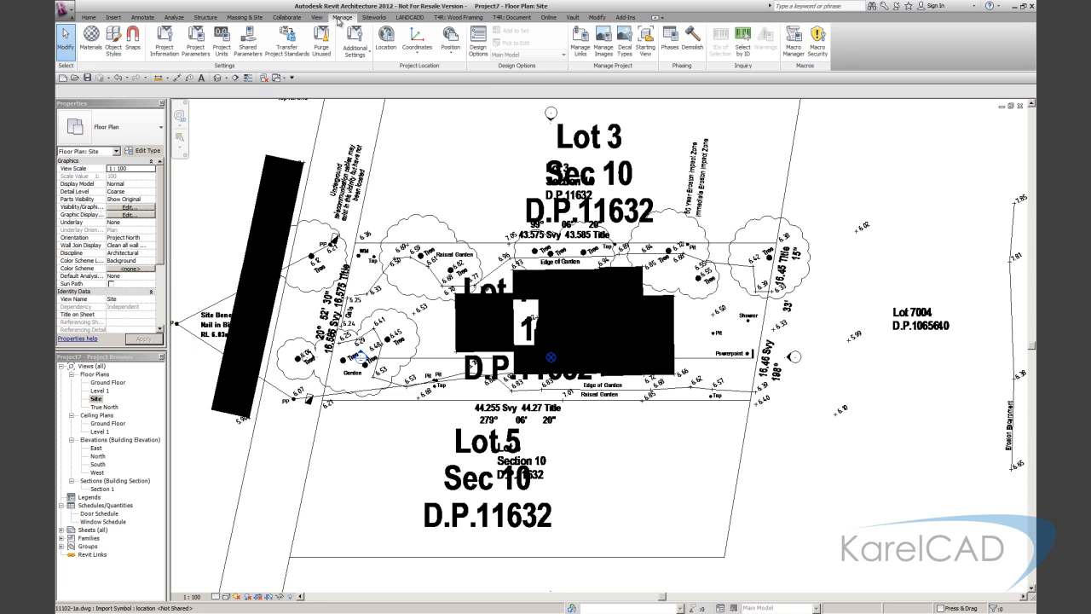
{"action": "left_click", "coordinate": [416, 41]}
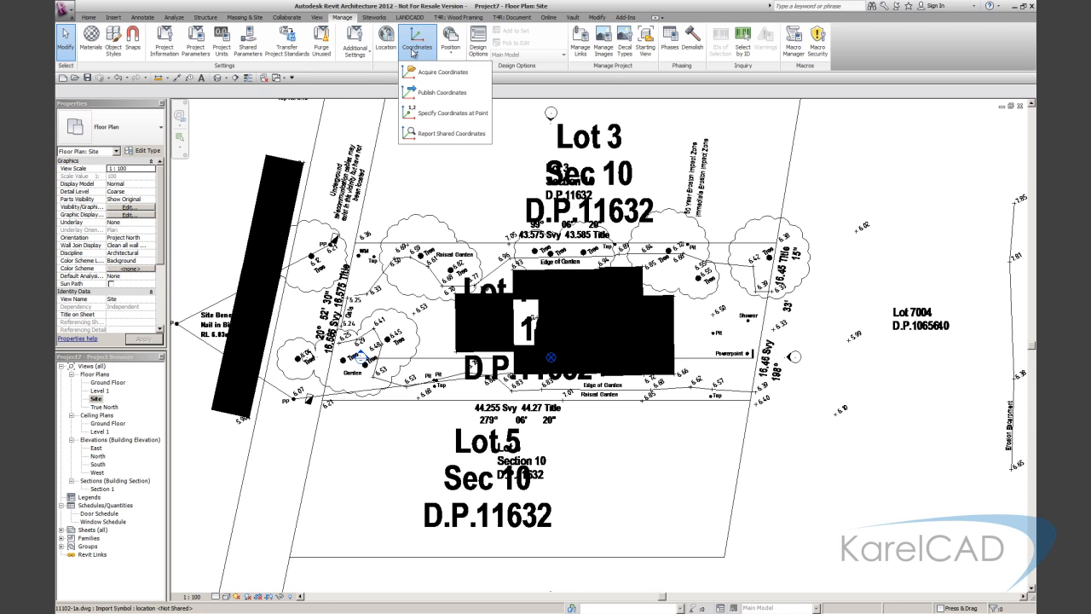
{"action": "mouse_move", "coordinate": [443, 72]}
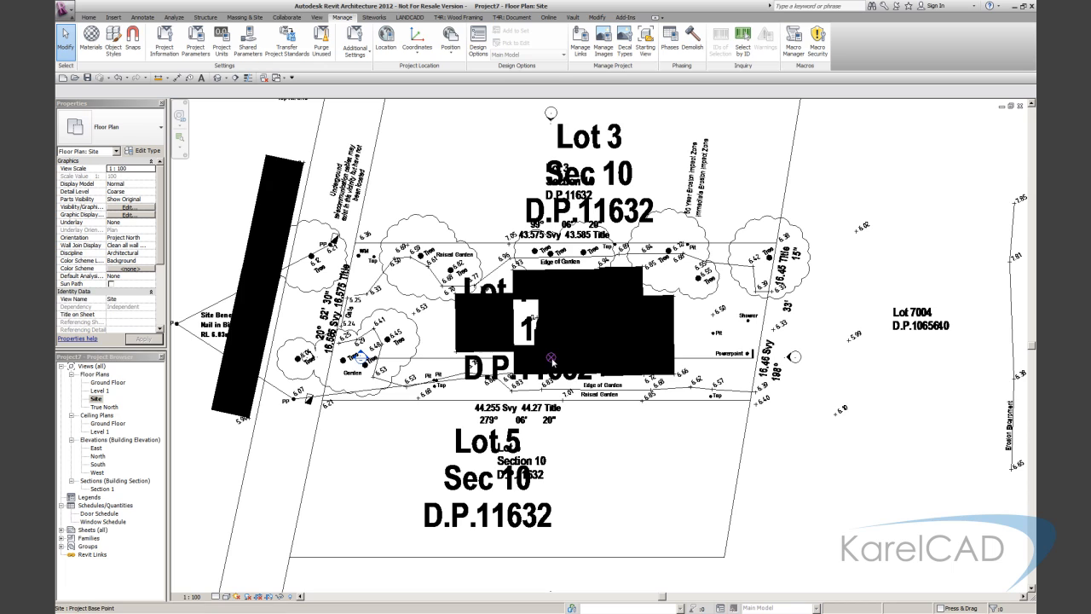
{"action": "left_click", "coordinate": [552, 358]}
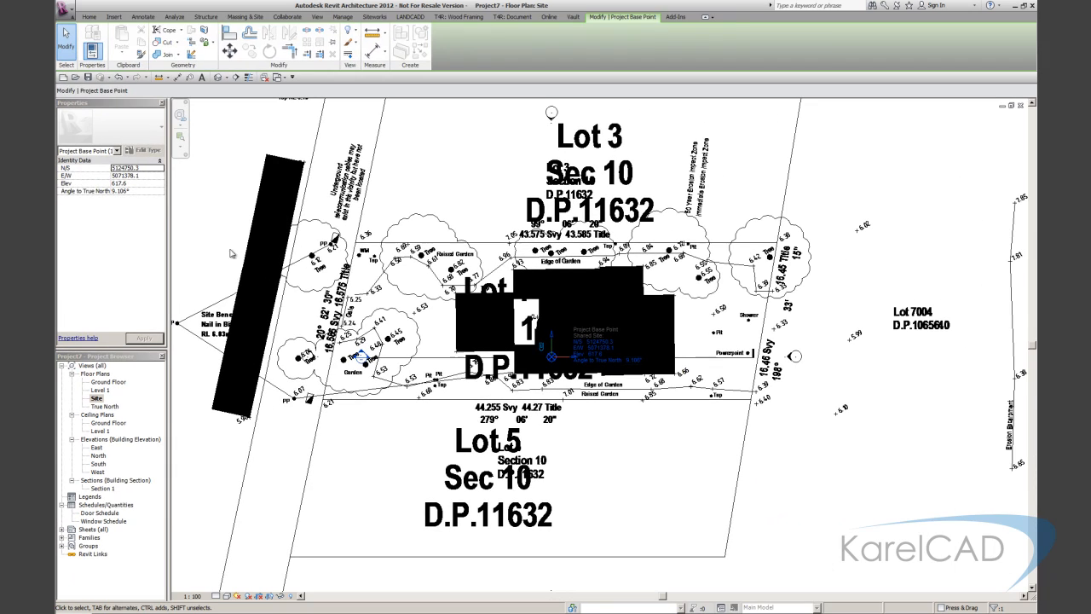
{"action": "left_click", "coordinate": [342, 17]}
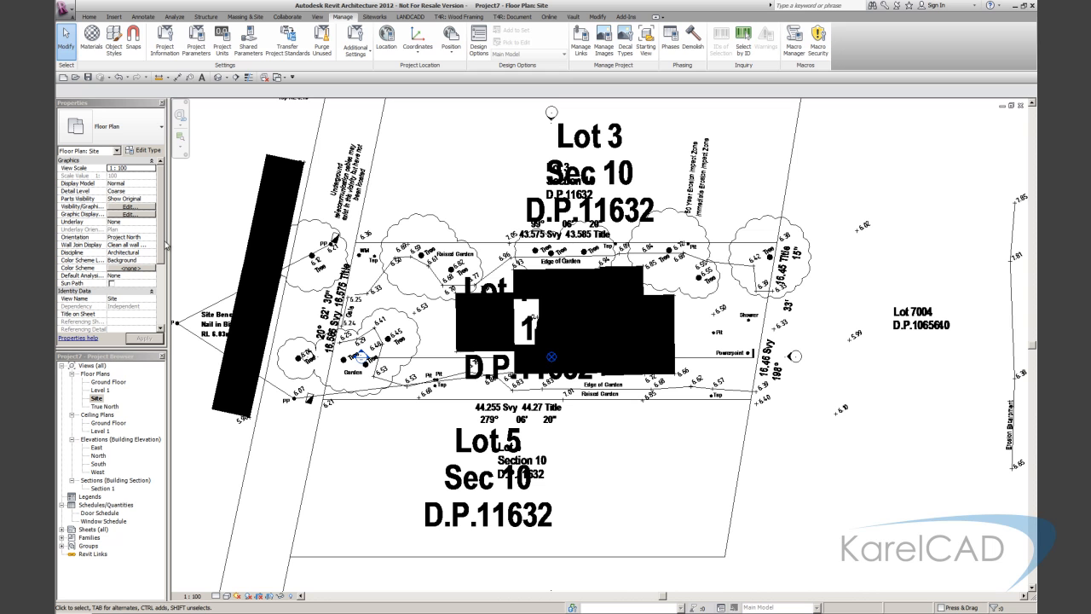
{"action": "left_click", "coordinate": [150, 235]}
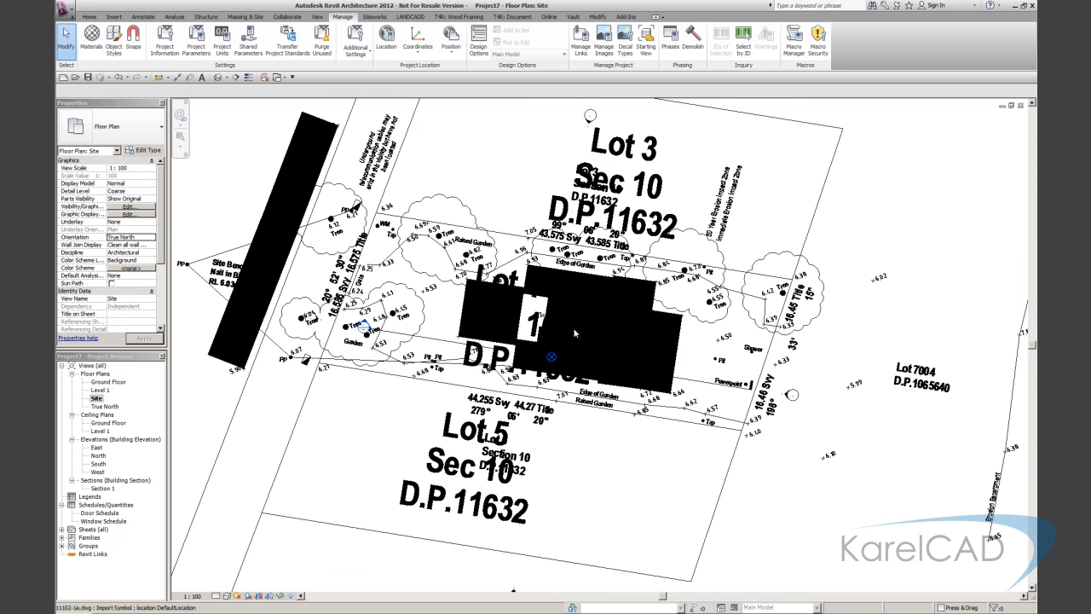
{"action": "mouse_move", "coordinate": [539, 518]}
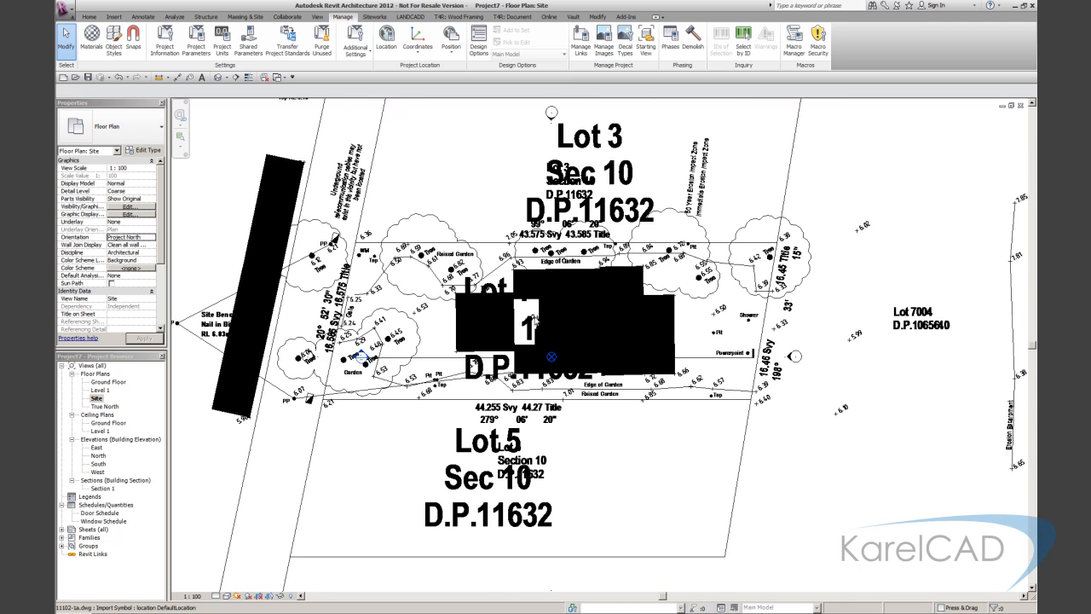
{"action": "mouse_move", "coordinate": [535, 321]}
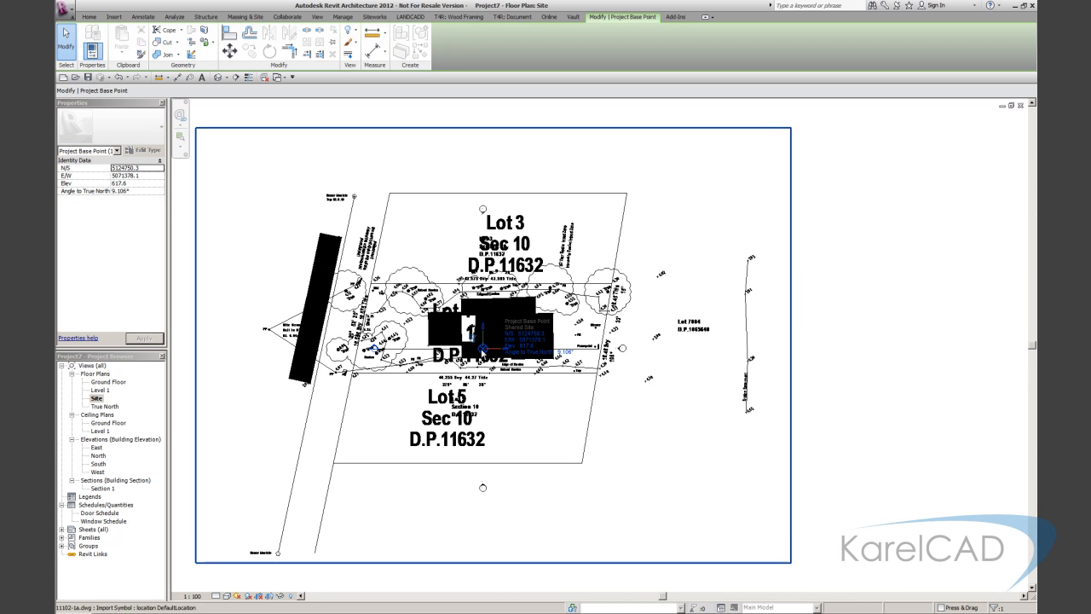
{"action": "left_click_drag", "start_coordinate": [481, 339], "coordinate": [354, 379]}
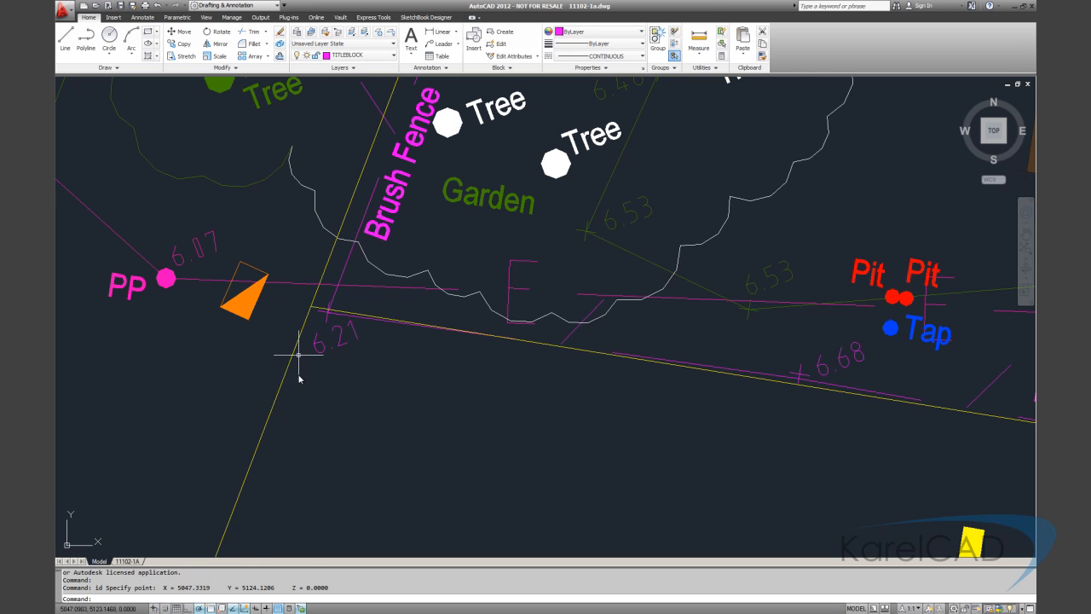
{"action": "mouse_move", "coordinate": [239, 552]}
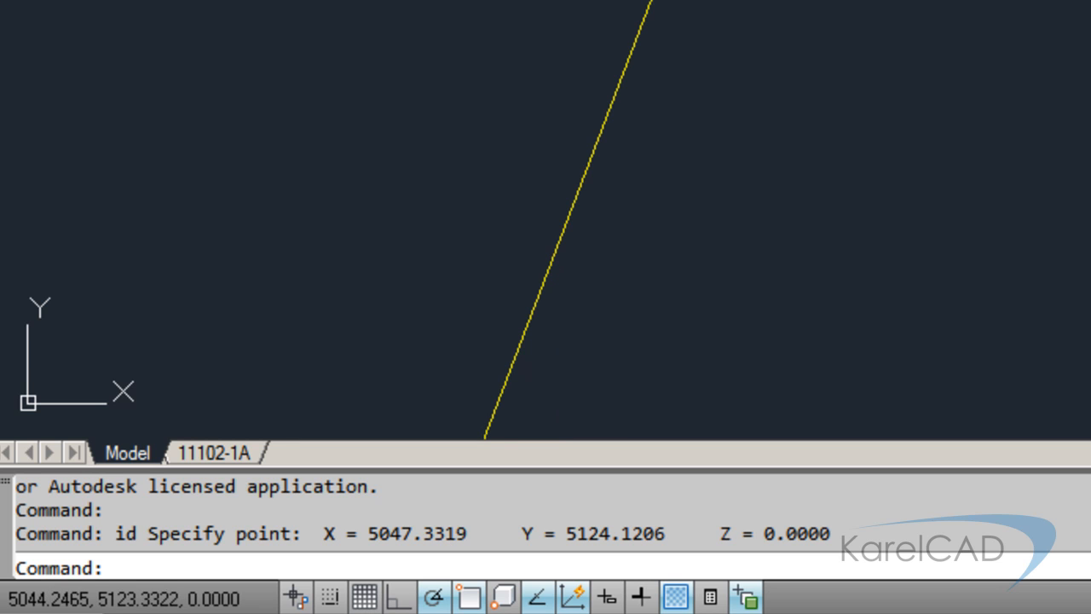
{"action": "mouse_move", "coordinate": [491, 430]}
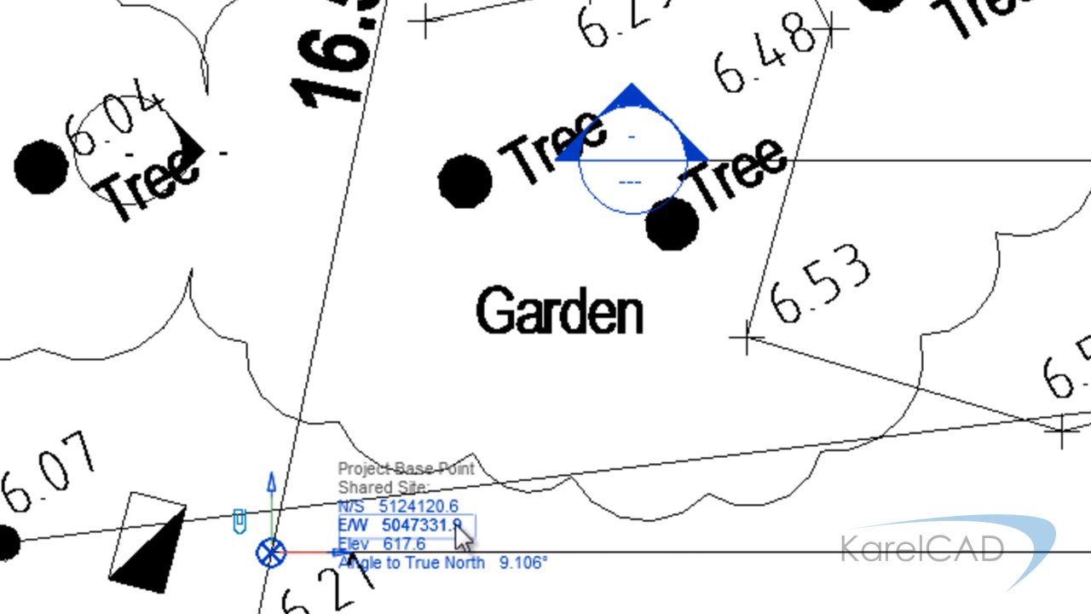
Confirm the base point reads N/S 5124120.6, E/W 5047331.9, matching AutoCAD's ID point X 5047.33, Y 5124.12.
{"action": "left_click", "coordinate": [417, 508]}
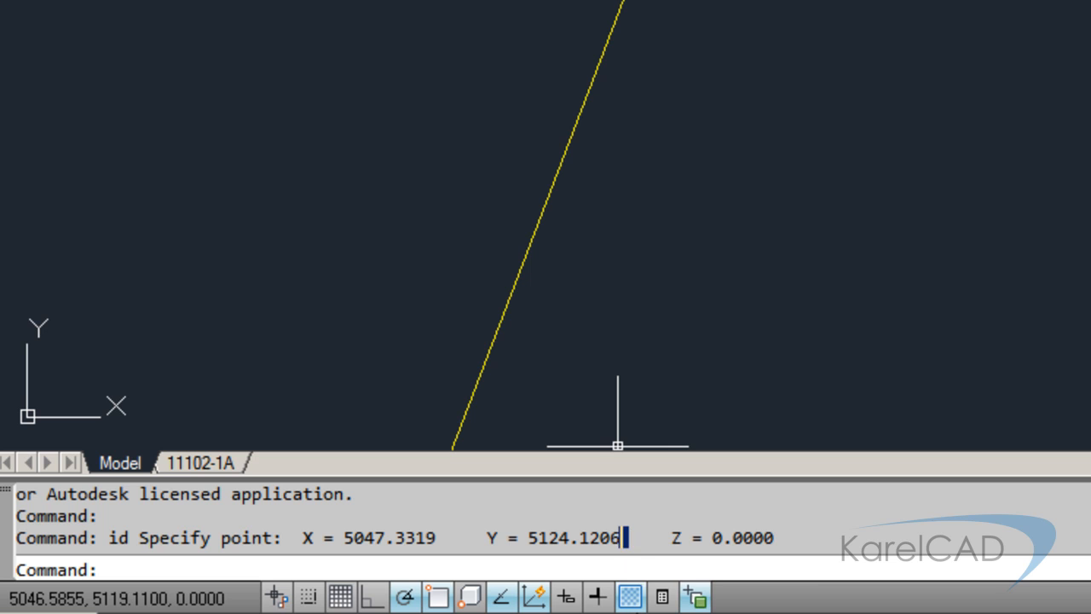
{"action": "left_click", "coordinate": [617, 445]}
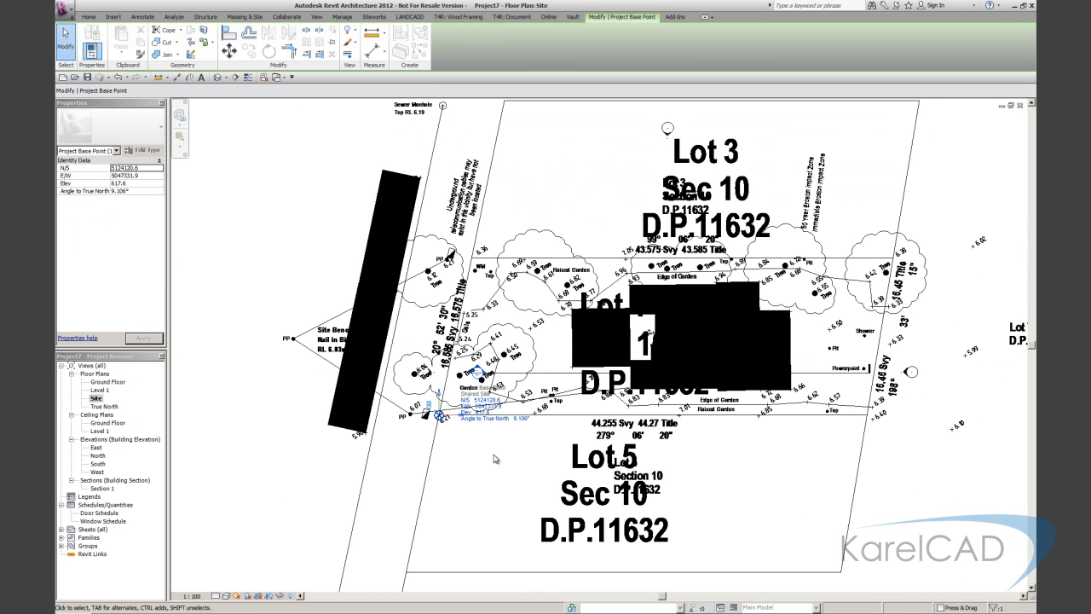
{"action": "mouse_move", "coordinate": [263, 277]}
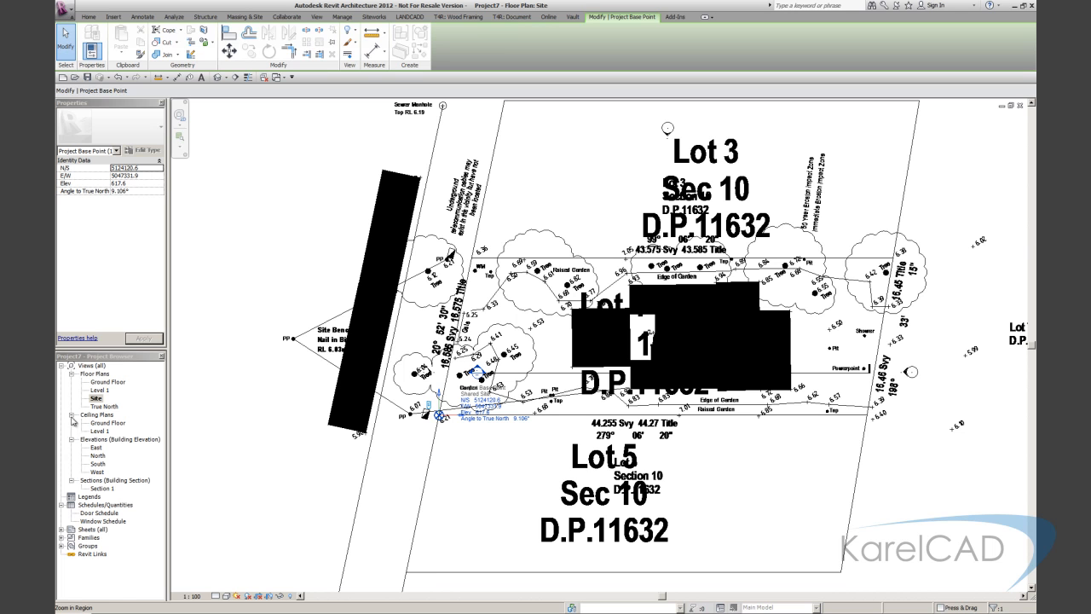
{"action": "mouse_move", "coordinate": [73, 421]}
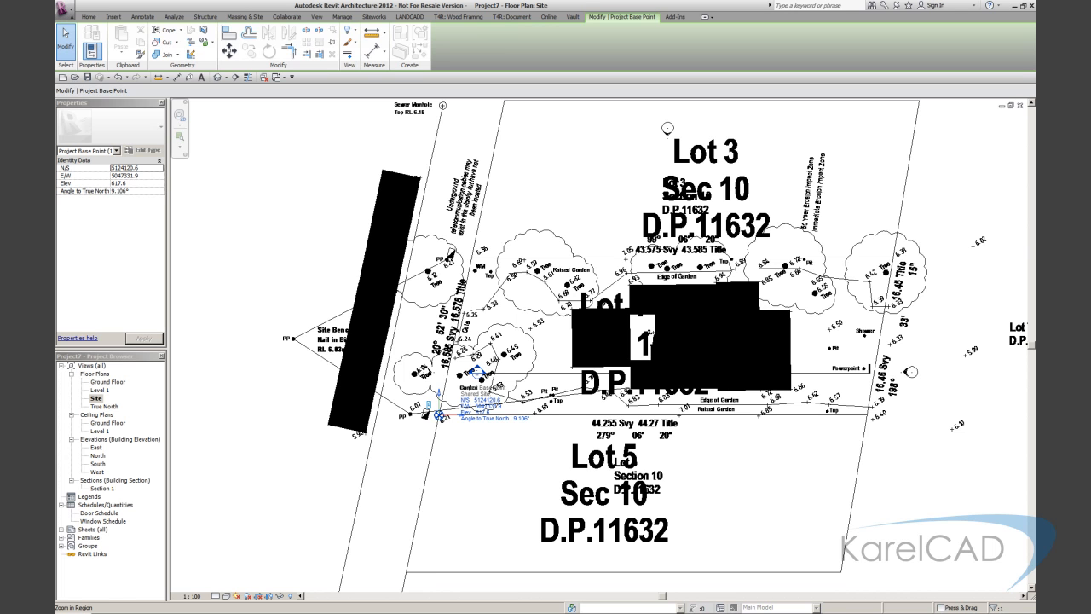